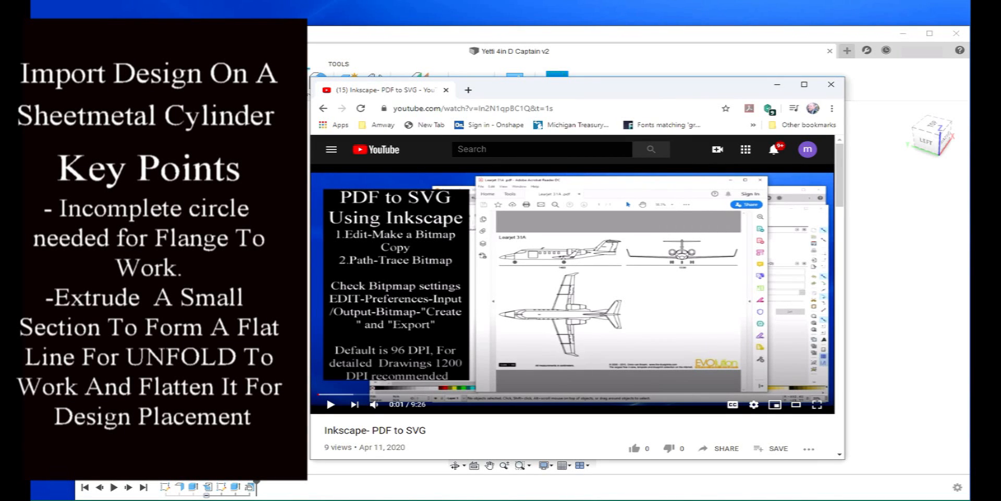
pyautogui.moveTo(340, 140)
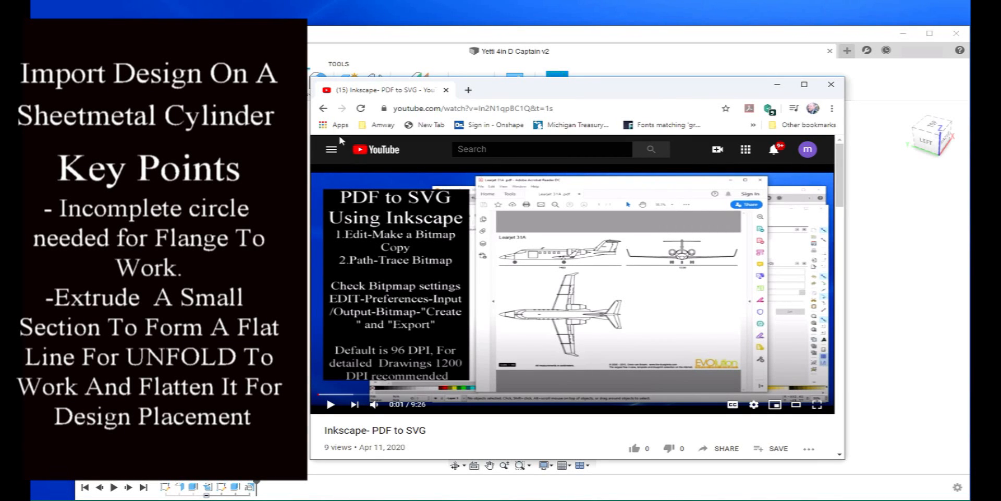
pyautogui.moveTo(426, 203)
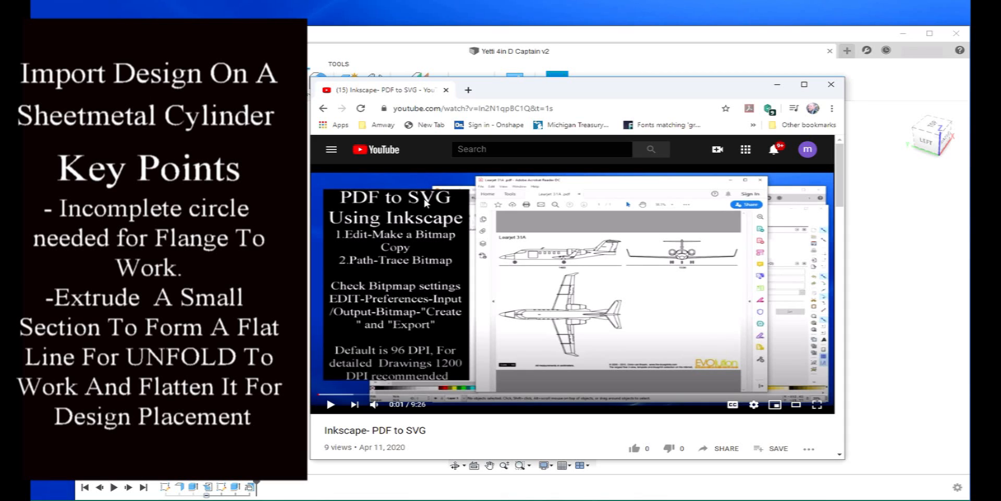
pyautogui.moveTo(504, 303)
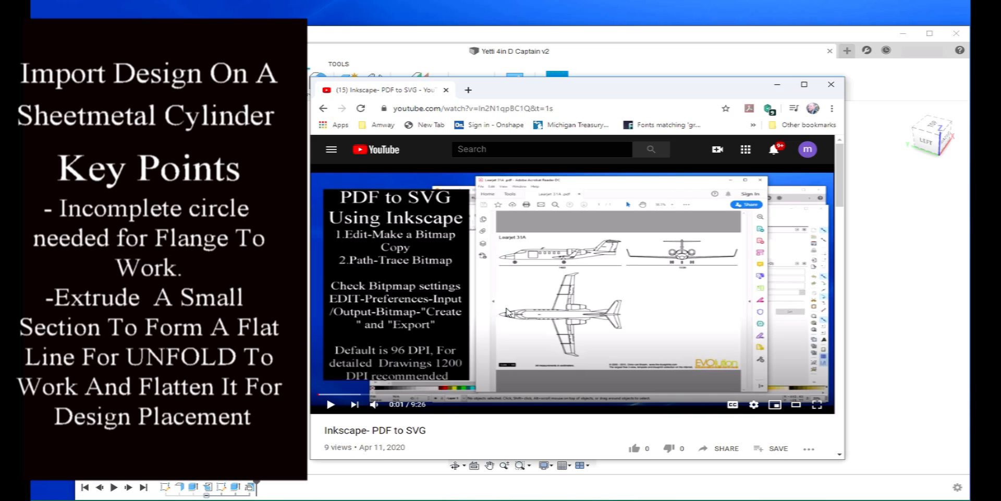
pyautogui.moveTo(777, 85)
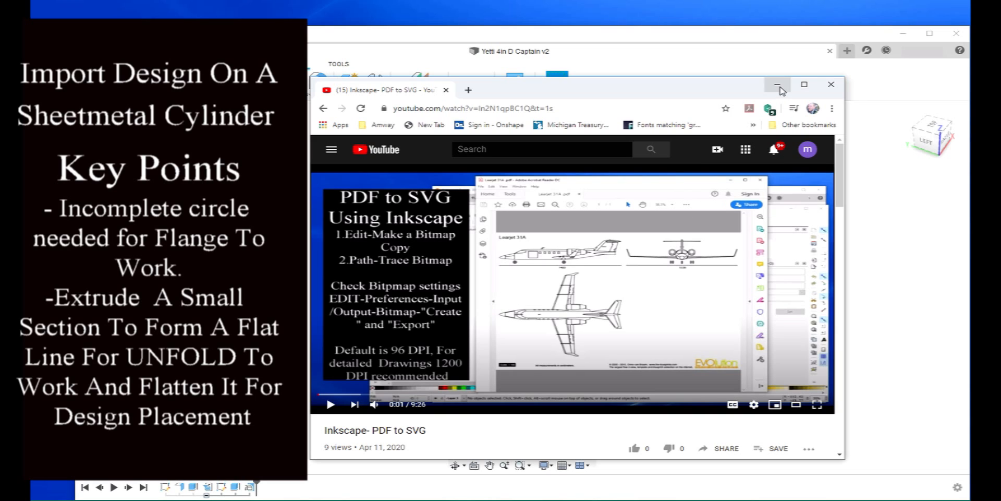
pyautogui.click(779, 84)
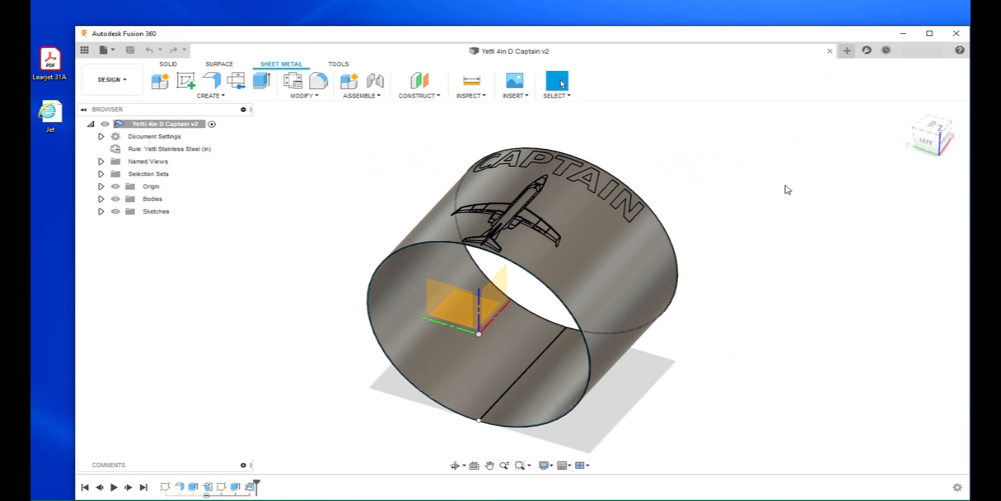
pyautogui.moveTo(740, 190)
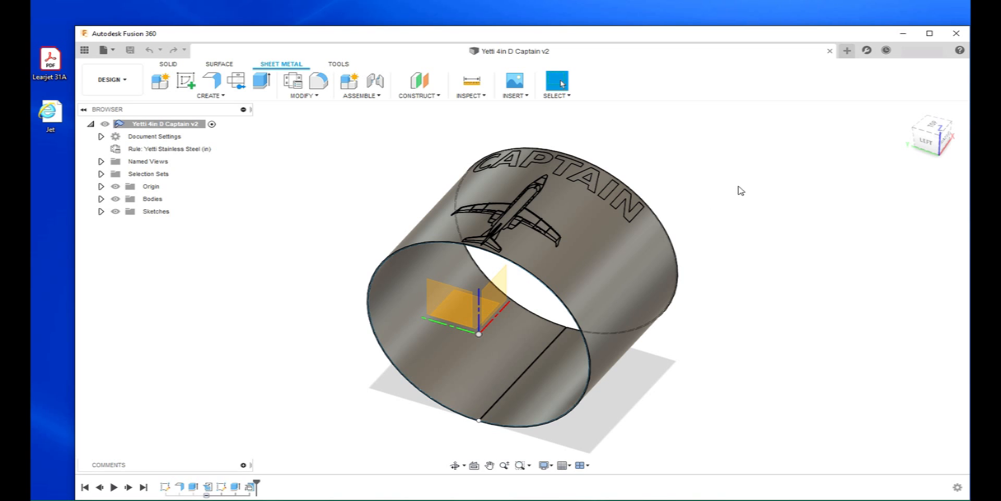
pyautogui.moveTo(498, 271)
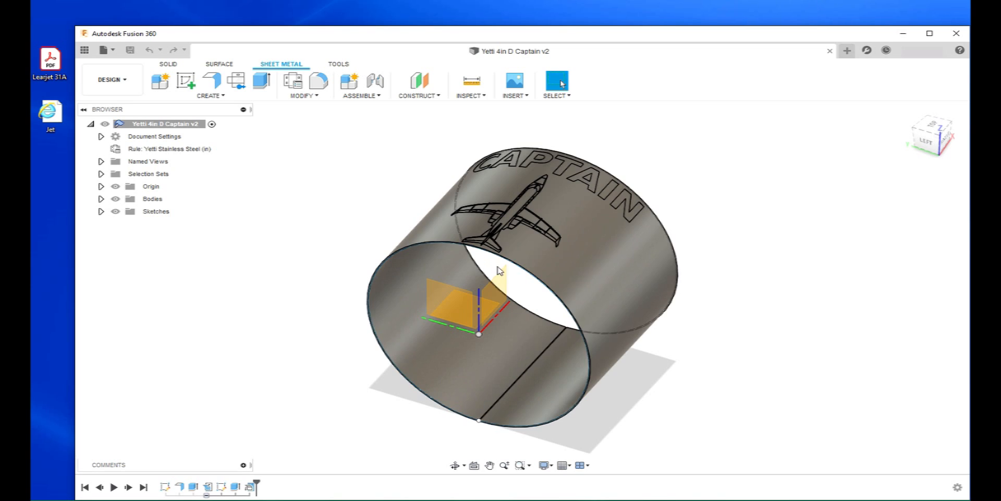
pyautogui.moveTo(302, 290)
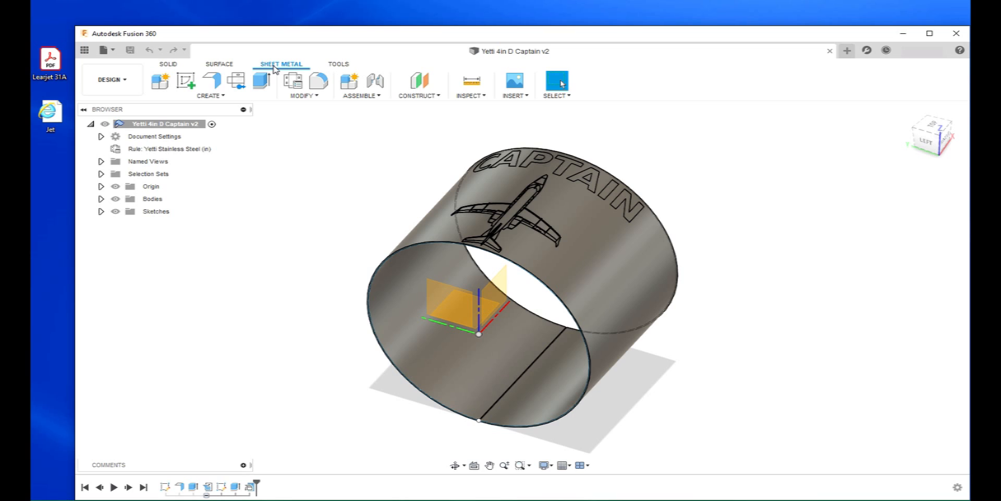
pyautogui.moveTo(210, 80)
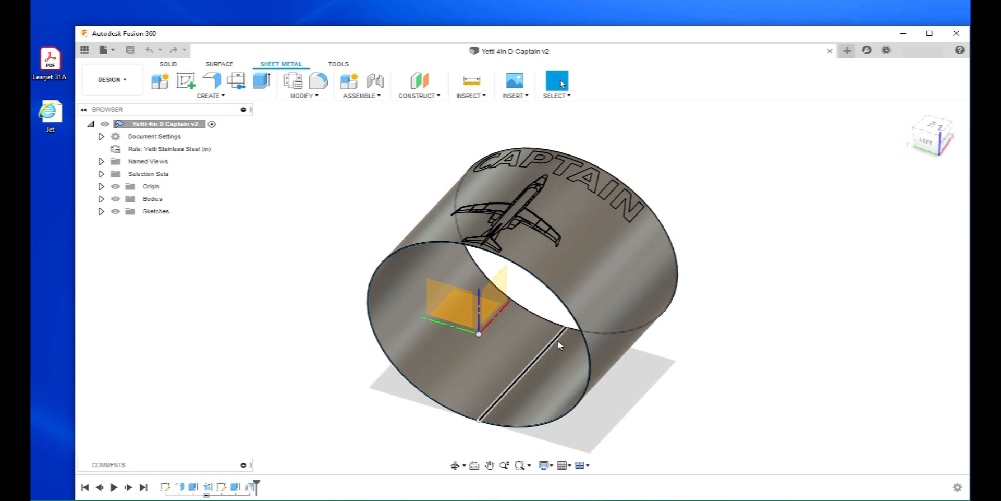
pyautogui.moveTo(487, 420)
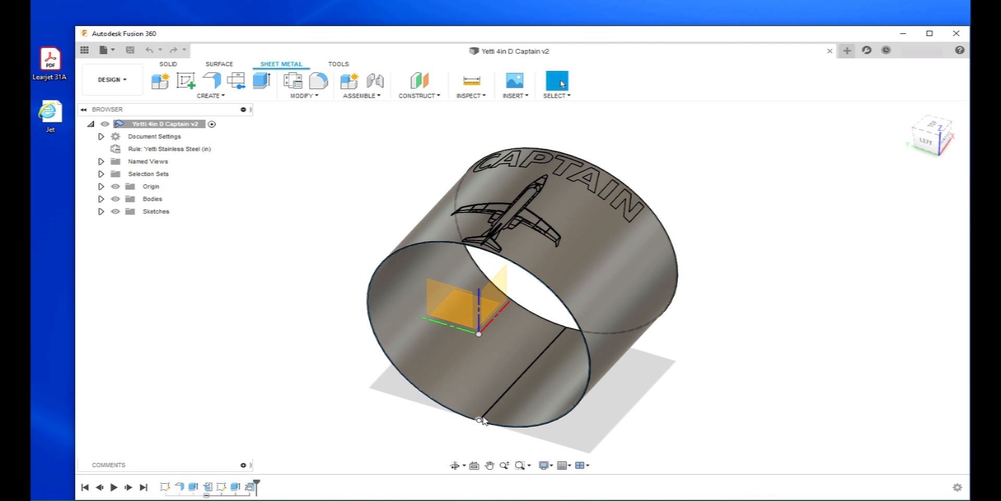
pyautogui.moveTo(268, 281)
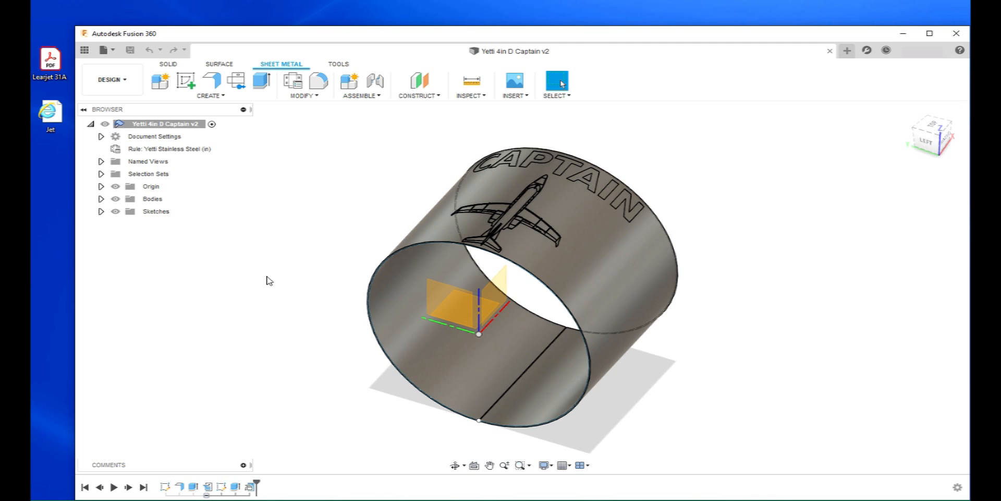
pyautogui.moveTo(414, 457)
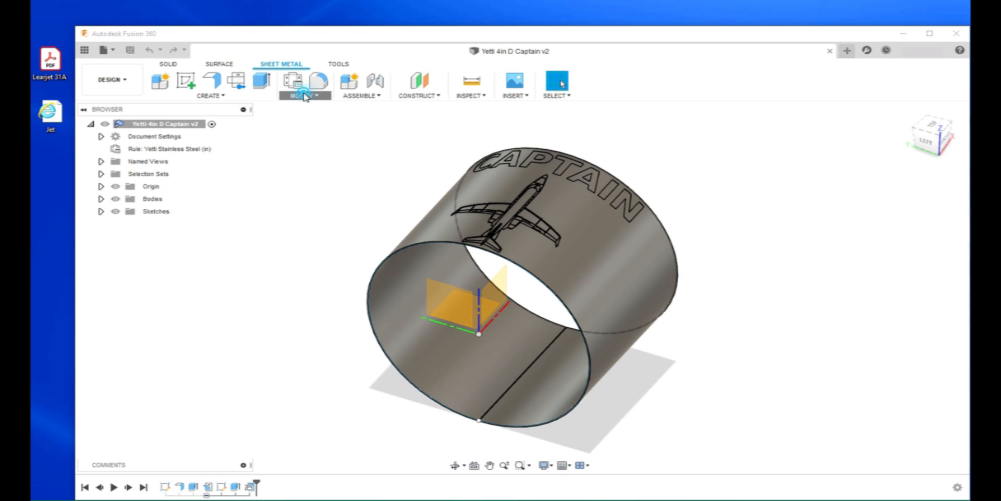
# Open the Sheet Metal Modify dropdown, dismiss it, and reopen it
pyautogui.click(304, 95)
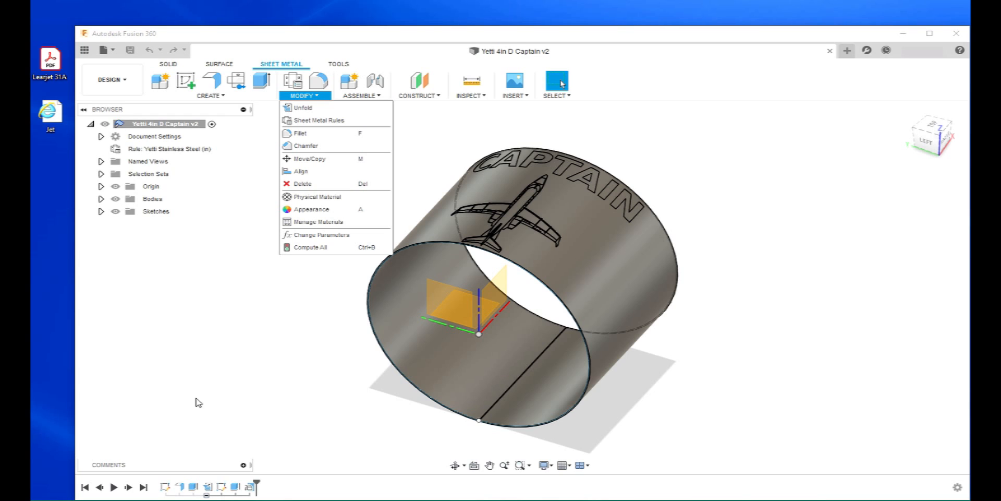
pyautogui.moveTo(251, 143)
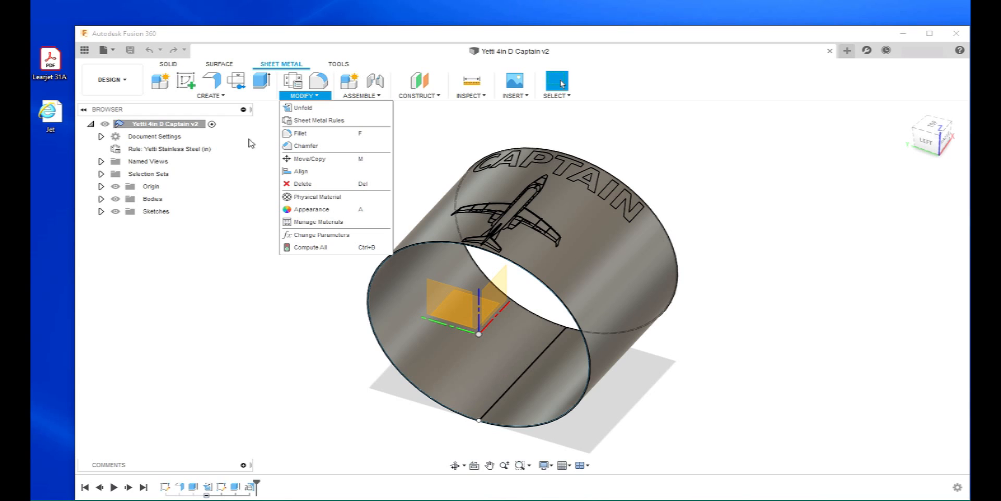
pyautogui.click(558, 369)
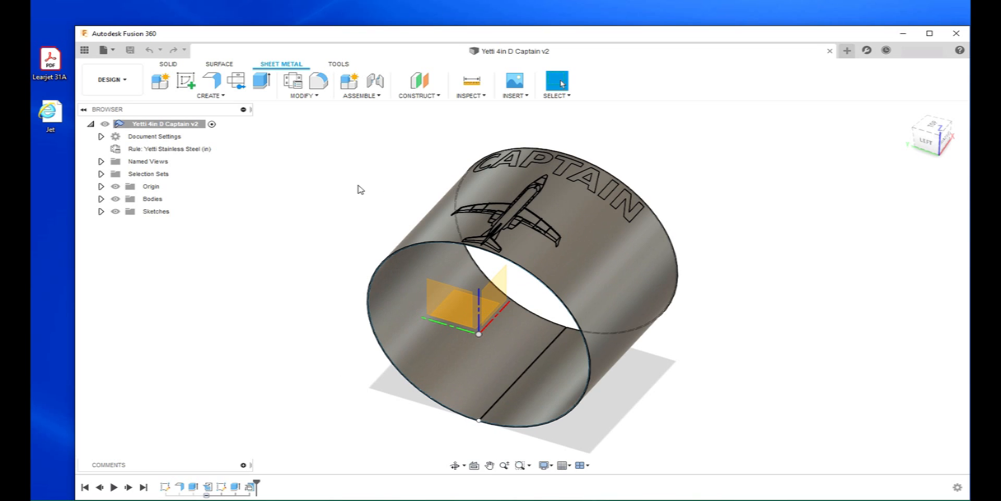
pyautogui.moveTo(203, 178)
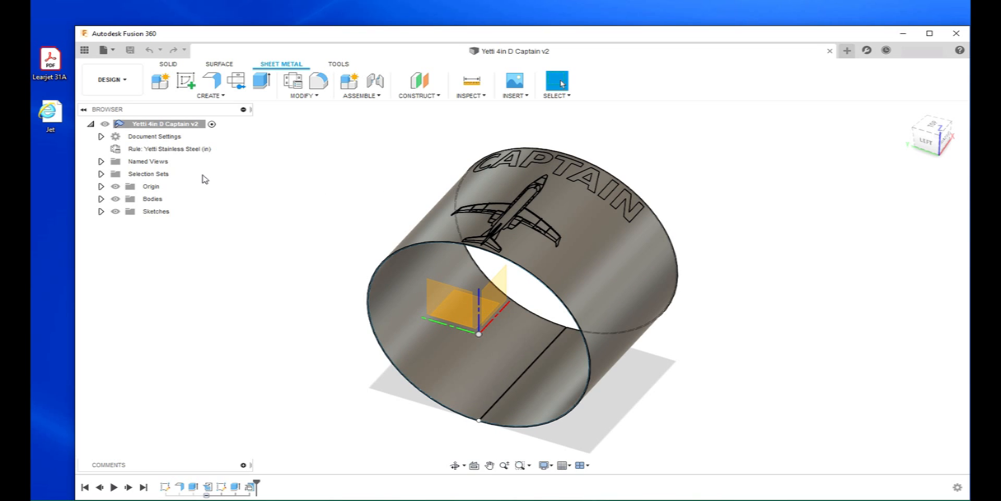
pyautogui.moveTo(192, 156)
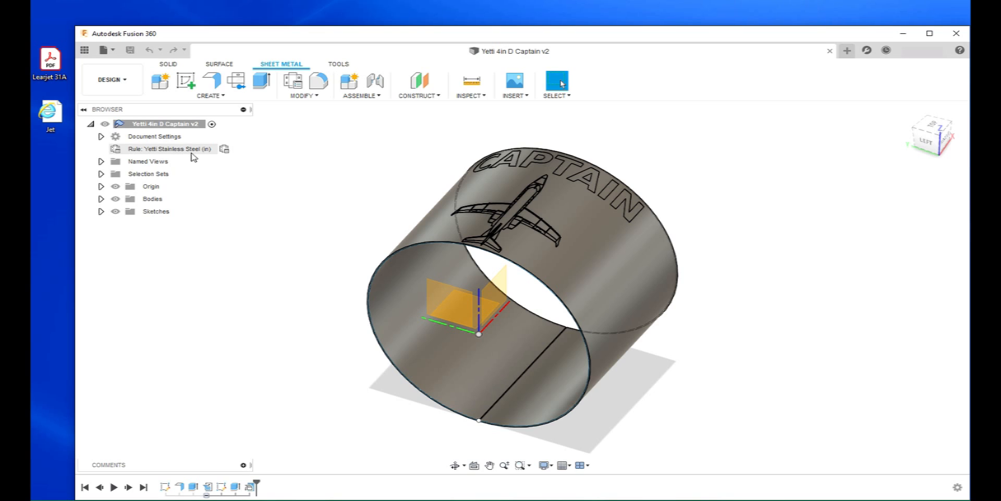
pyautogui.moveTo(396, 196)
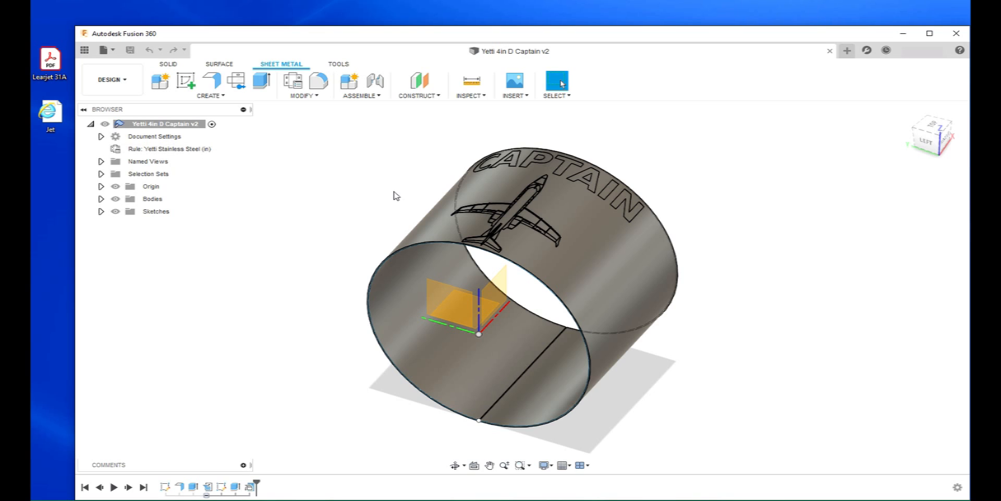
pyautogui.moveTo(393, 194)
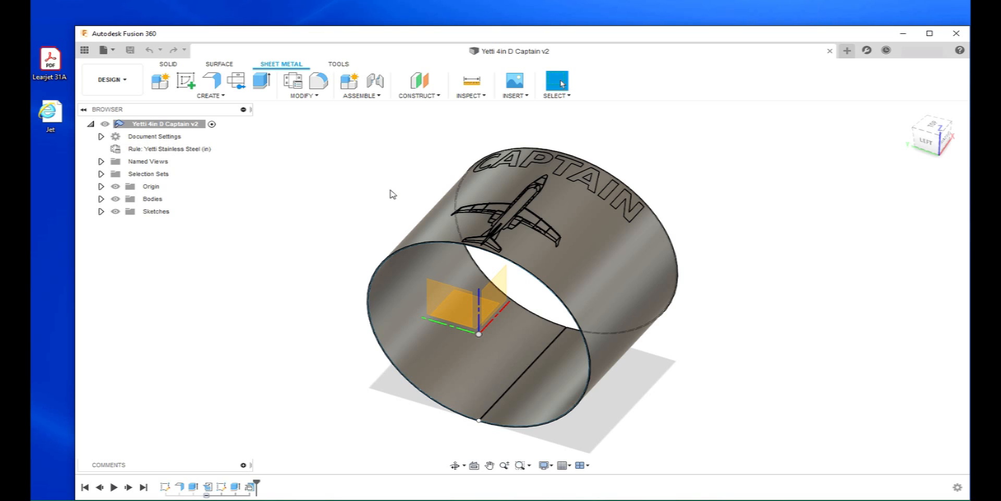
pyautogui.moveTo(391, 190)
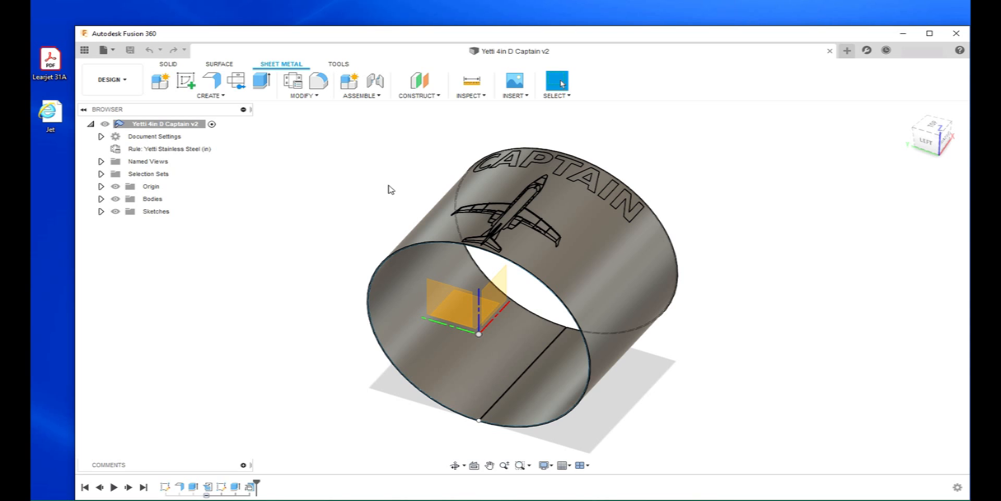
pyautogui.moveTo(375, 194)
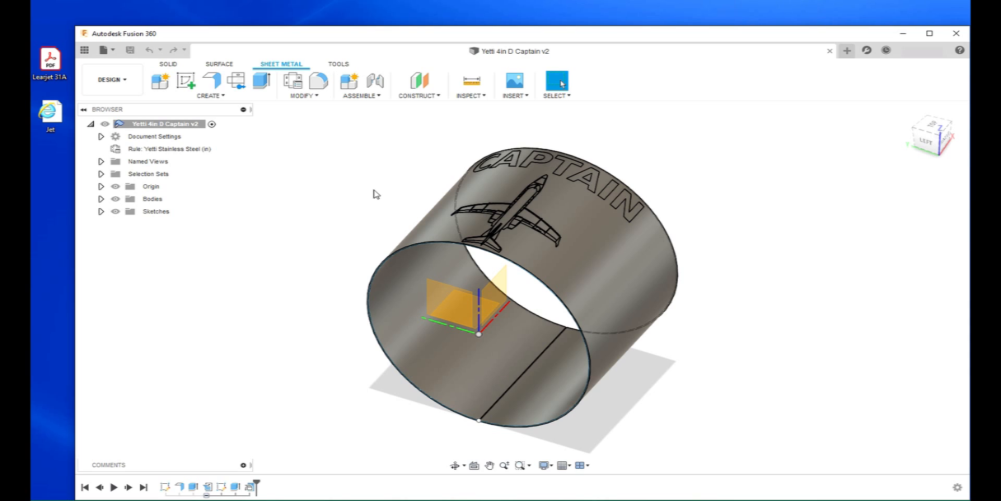
pyautogui.moveTo(241, 145)
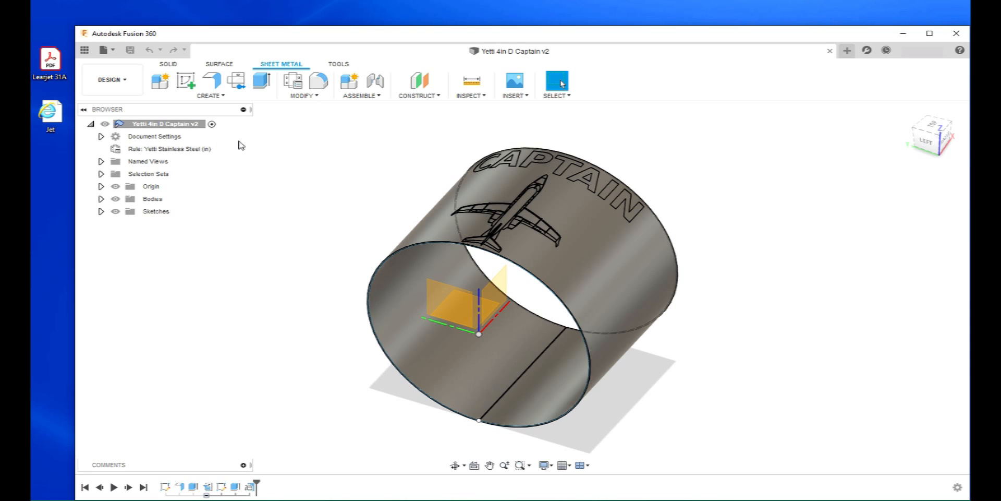
pyautogui.click(304, 95)
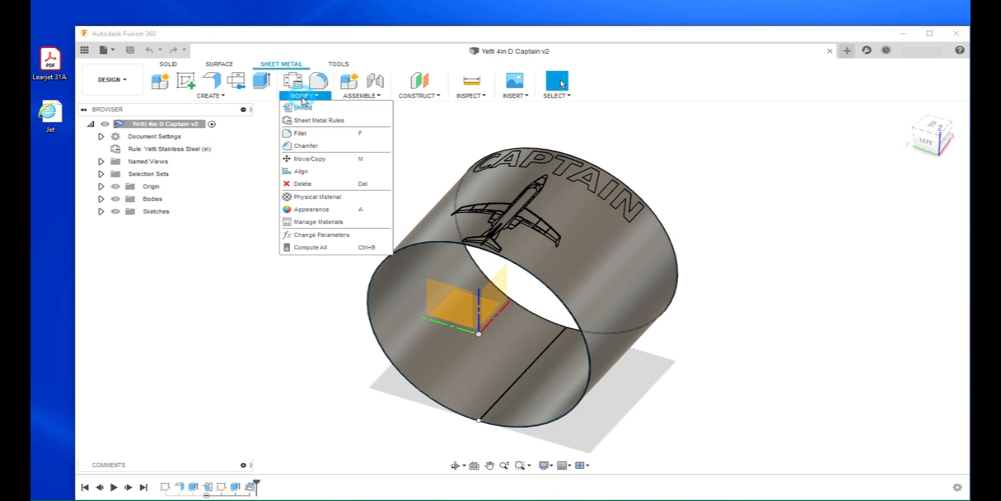
# Inspect the Yetti Stainless Steel (in) rule's 0.02 in thickness in Sheet Metal Rules, then close
pyautogui.click(319, 120)
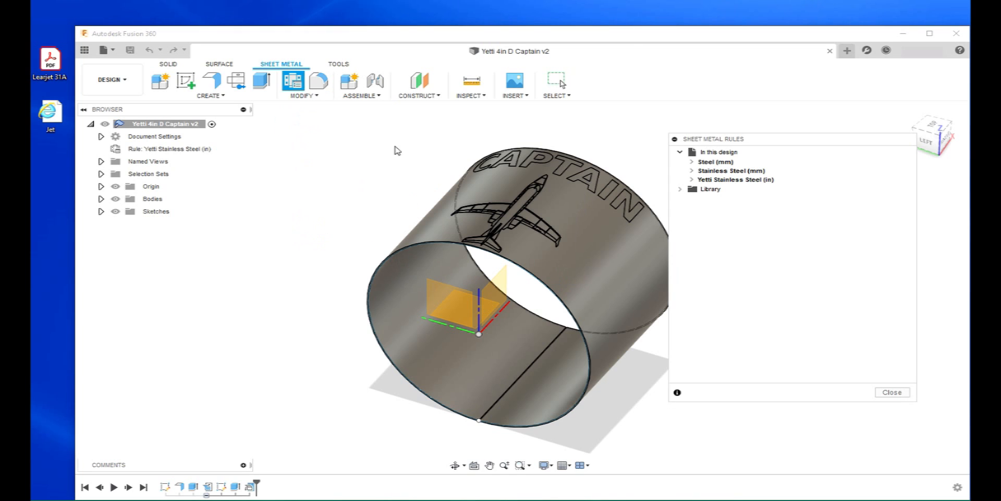
pyautogui.click(692, 179)
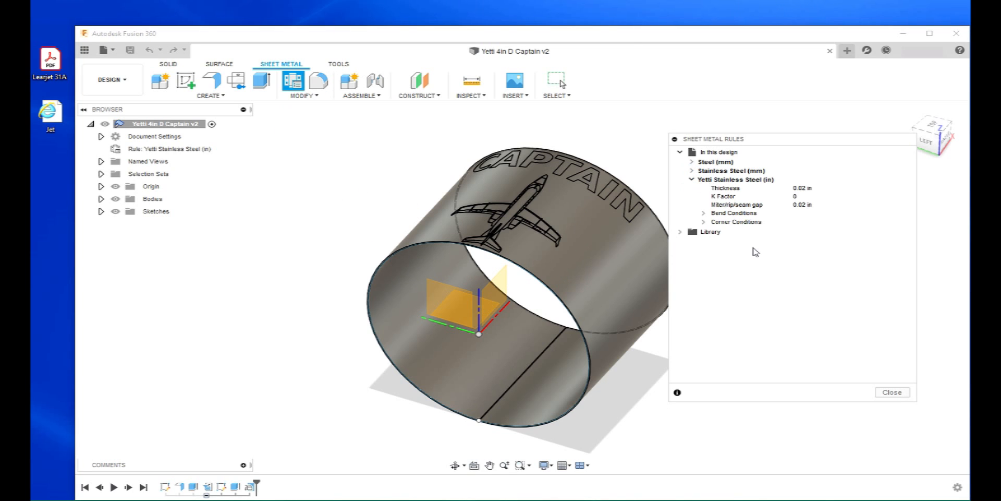
pyautogui.moveTo(729, 197)
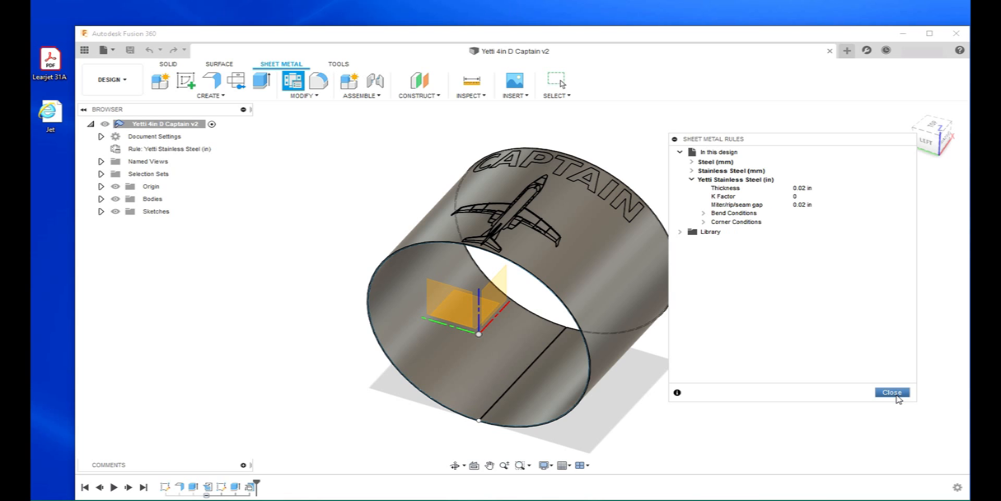
pyautogui.click(891, 392)
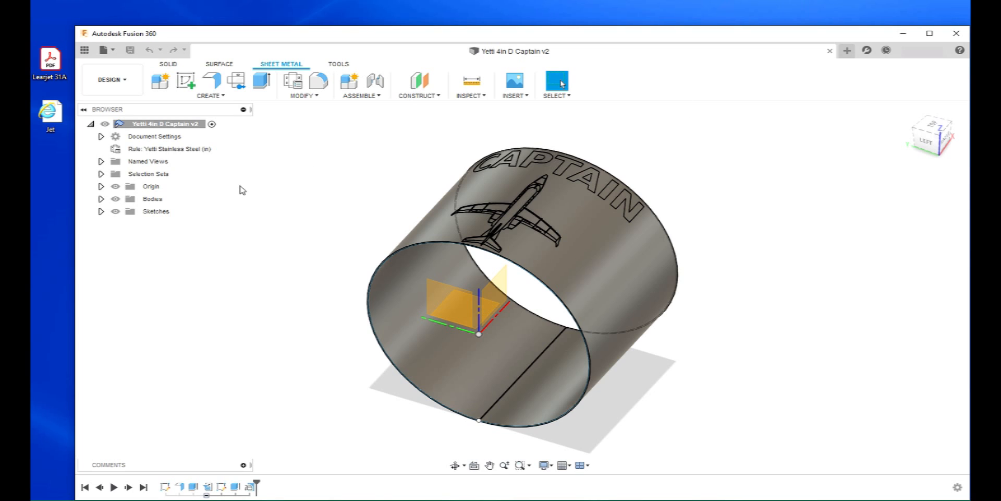
pyautogui.moveTo(104, 63)
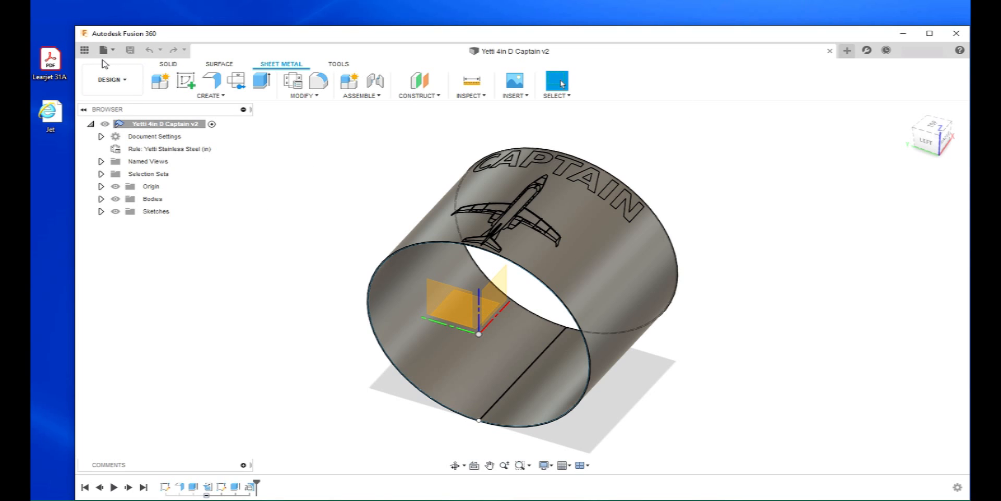
# Open a new untitled design and start a sketch on the vertical origin plane
pyautogui.click(846, 51)
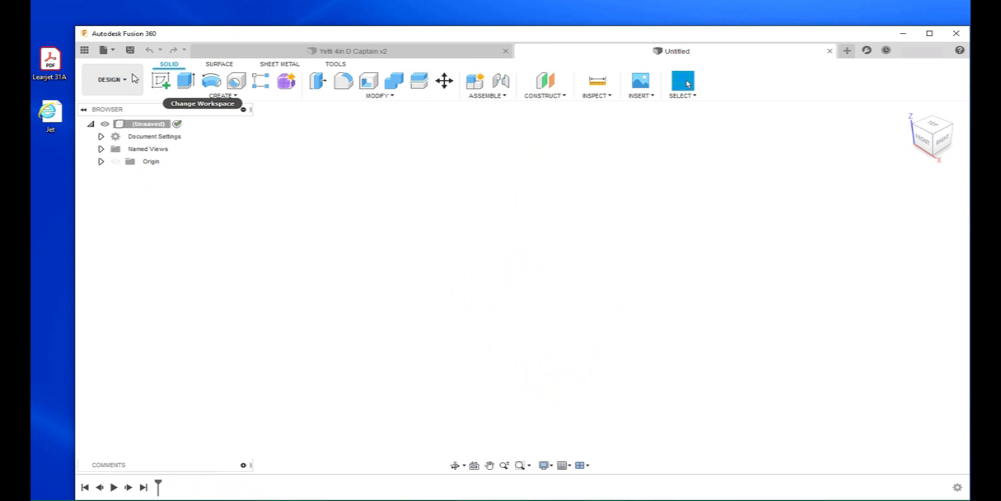
pyautogui.click(161, 81)
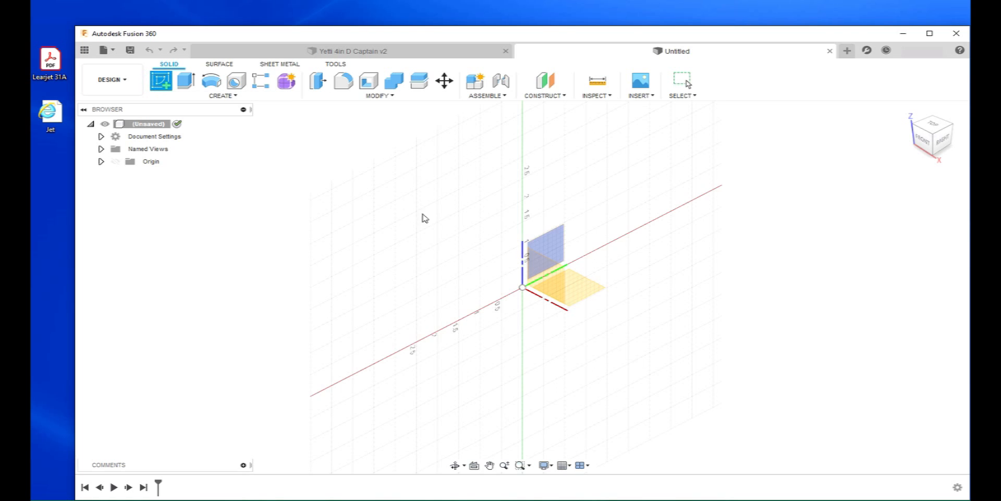
pyautogui.moveTo(552, 253)
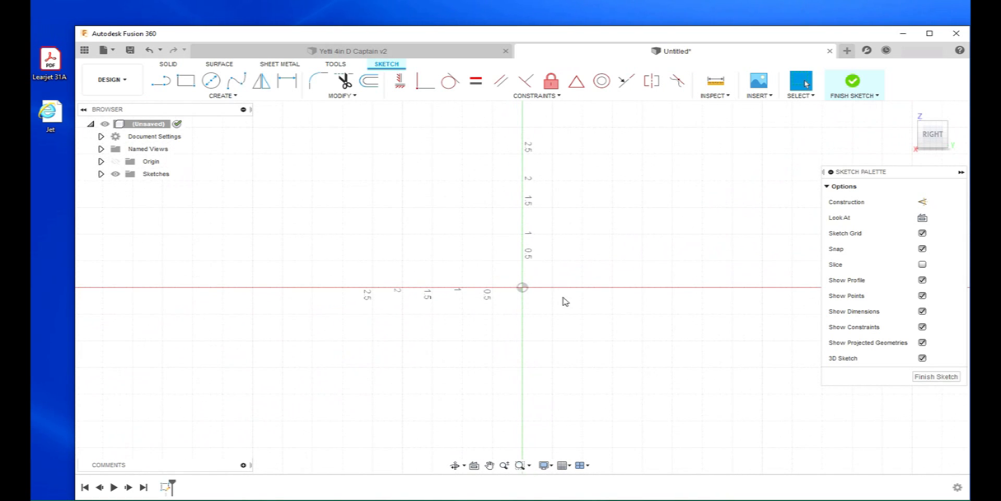
pyautogui.moveTo(530, 298)
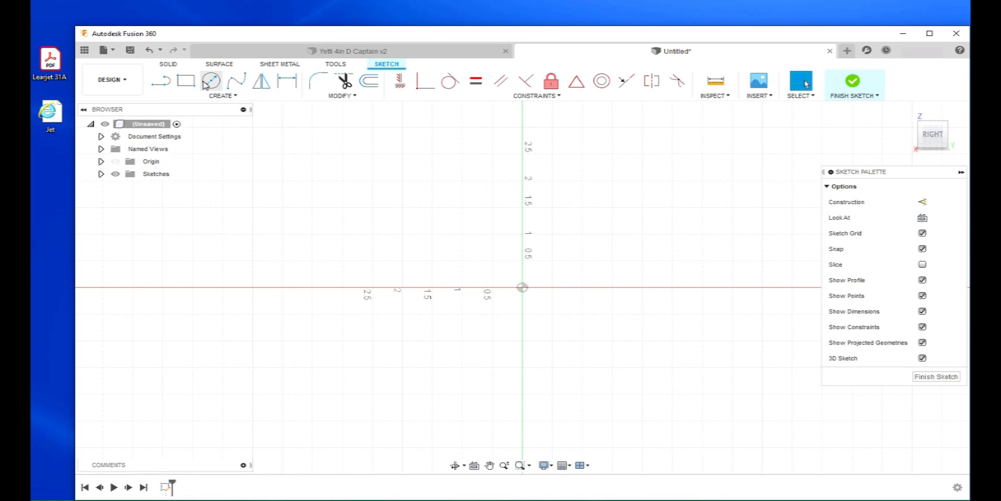
# Draw an origin-centred circle and dimension its diameter to 4.00 in
pyautogui.click(211, 81)
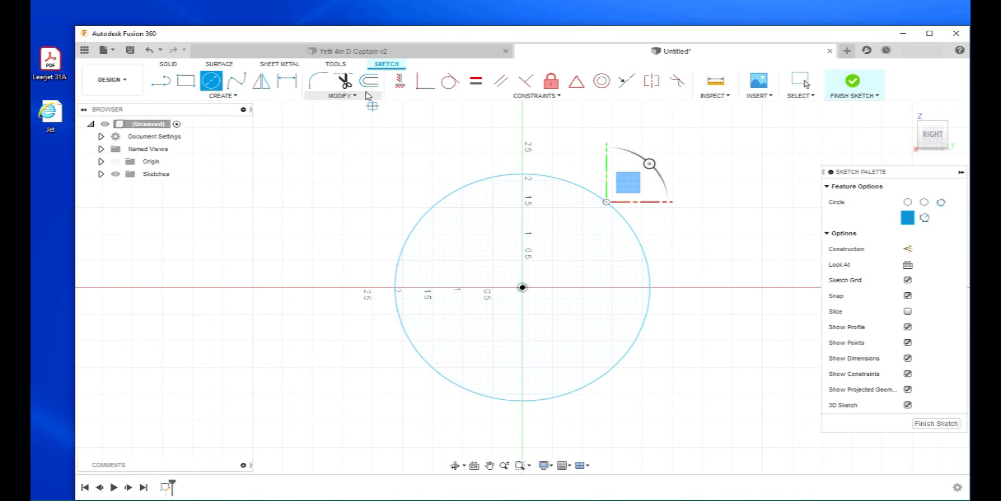
pyautogui.click(286, 80)
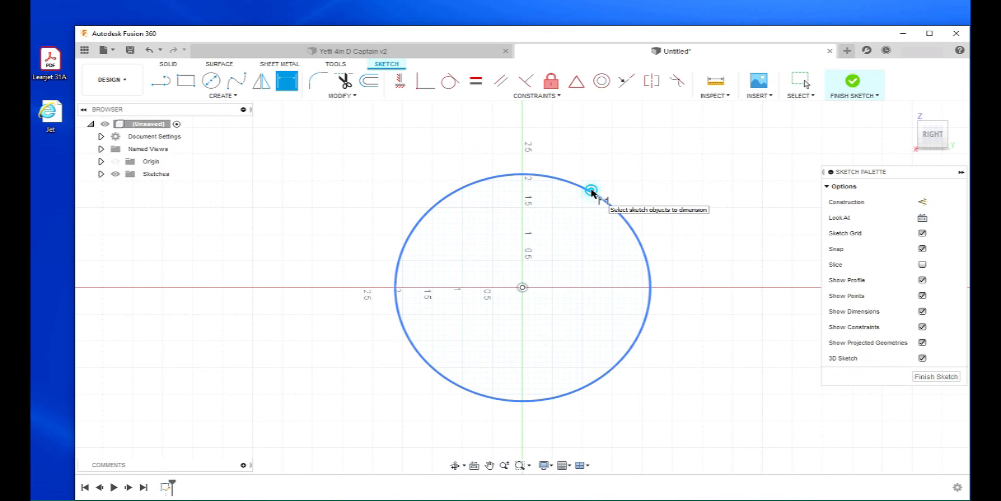
pyautogui.click(590, 191)
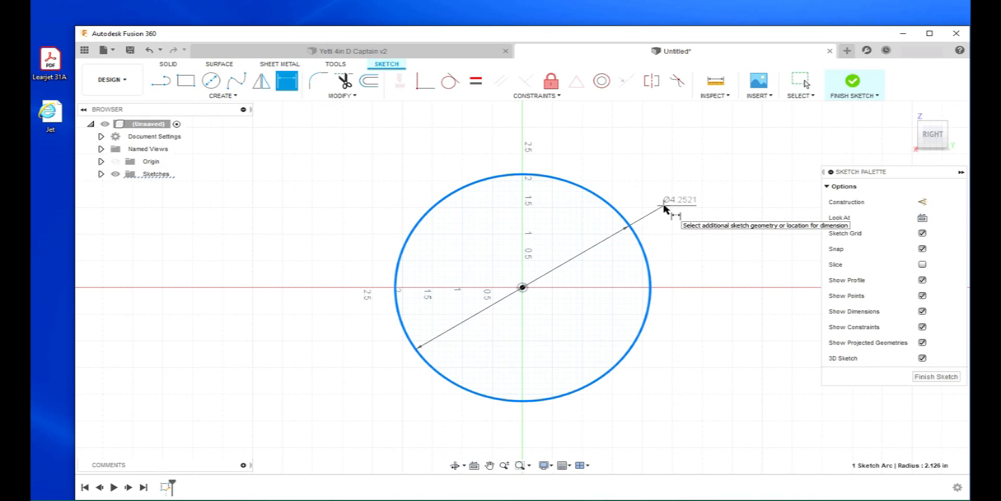
pyautogui.click(665, 211)
pyautogui.write('4')
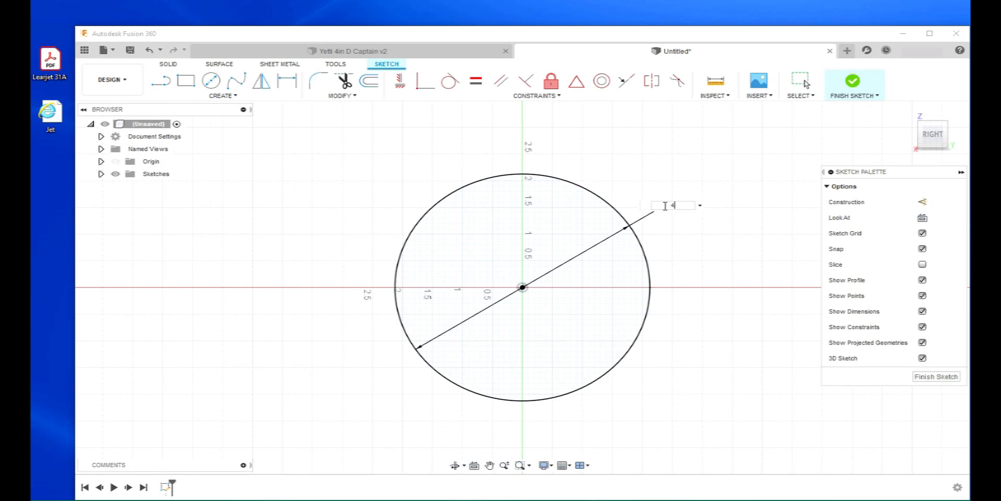
pyautogui.press('Return')
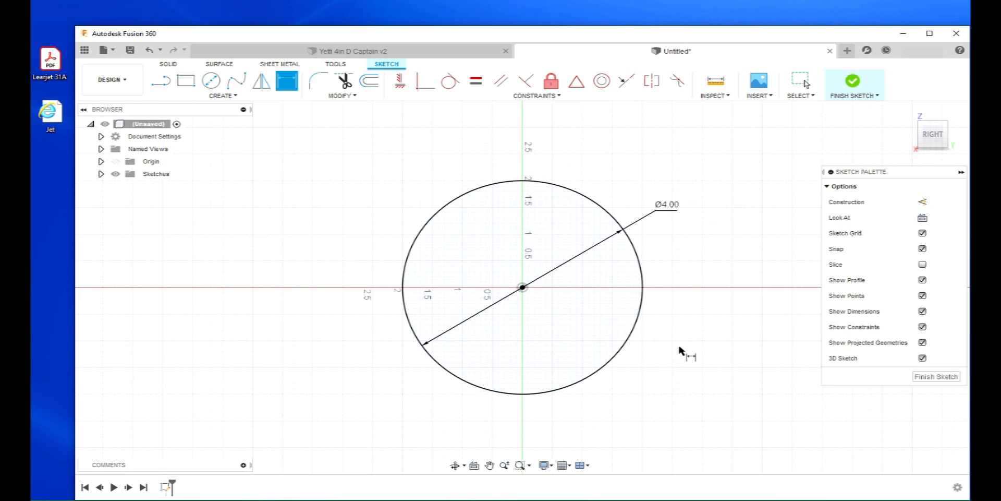
pyautogui.click(165, 80)
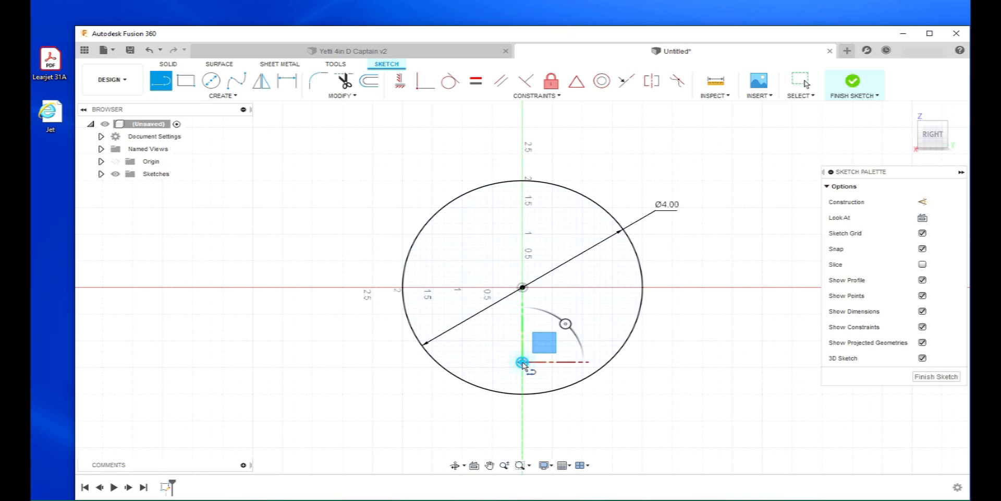
pyautogui.moveTo(522, 420)
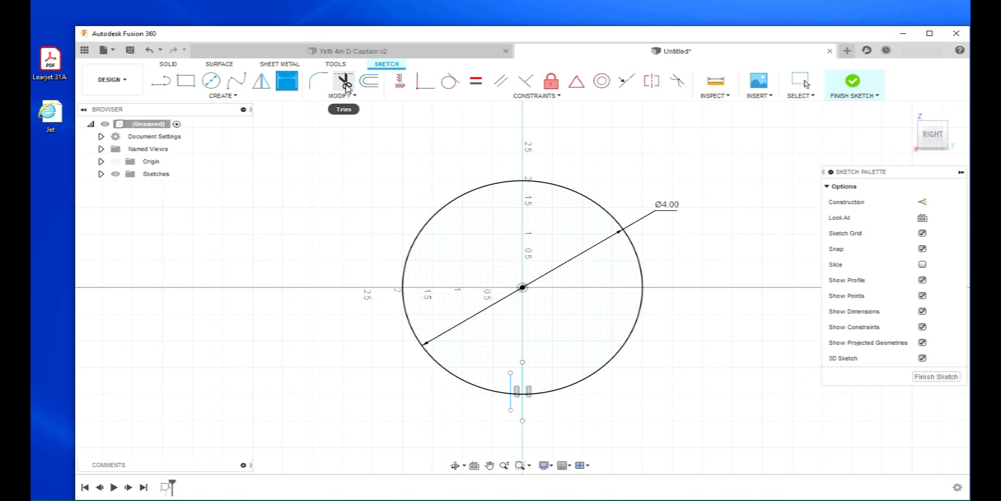
pyautogui.moveTo(305, 100)
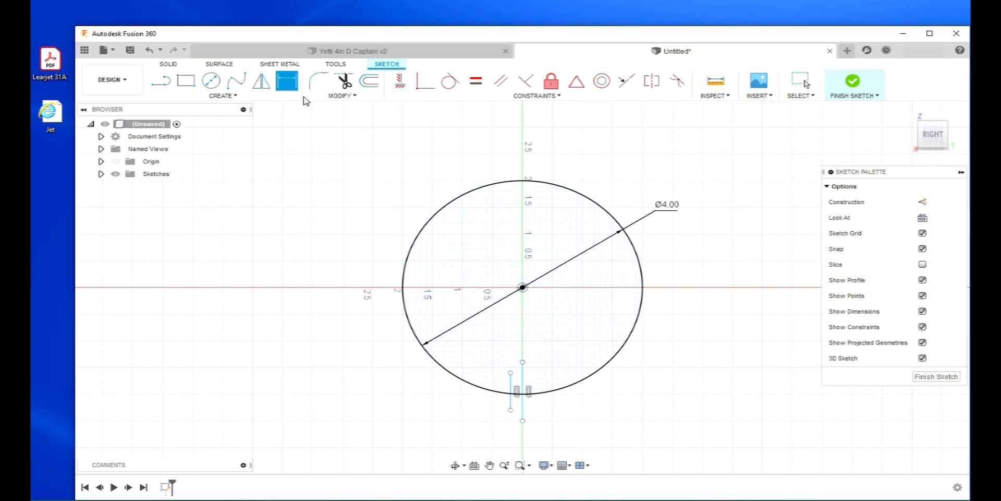
# Draw two short parallel vertical lines across the circle's bottom edge
pyautogui.click(514, 383)
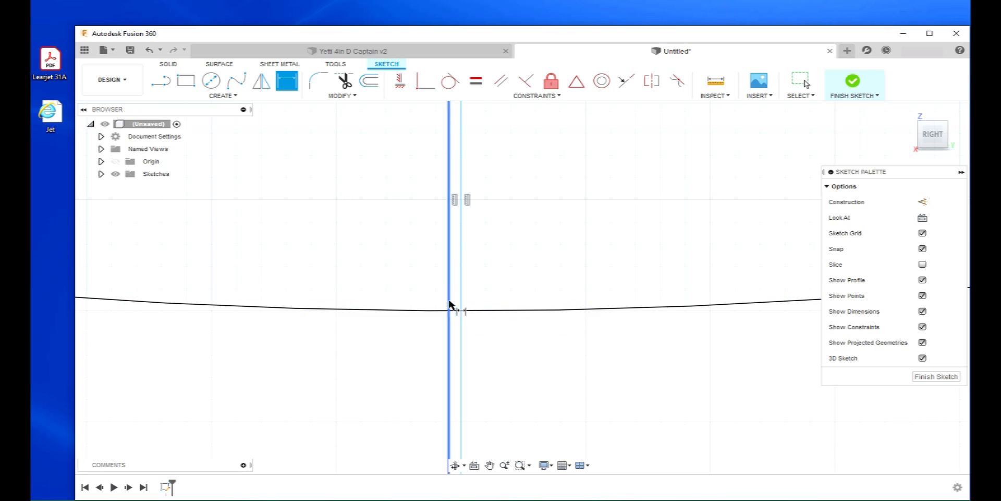
# Trim the marker lines and the arc between them to open a gap
pyautogui.click(341, 81)
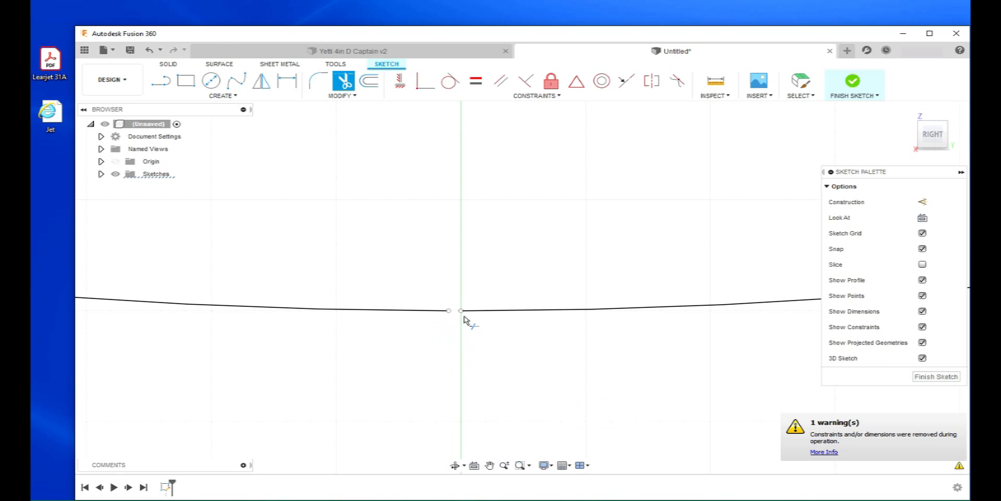
pyautogui.moveTo(452, 318)
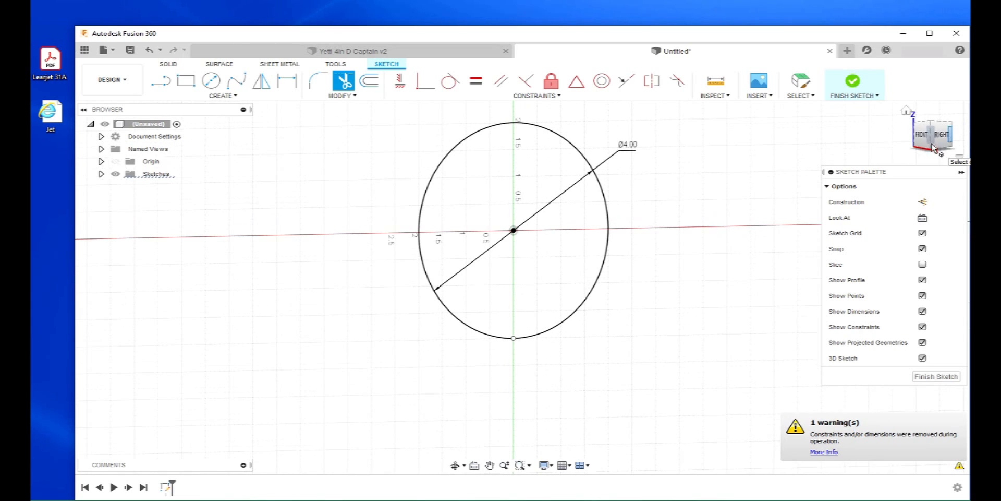
# Flange the gapped circle 3.00 in long with thickness on side 2
pyautogui.click(279, 63)
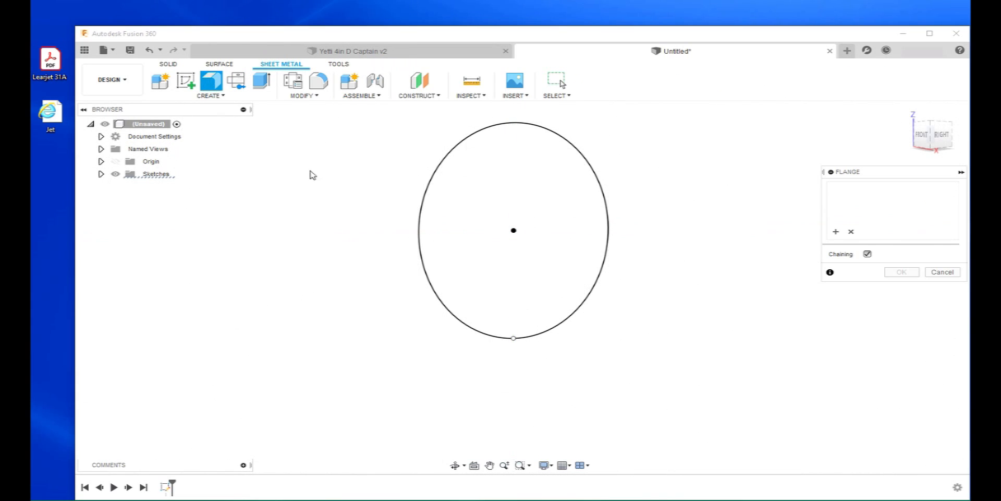
pyautogui.moveTo(442, 174)
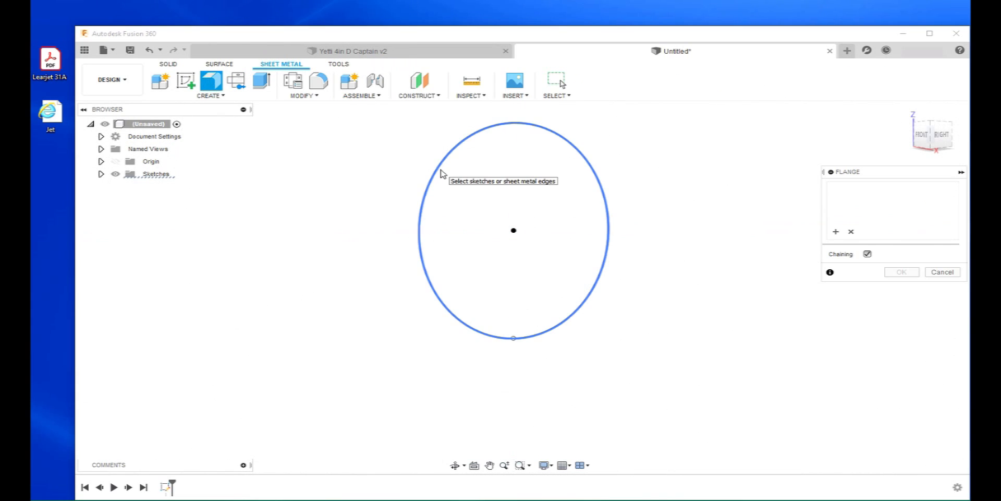
pyautogui.click(436, 168)
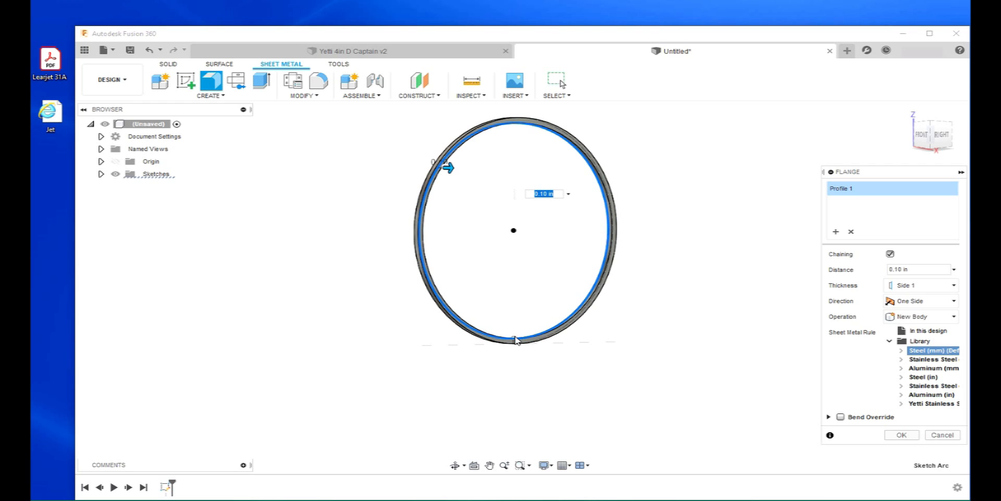
pyautogui.moveTo(514, 341)
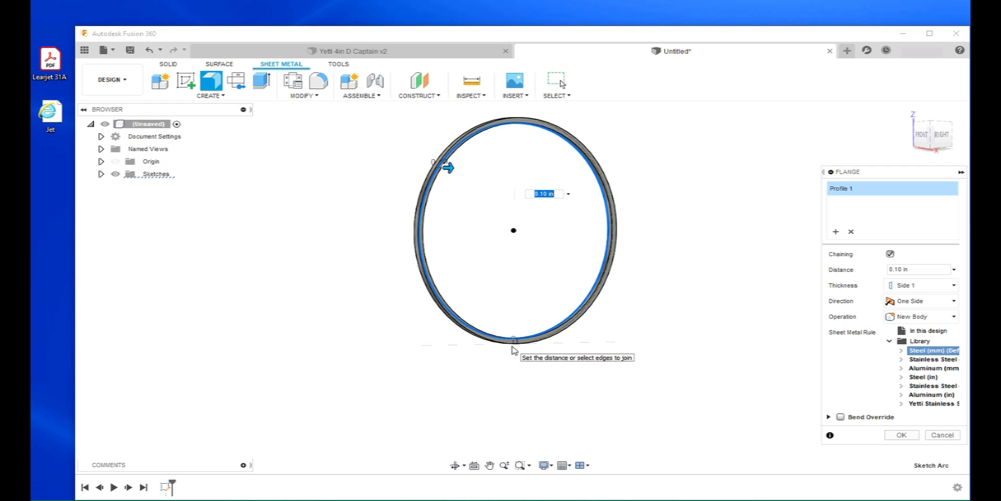
pyautogui.moveTo(530, 362)
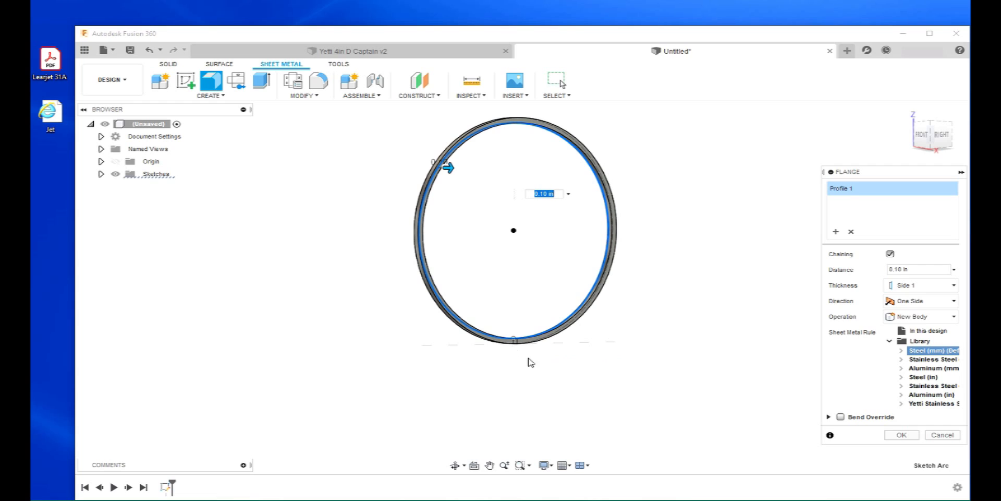
pyautogui.moveTo(712, 310)
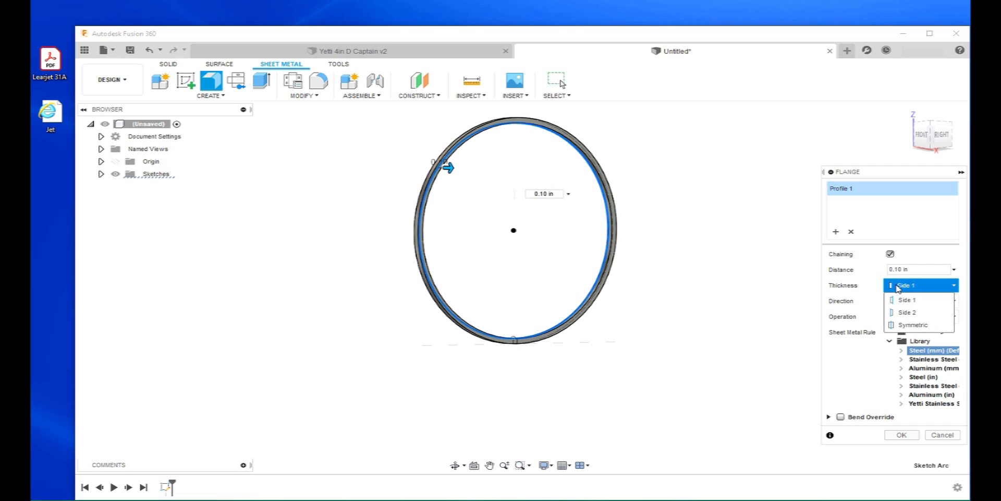
pyautogui.moveTo(907, 312)
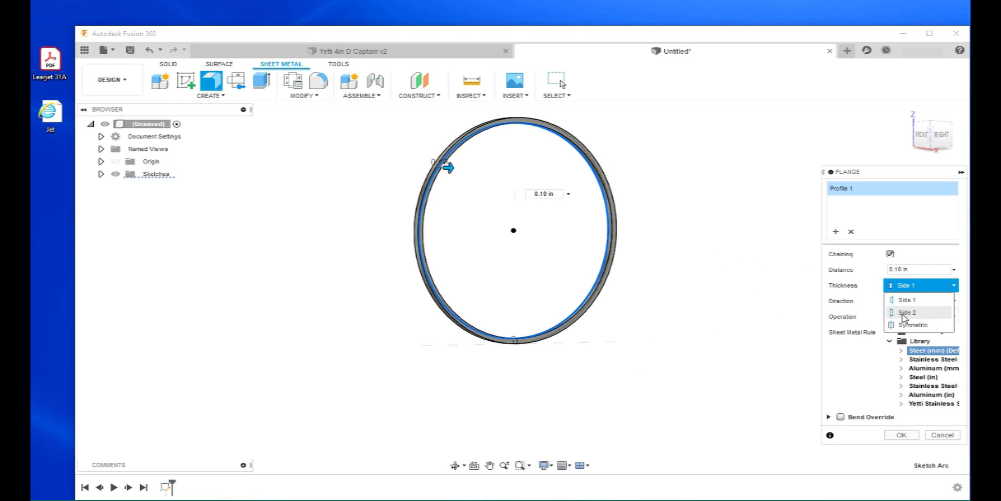
pyautogui.click(906, 312)
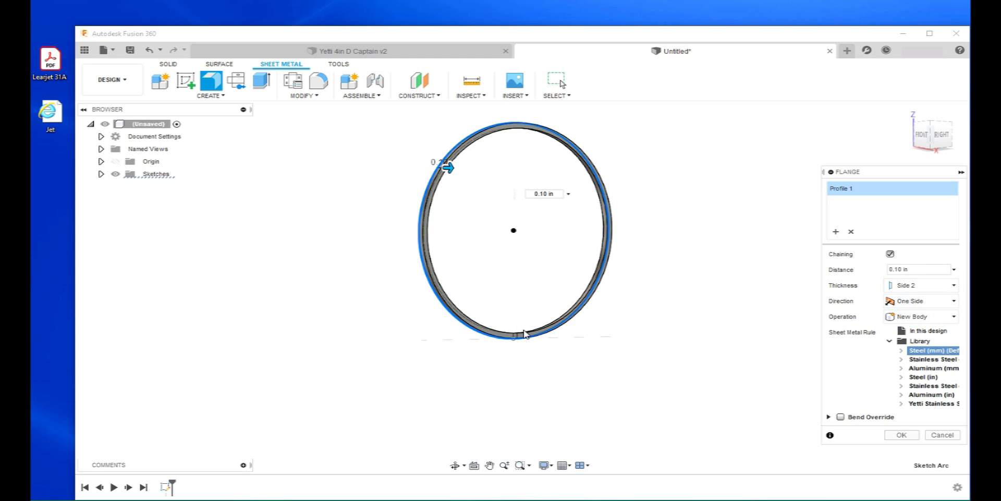
pyautogui.moveTo(580, 362)
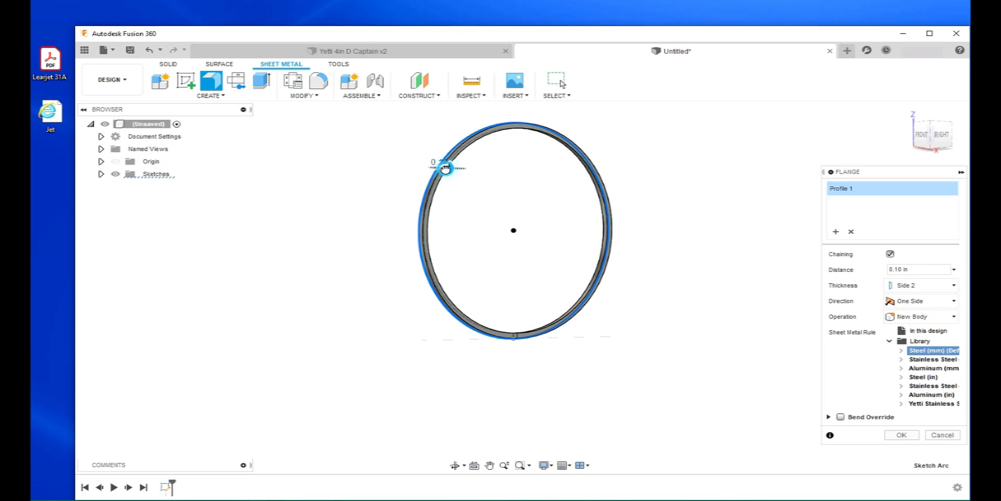
pyautogui.moveTo(447, 167); pyautogui.dragTo(559, 171)
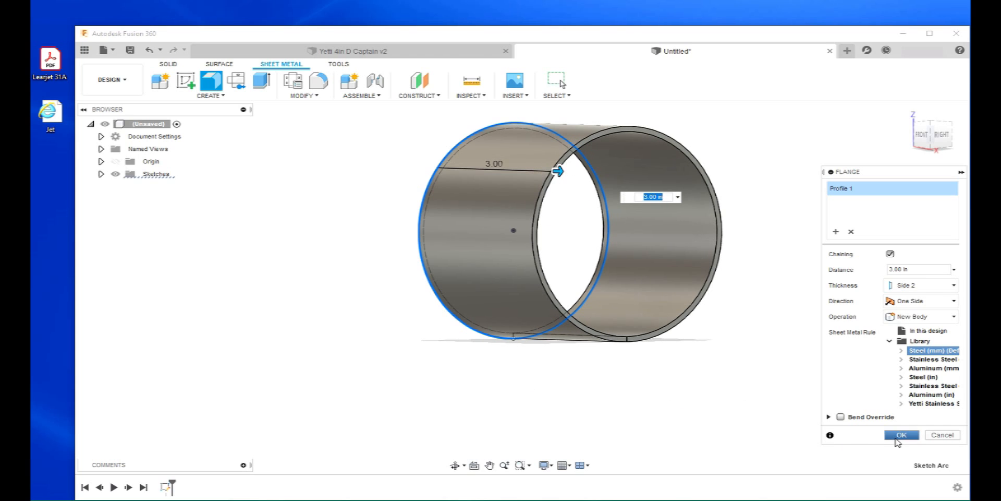
pyautogui.click(901, 435)
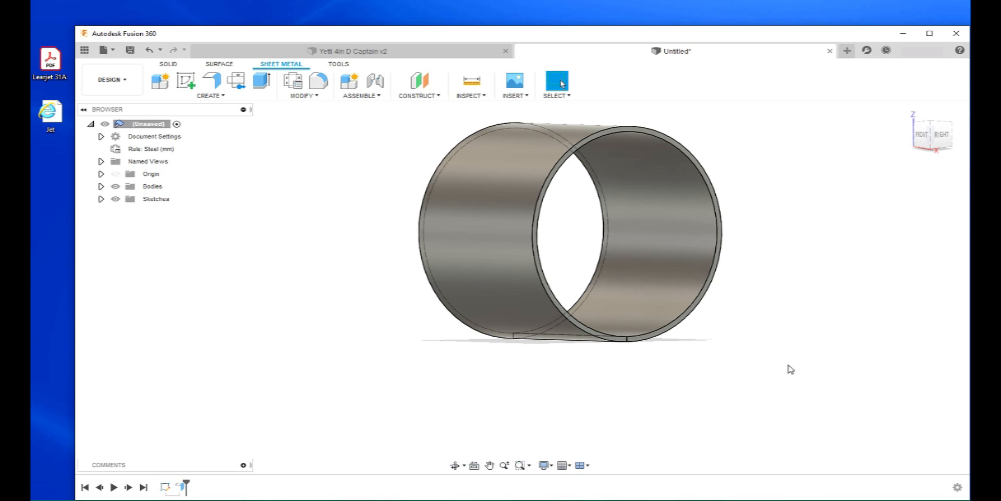
pyautogui.moveTo(756, 251)
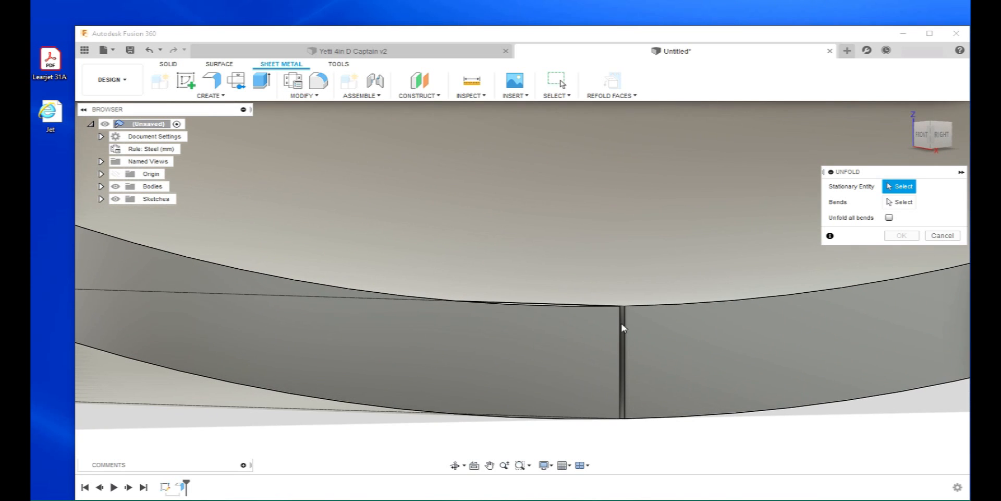
pyautogui.moveTo(630, 424)
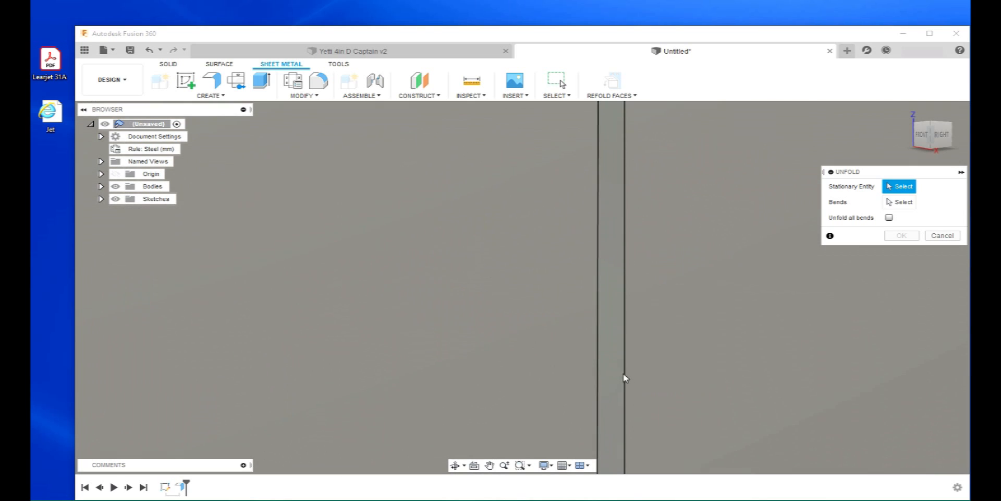
pyautogui.moveTo(611, 354)
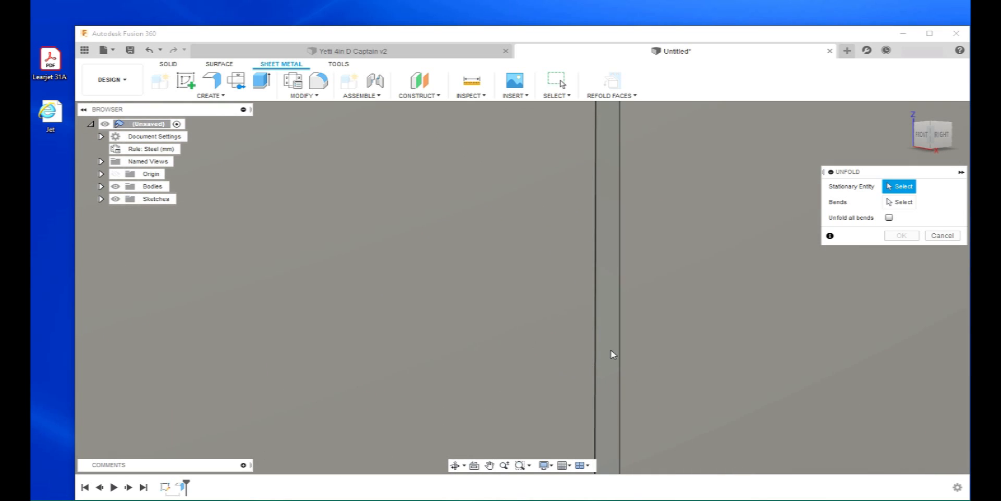
pyautogui.moveTo(621, 367)
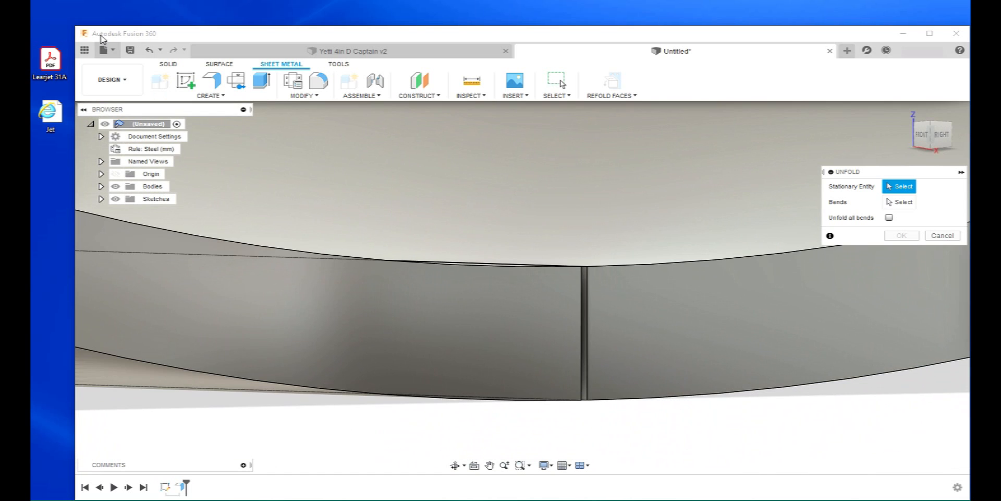
# Zoom in on the cylinder seam, accidentally starting an extrude on a seam face
pyautogui.click(260, 80)
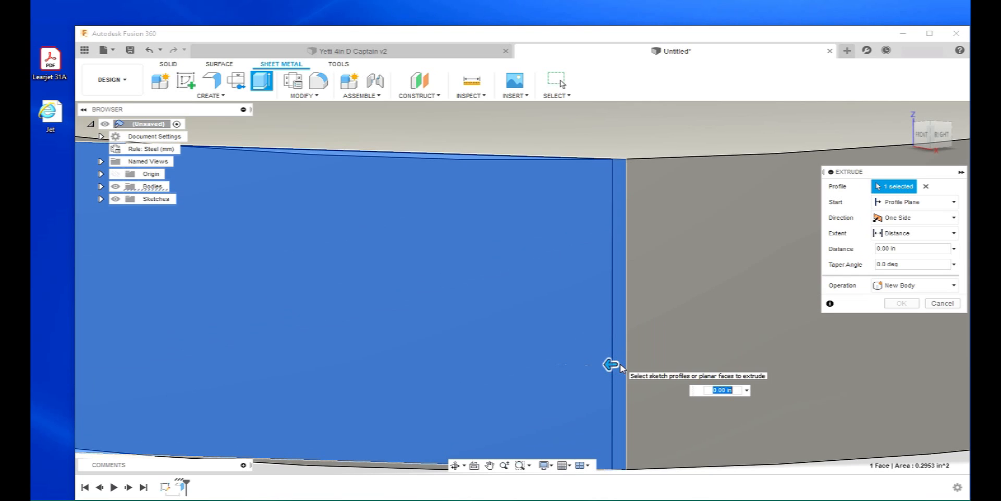
# Cancel the seam-face extrude and reopen the Sheet Metal Modify dropdown
pyautogui.click(907, 248)
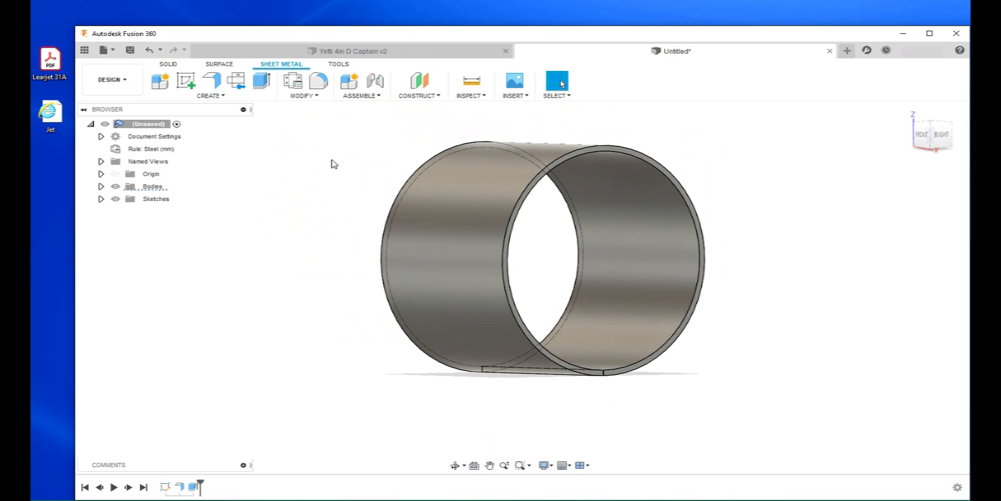
pyautogui.click(304, 95)
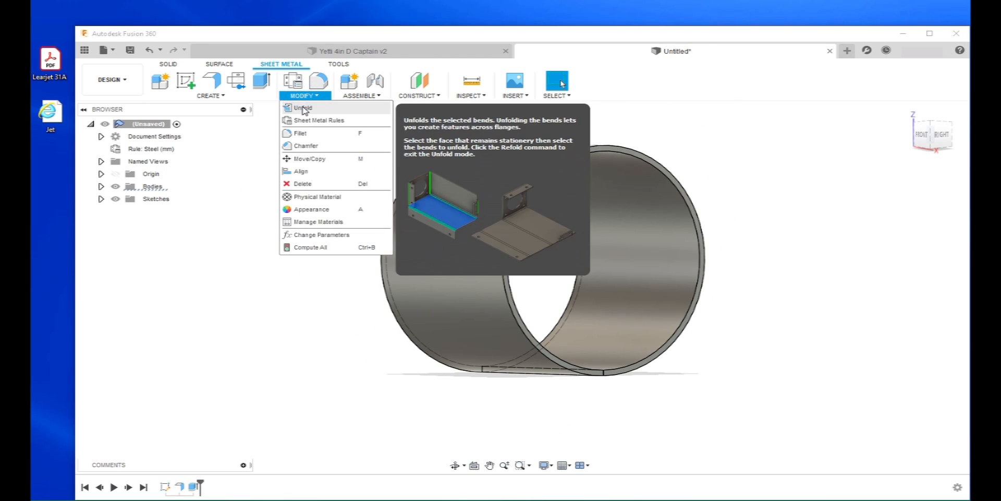
# Unfold the cylinder into a flat strip, keeping the seam face stationary
pyautogui.click(301, 107)
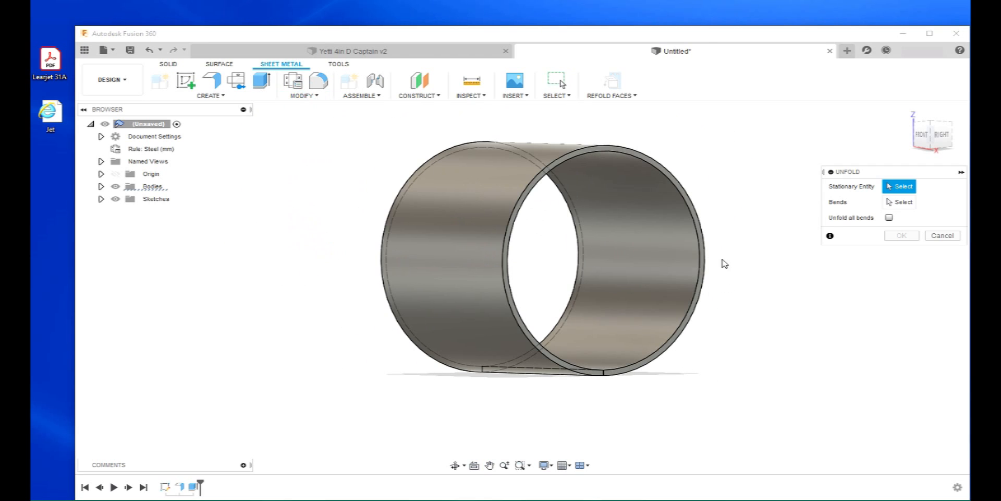
pyautogui.moveTo(714, 341)
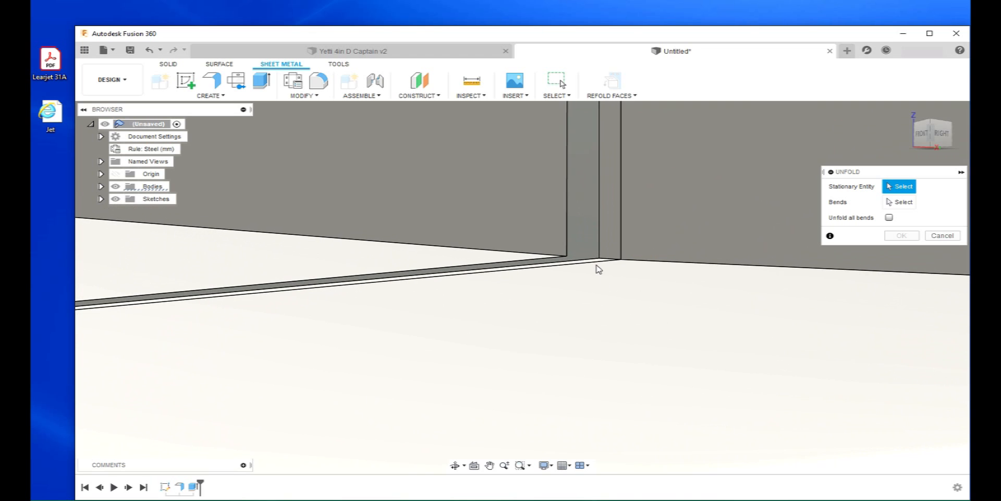
pyautogui.moveTo(597, 264)
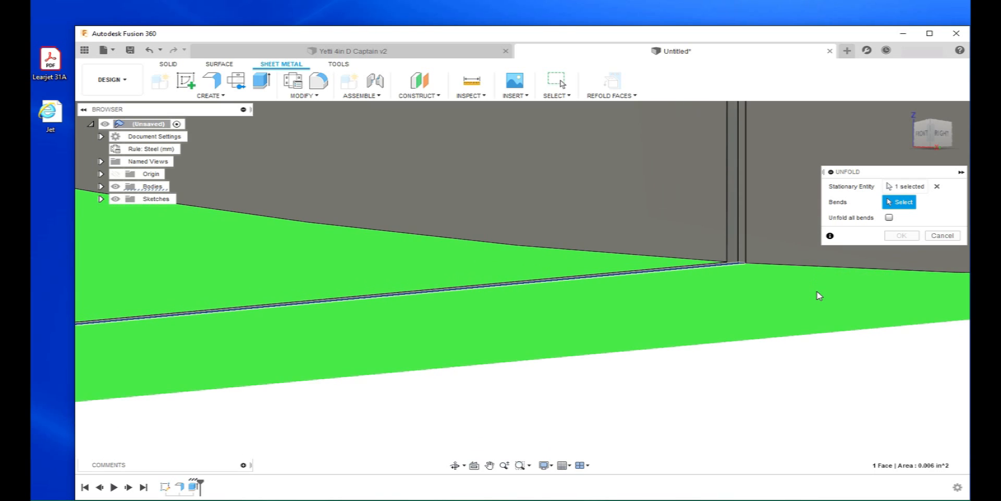
pyautogui.moveTo(819, 296); pyautogui.dragTo(473, 281)
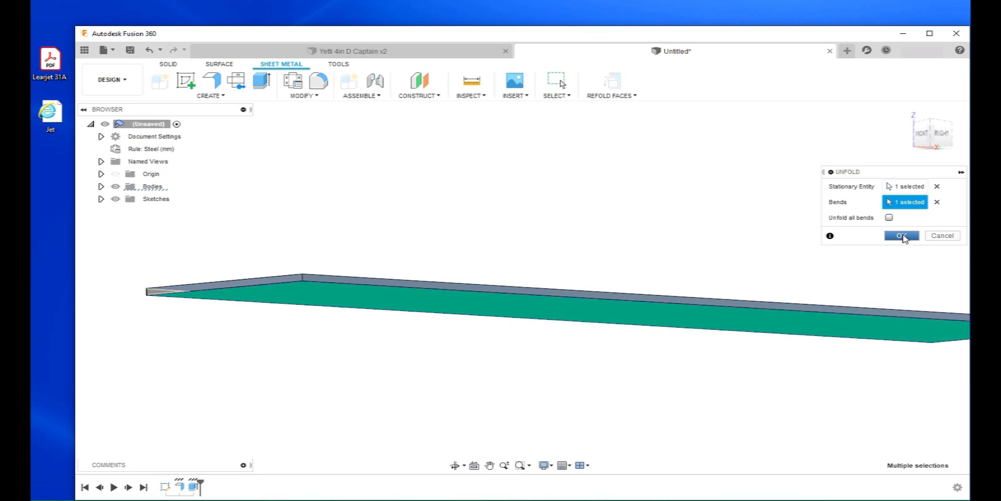
pyautogui.click(901, 235)
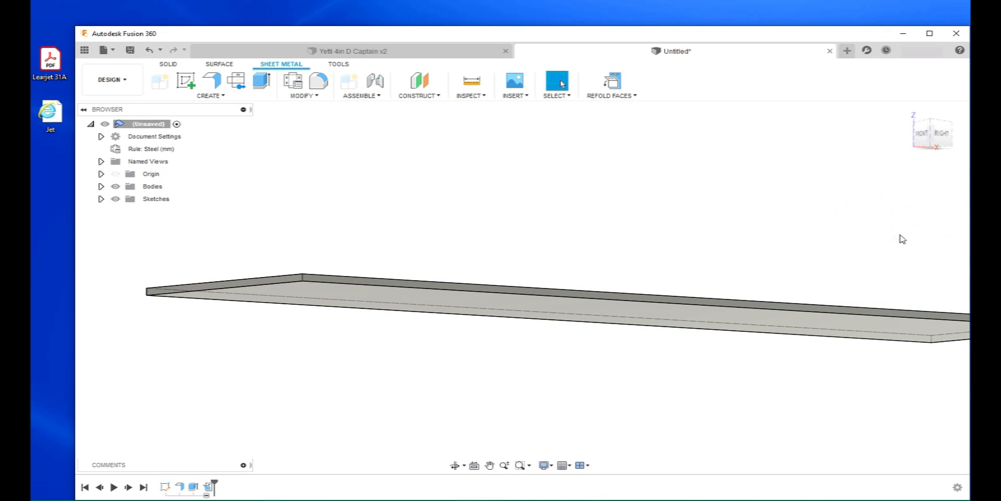
pyautogui.moveTo(918, 146)
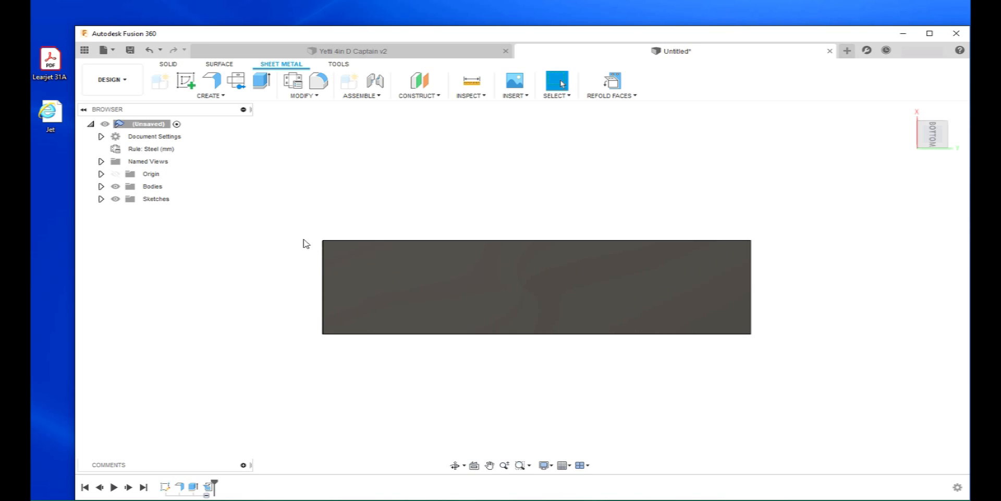
# Create a sketch on the flat strip's face, view it head-on, and finish it
pyautogui.click(185, 80)
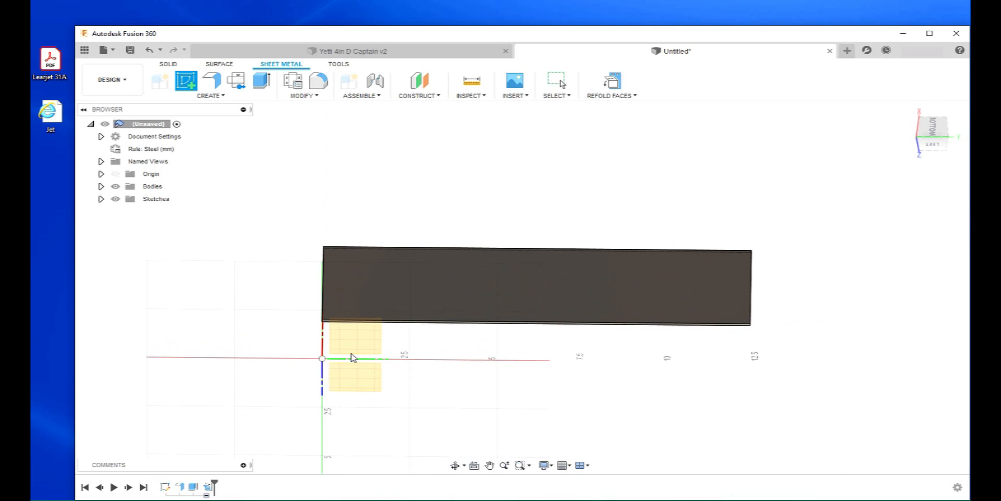
pyautogui.click(932, 135)
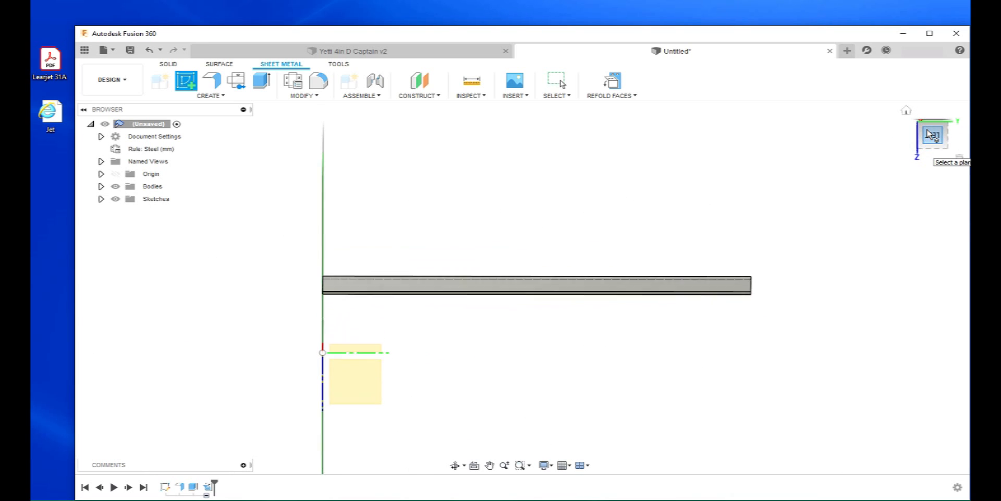
pyautogui.click(932, 134)
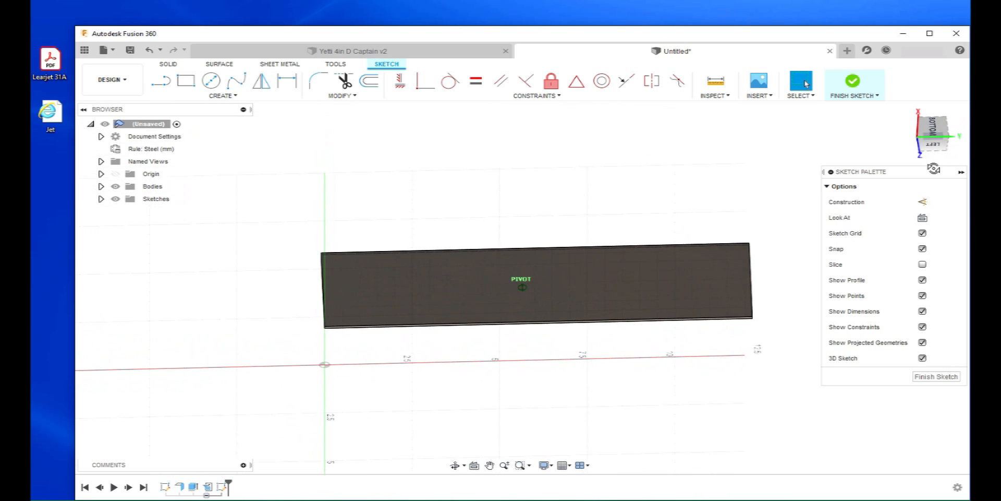
pyautogui.click(418, 280)
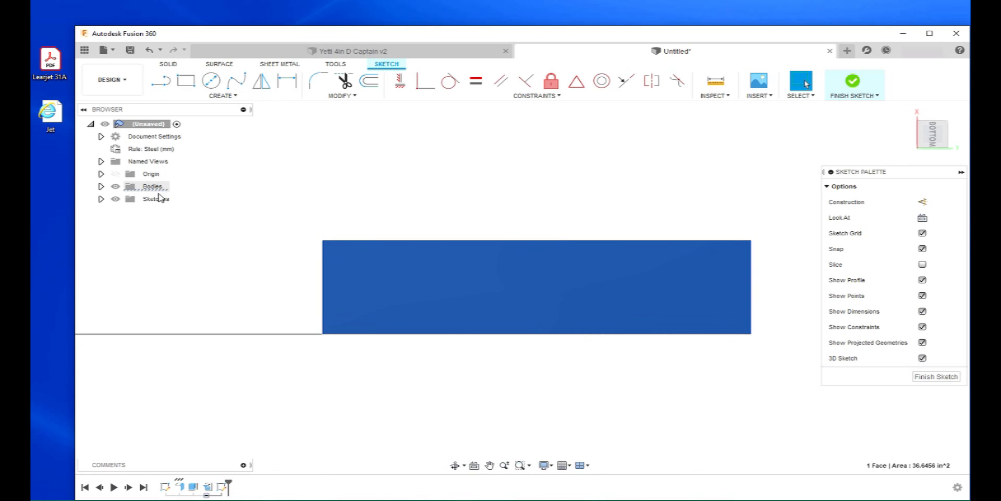
pyautogui.moveTo(945, 392)
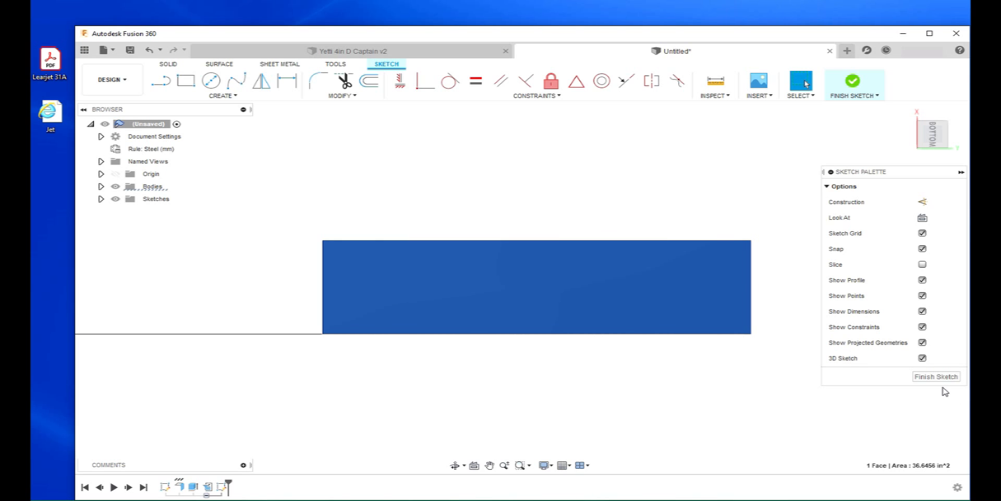
pyautogui.click(936, 376)
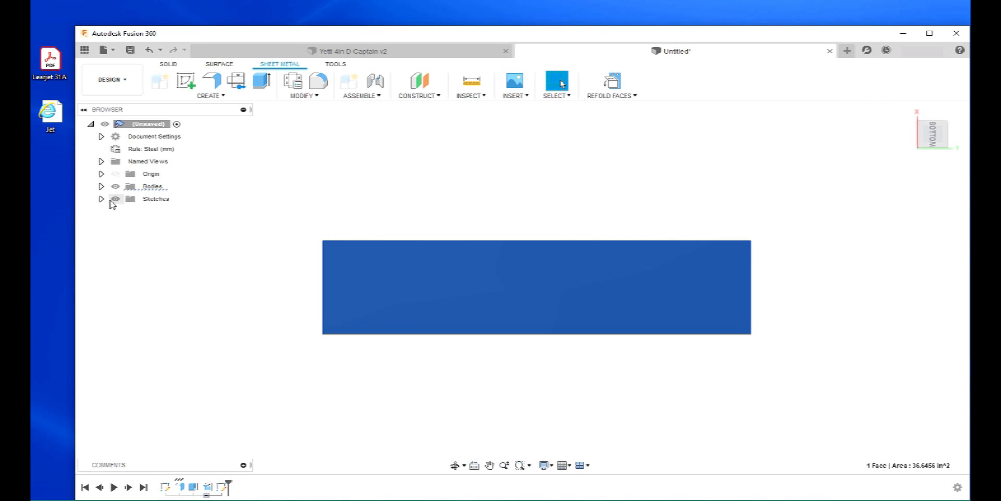
# Delete the empty Sketch2 and start a new sketch on the strip face
pyautogui.rightClick(159, 223)
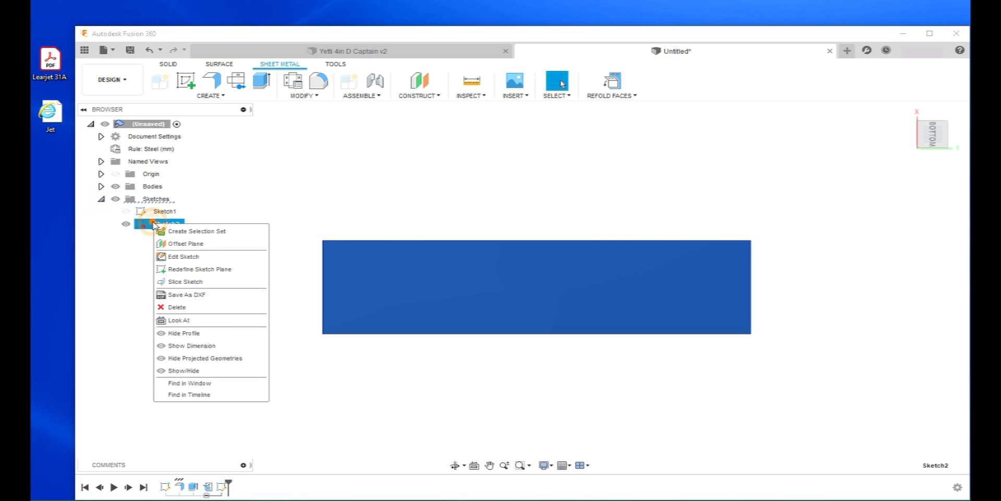
pyautogui.click(176, 307)
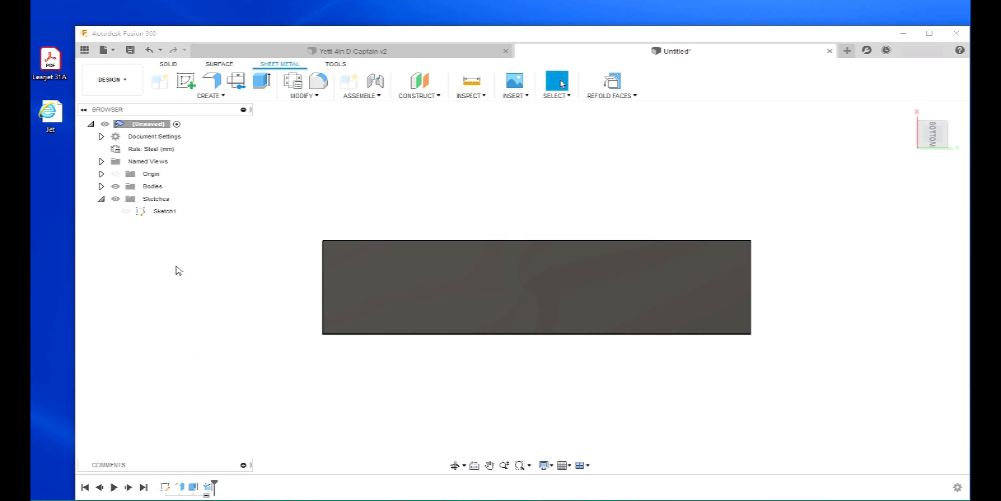
pyautogui.click(185, 80)
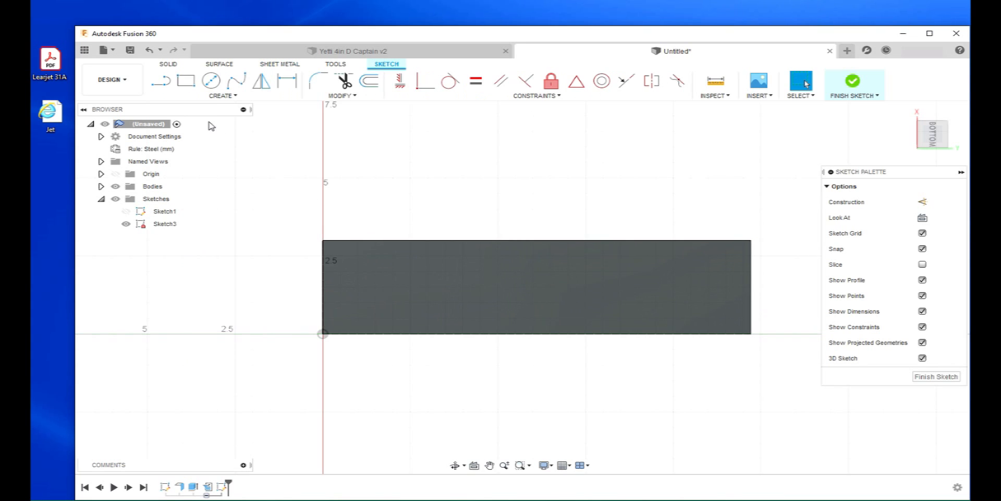
# Draw four vertical lines across the flat strip, the first along its left edge
pyautogui.click(159, 80)
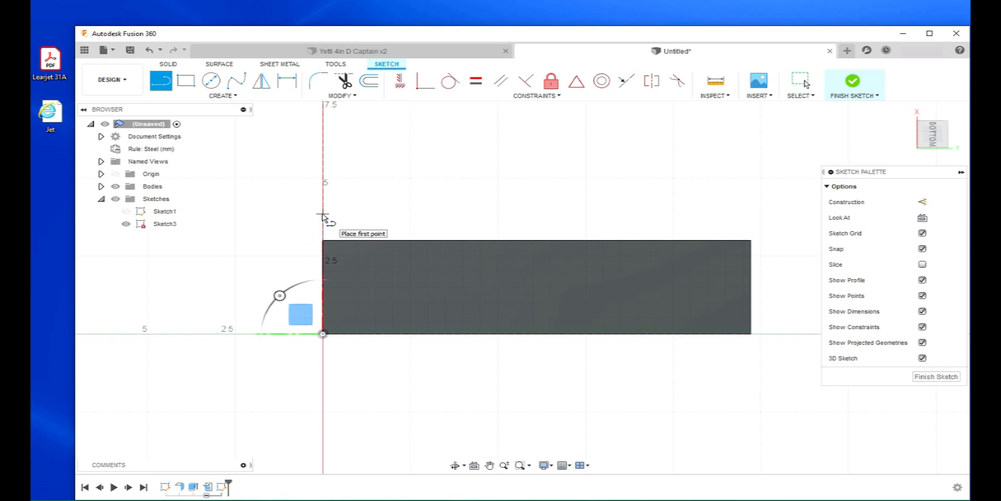
pyautogui.click(323, 332)
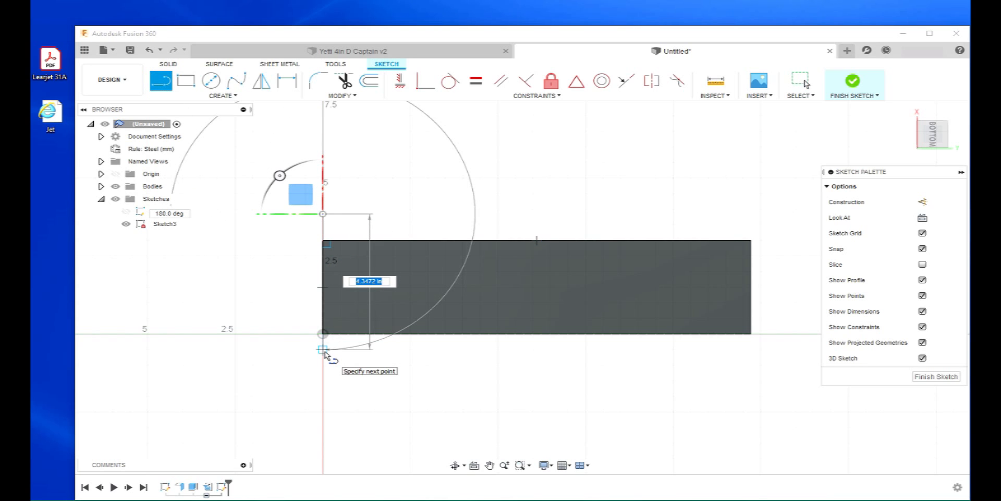
pyautogui.click(324, 350)
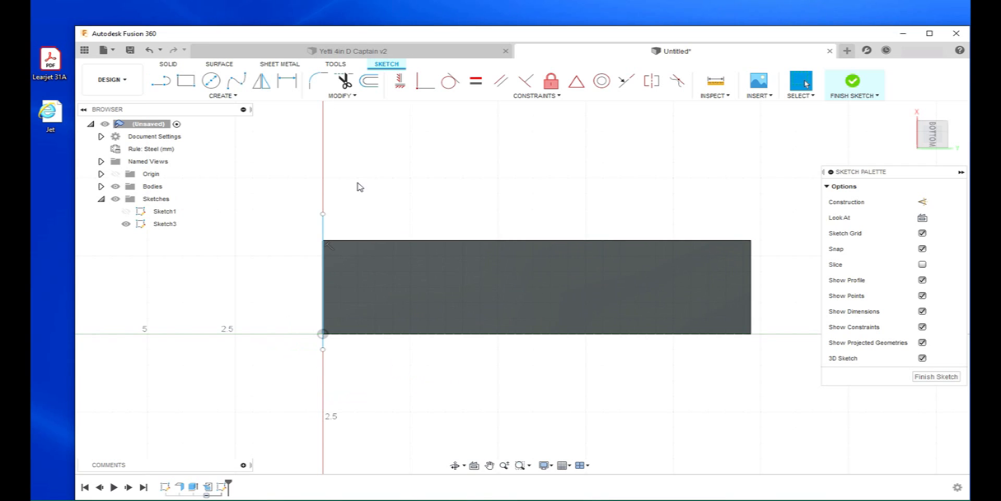
pyautogui.click(161, 80)
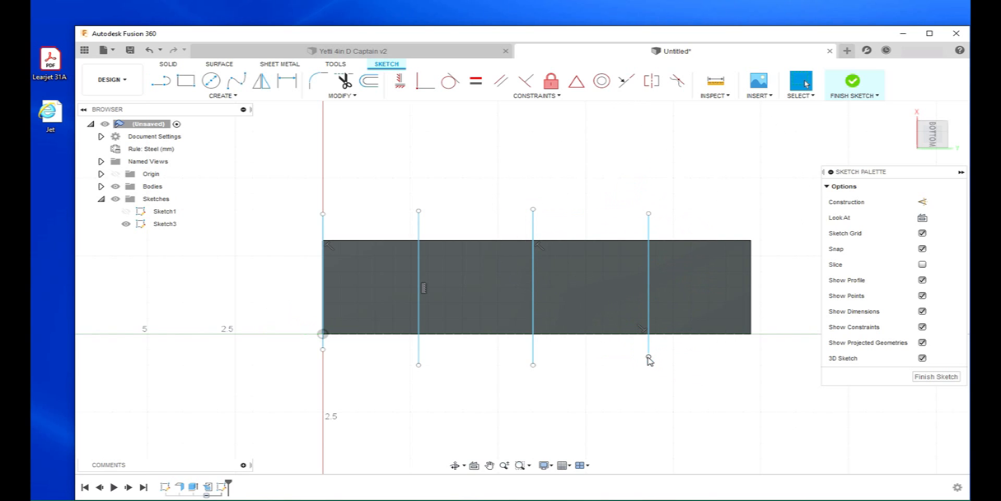
pyautogui.click(286, 80)
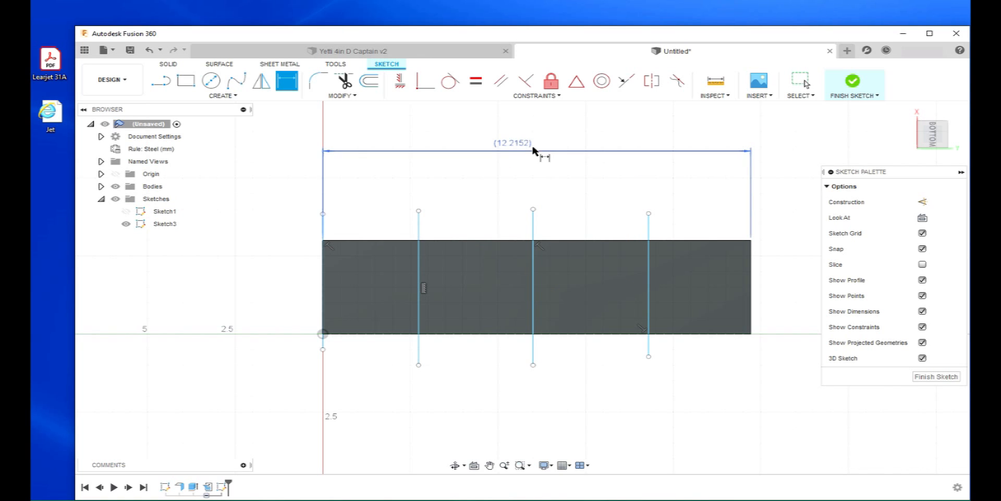
pyautogui.moveTo(439, 223)
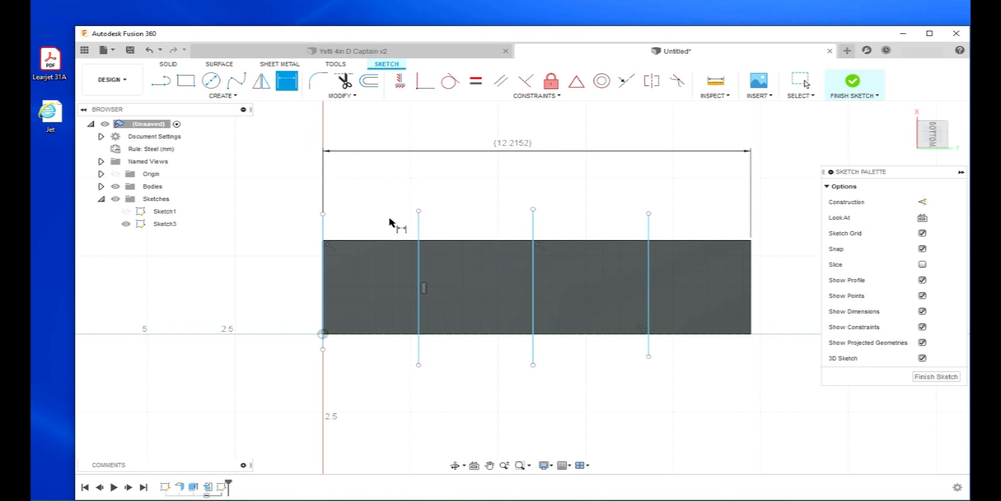
# Dimension the strip length at 12.2152 and space the vertical lines 3.0538 apart
pyautogui.click(418, 287)
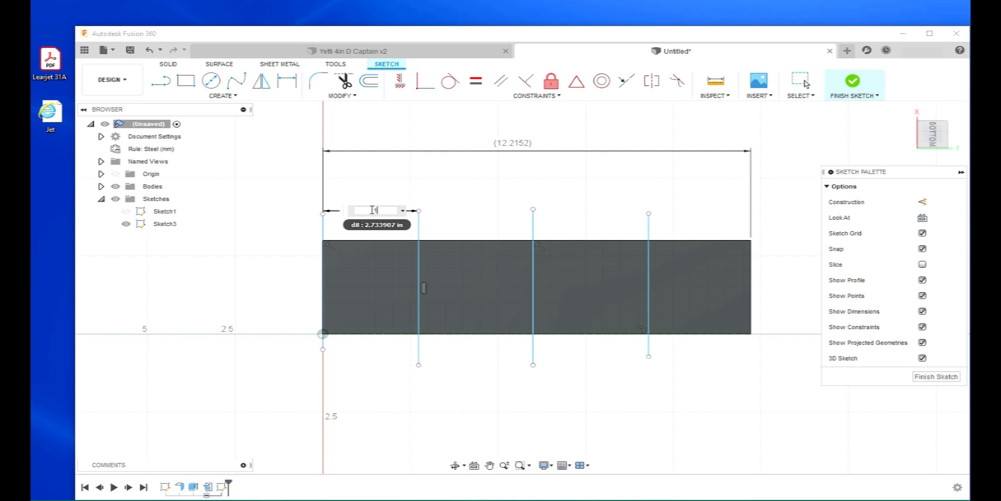
pyautogui.write('12')
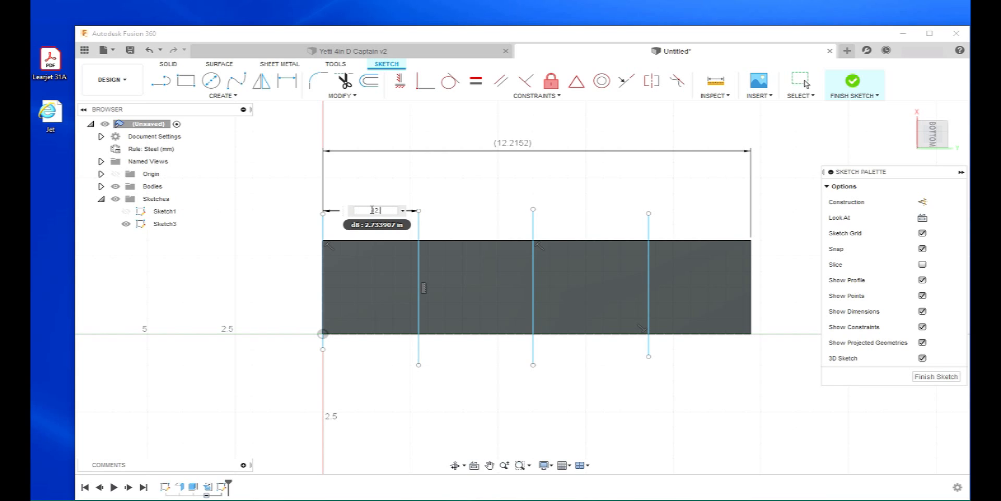
pyautogui.write('12.2152')
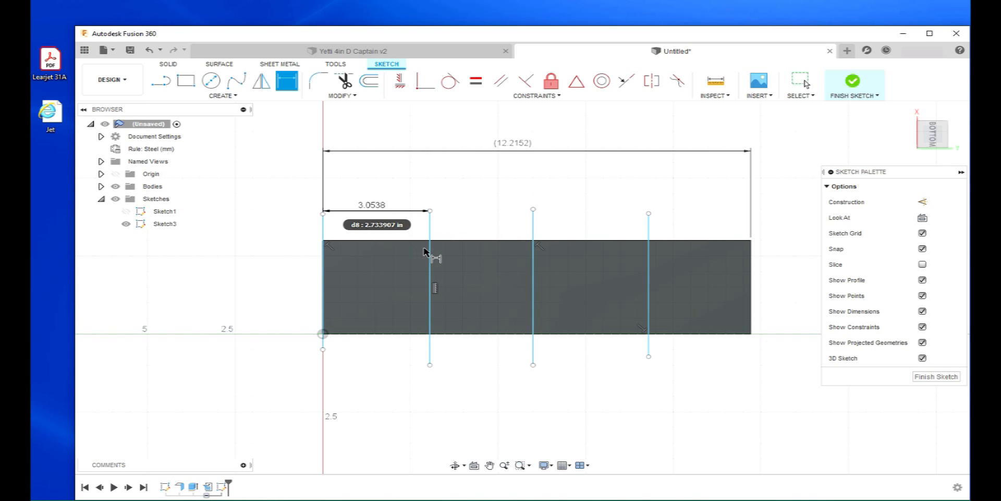
pyautogui.moveTo(511, 230)
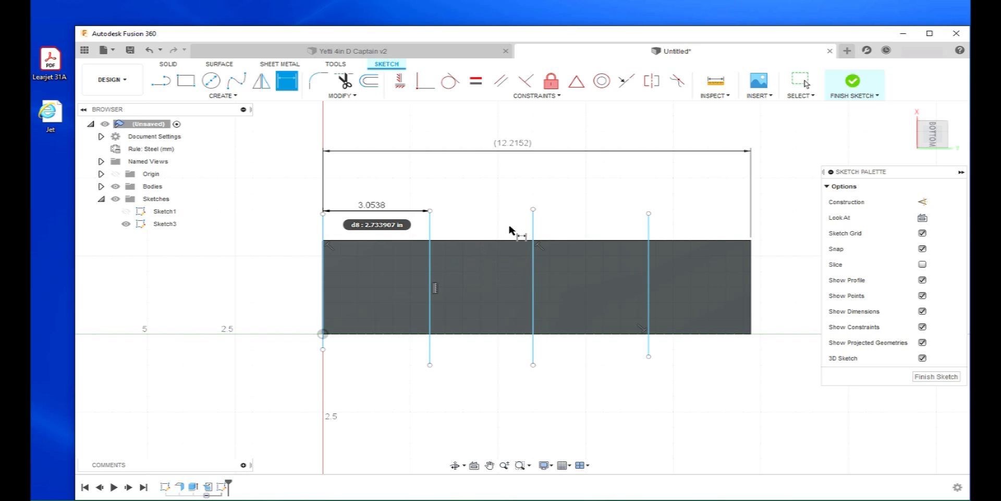
pyautogui.click(533, 287)
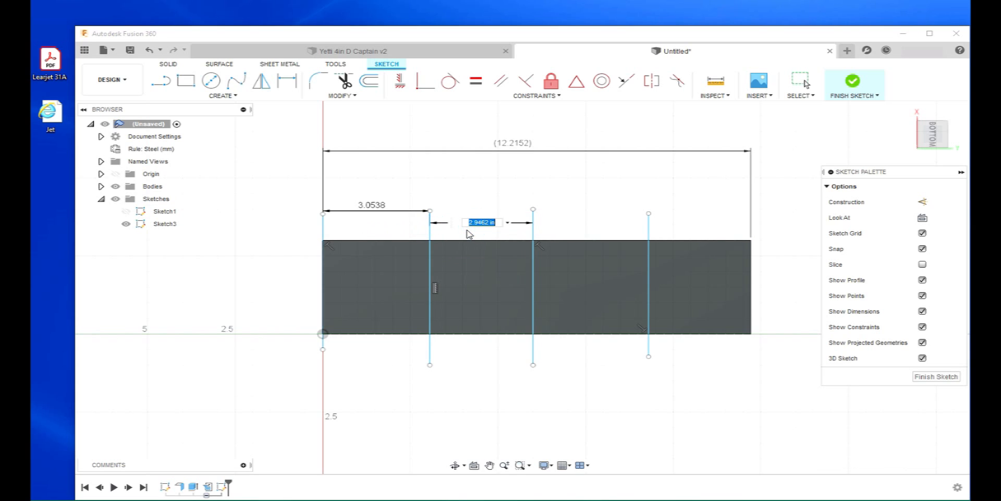
pyautogui.write('3.0538')
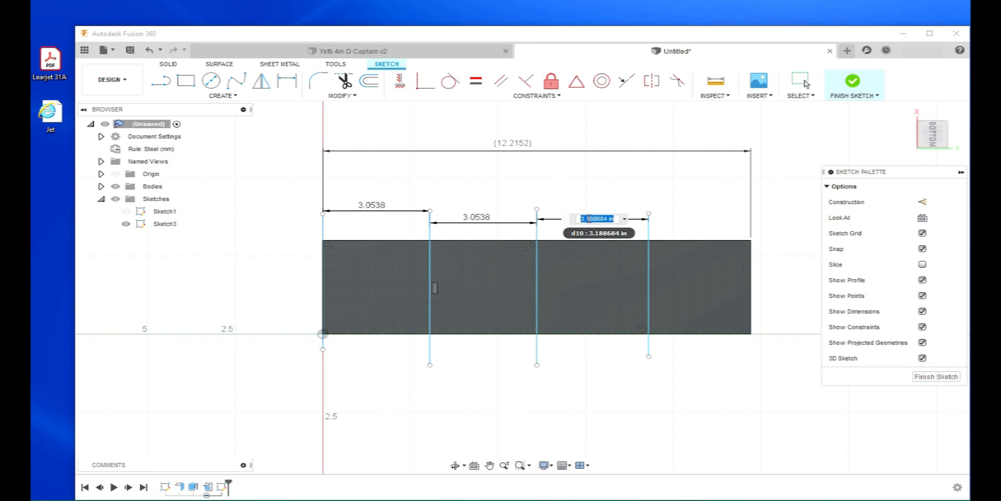
pyautogui.write('3.0538')
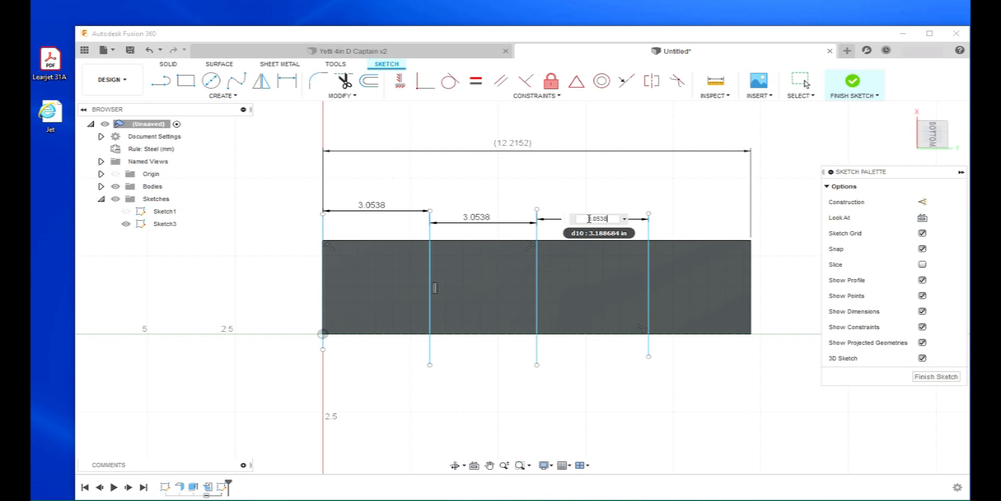
pyautogui.press('Return')
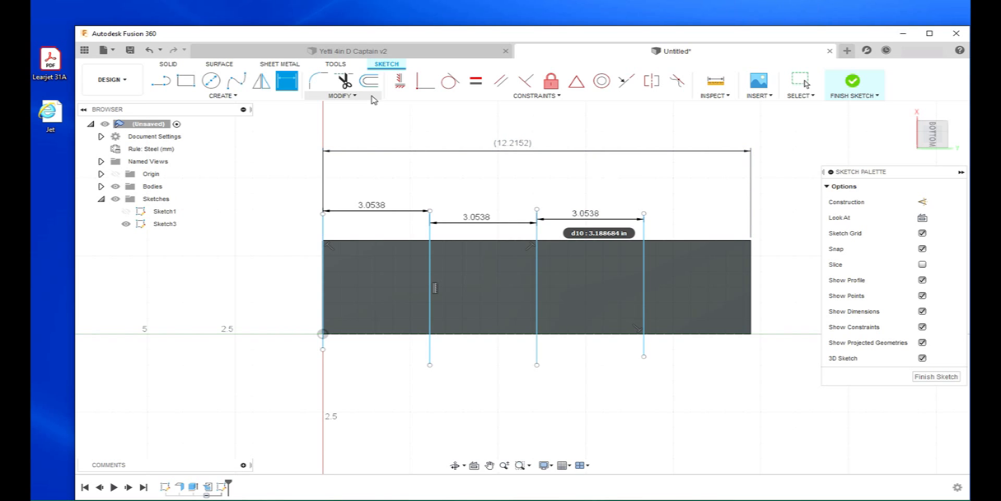
pyautogui.moveTo(654, 243)
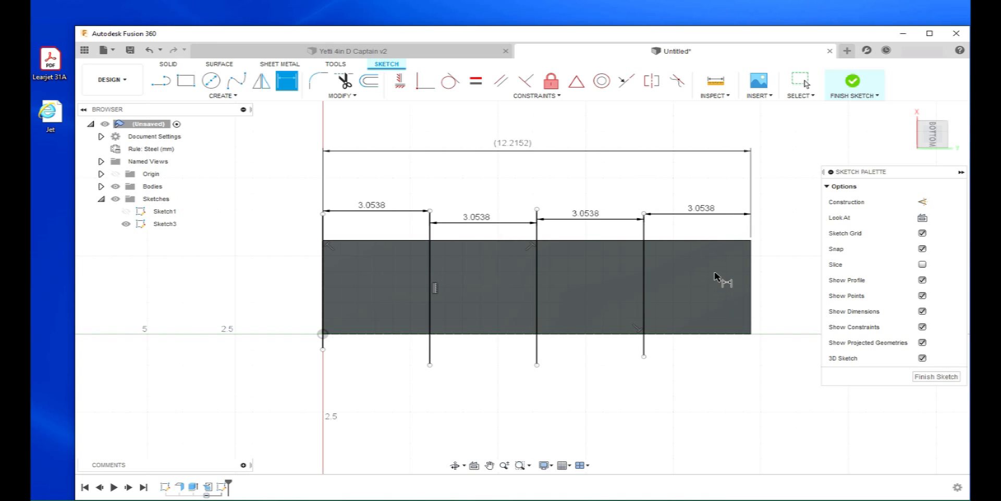
pyautogui.moveTo(599, 324)
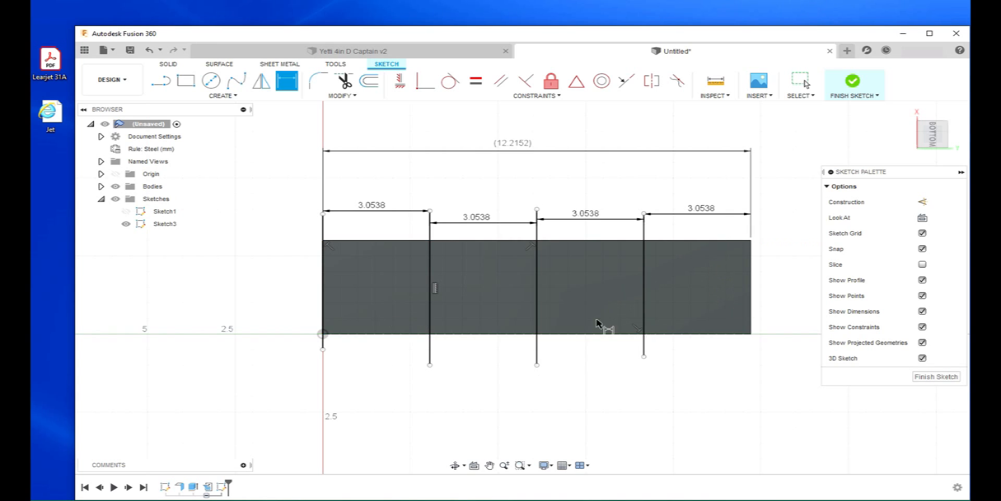
pyautogui.moveTo(547, 307)
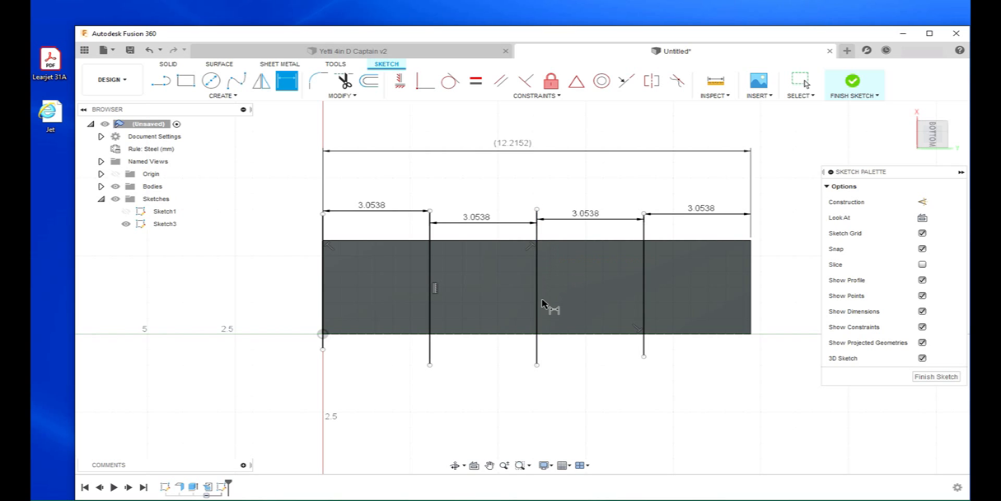
pyautogui.moveTo(548, 350)
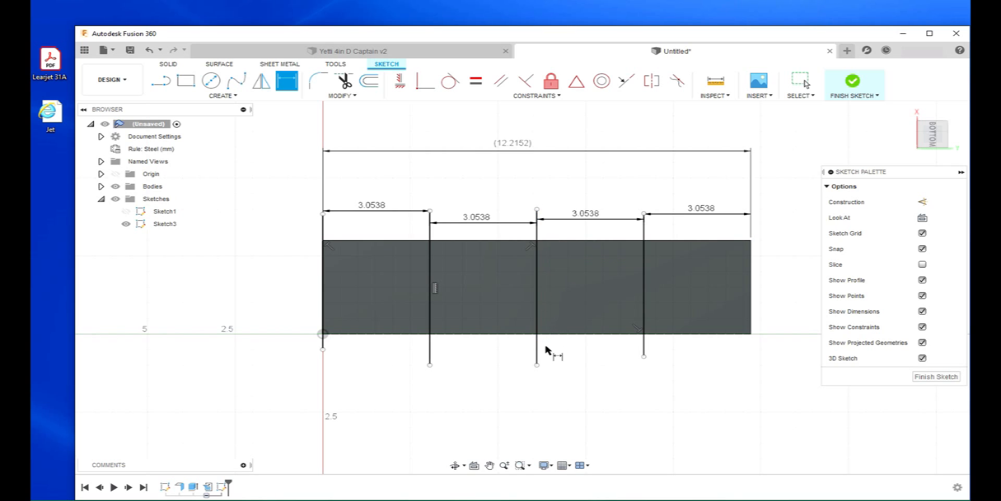
pyautogui.moveTo(319, 231)
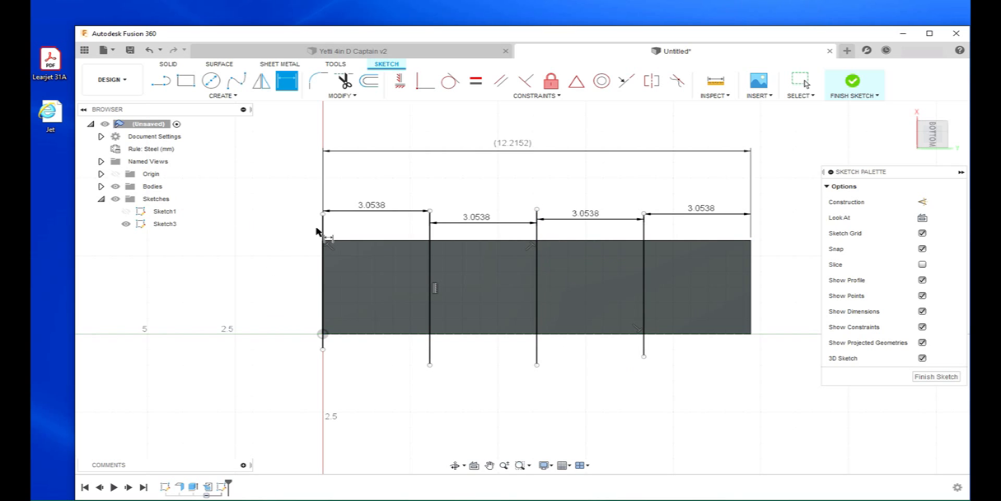
pyautogui.click(322, 281)
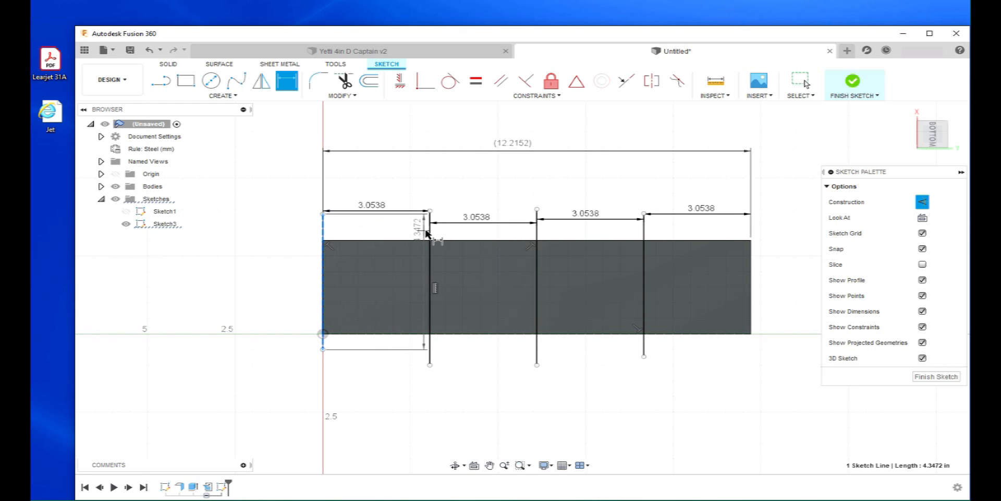
# Convert the selected dividing lines to construction geometry
pyautogui.click(537, 233)
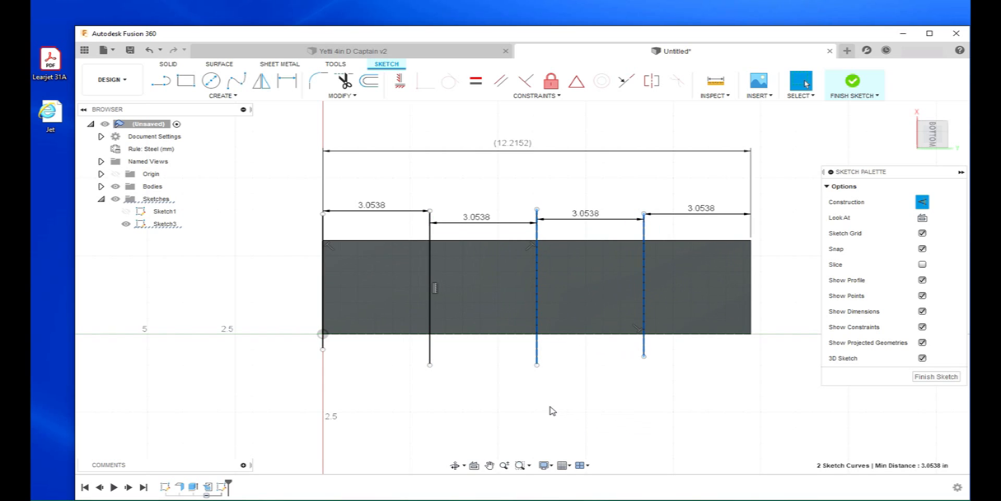
pyautogui.moveTo(425, 395)
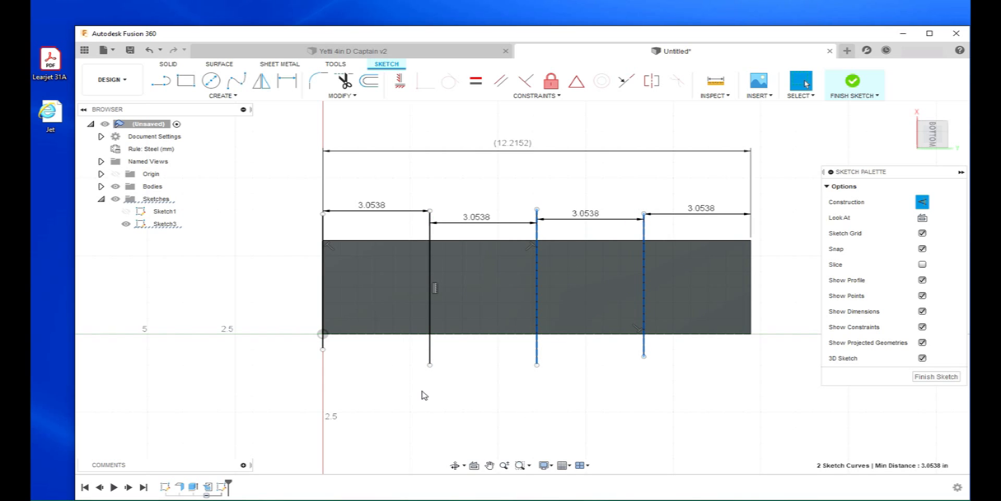
pyautogui.moveTo(758, 95)
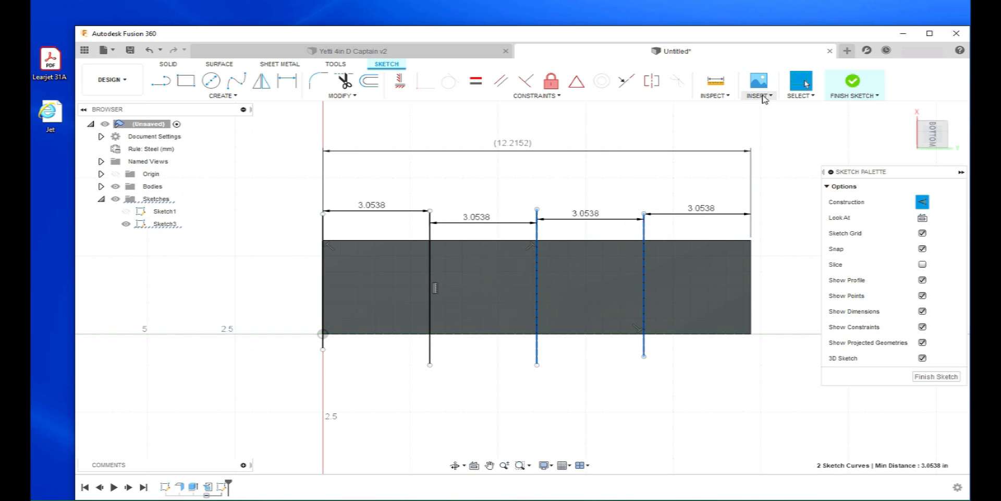
# Insert the Jet SVG file from the Desktop into the sketch
pyautogui.click(757, 86)
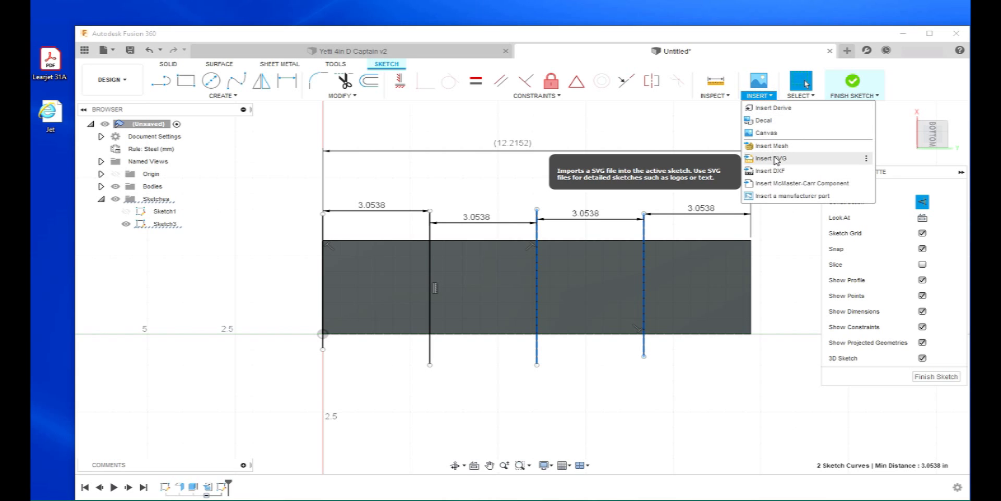
pyautogui.click(771, 157)
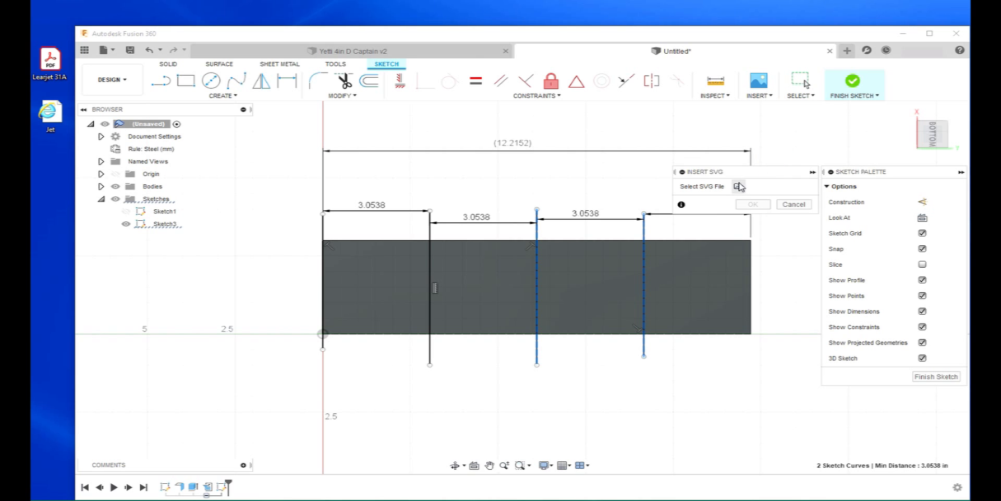
pyautogui.click(739, 186)
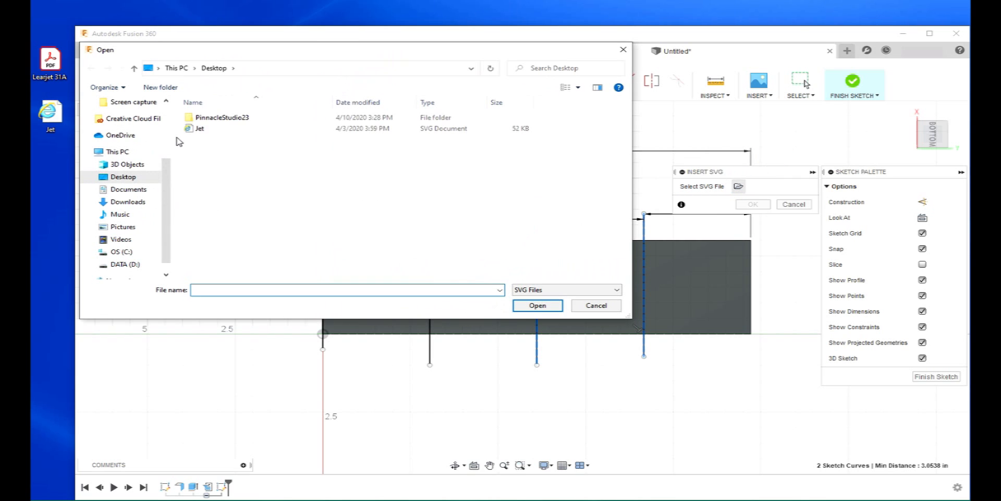
pyautogui.click(200, 128)
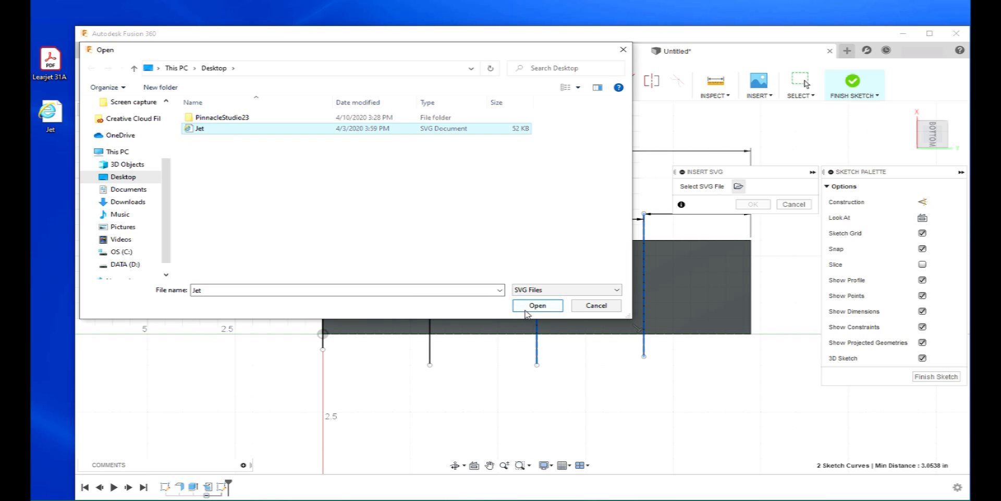
pyautogui.click(537, 305)
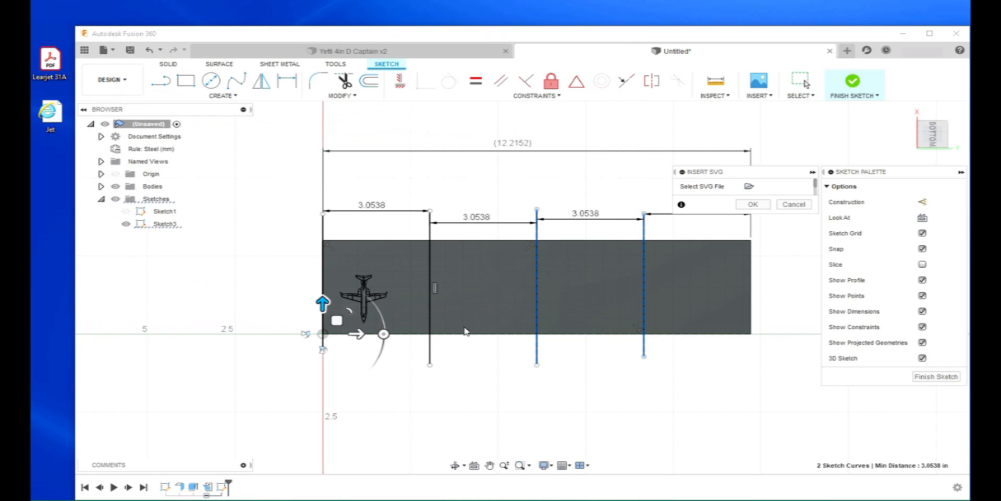
pyautogui.moveTo(325, 340)
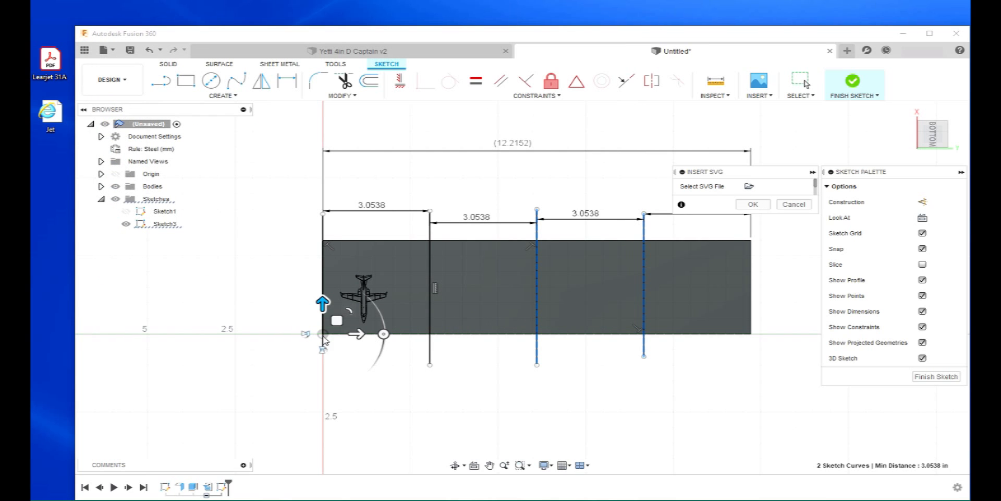
# Drag the Jet outline along the strip until it sits centred on the middle dividing line
pyautogui.moveTo(361, 309); pyautogui.dragTo(501, 318)
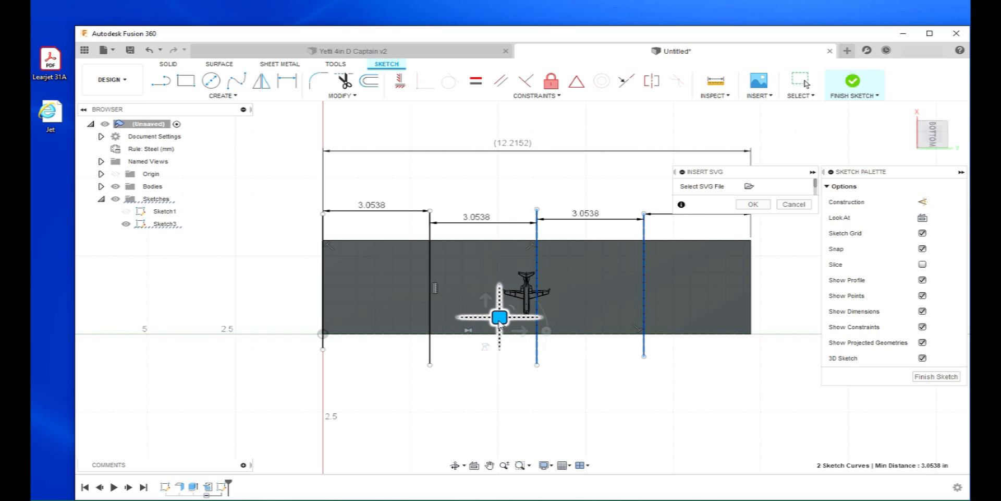
pyautogui.moveTo(499, 318); pyautogui.dragTo(549, 294)
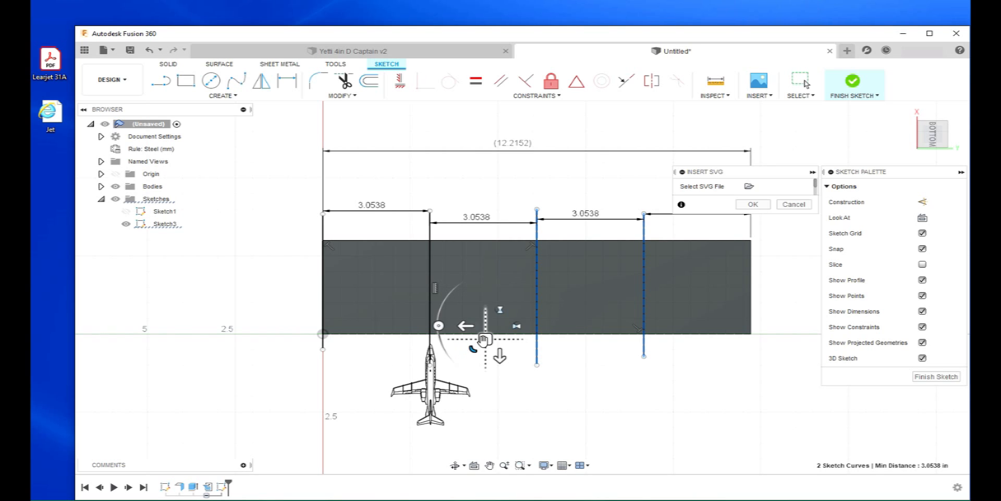
pyautogui.moveTo(480, 338); pyautogui.dragTo(588, 249)
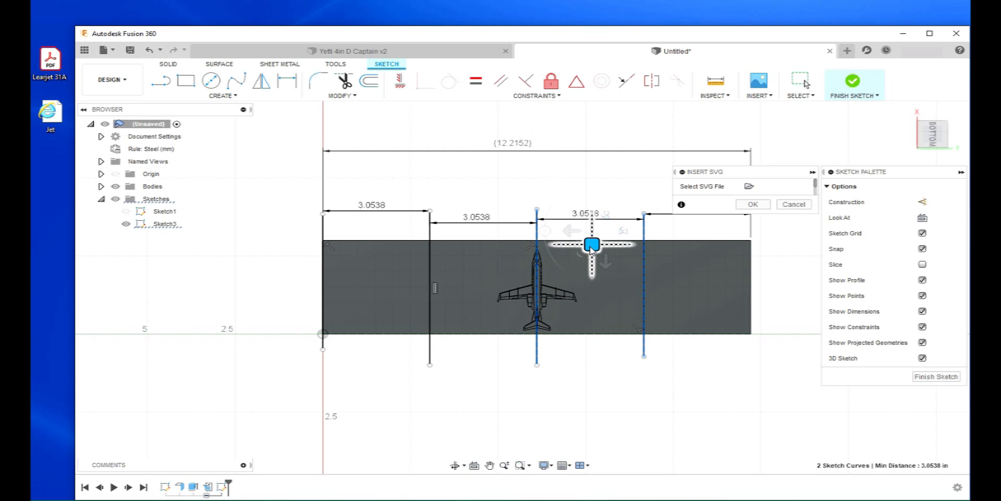
pyautogui.moveTo(591, 245); pyautogui.dragTo(482, 248)
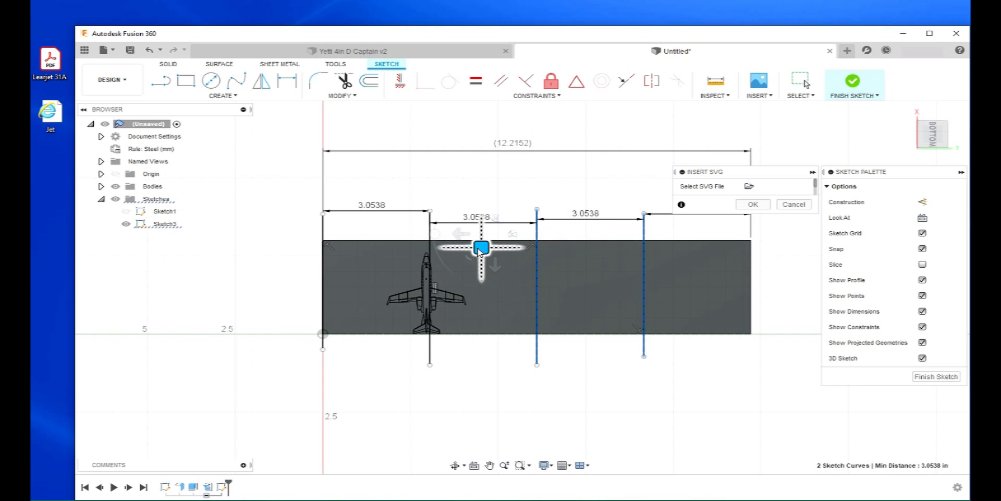
pyautogui.moveTo(482, 248); pyautogui.dragTo(654, 244)
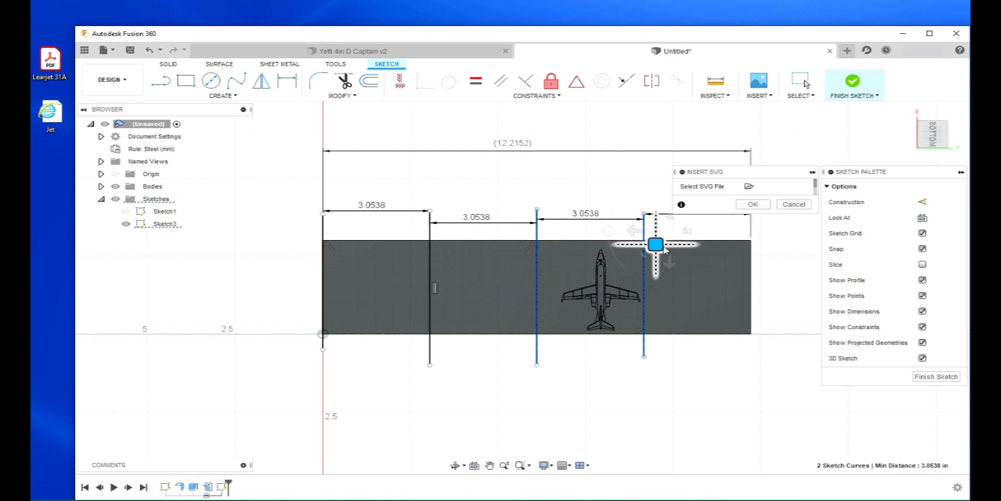
pyautogui.moveTo(654, 245); pyautogui.dragTo(603, 254)
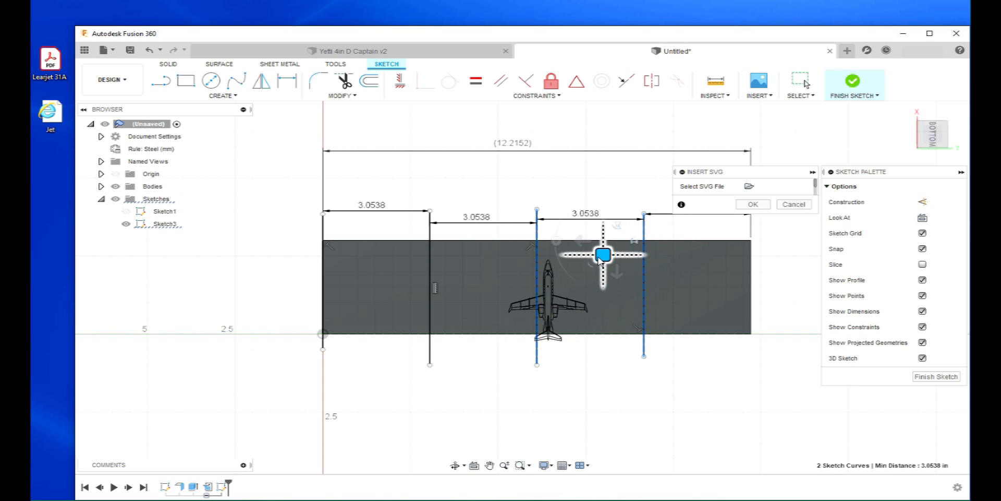
pyautogui.moveTo(603, 254); pyautogui.dragTo(590, 253)
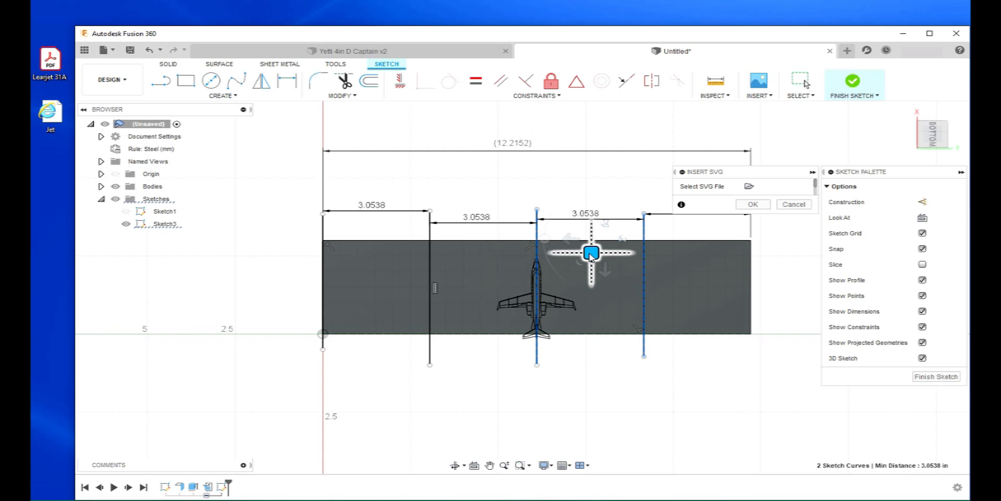
pyautogui.moveTo(591, 253); pyautogui.dragTo(591, 242)
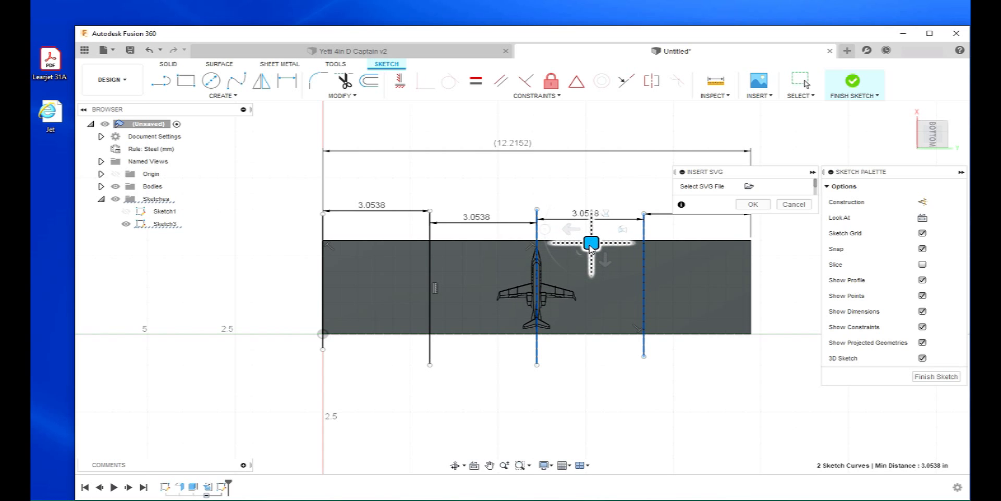
pyautogui.moveTo(590, 243); pyautogui.dragTo(426, 242)
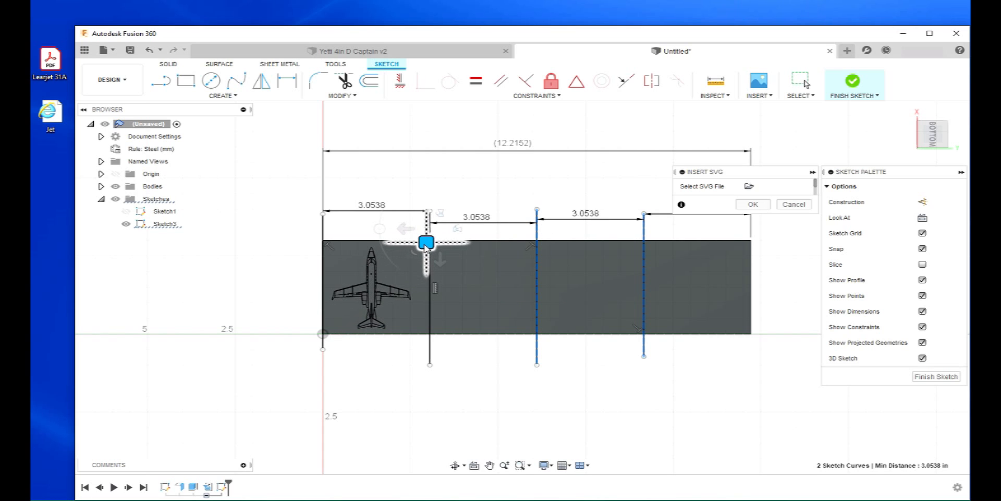
pyautogui.moveTo(426, 243); pyautogui.dragTo(517, 251)
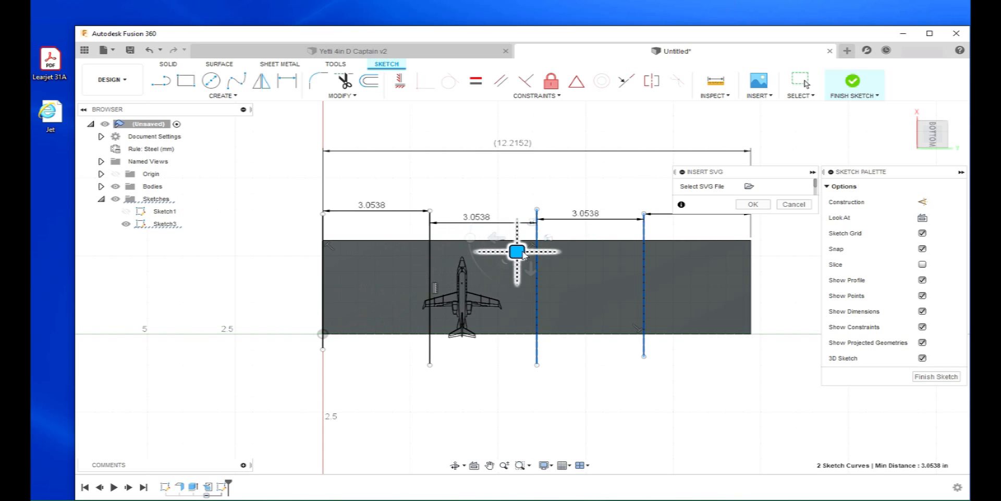
pyautogui.moveTo(518, 251); pyautogui.dragTo(629, 248)
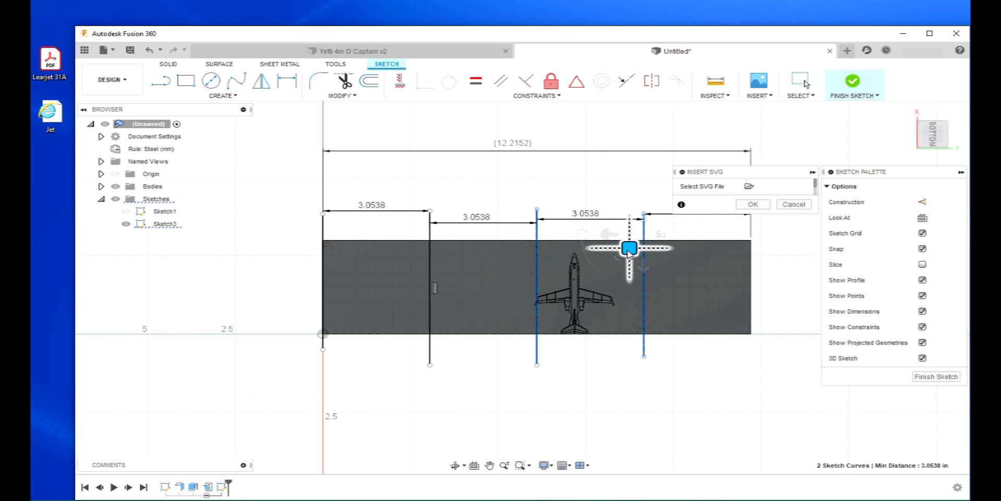
pyautogui.moveTo(629, 248); pyautogui.dragTo(565, 248)
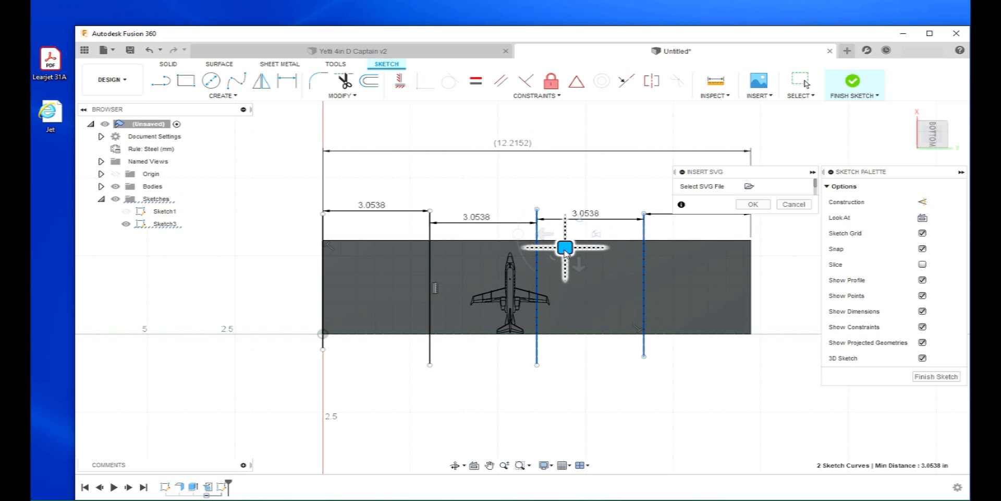
pyautogui.moveTo(563, 247); pyautogui.dragTo(592, 244)
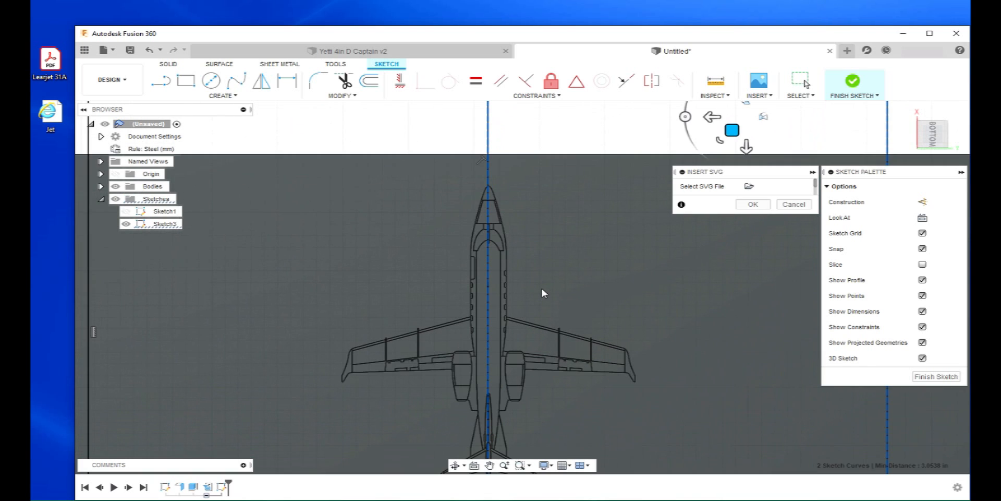
pyautogui.moveTo(515, 312)
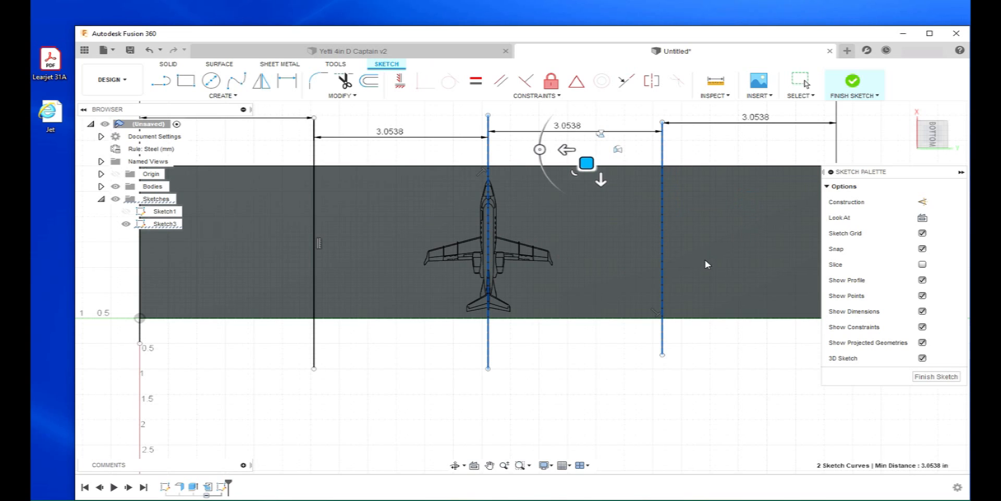
pyautogui.moveTo(672, 314)
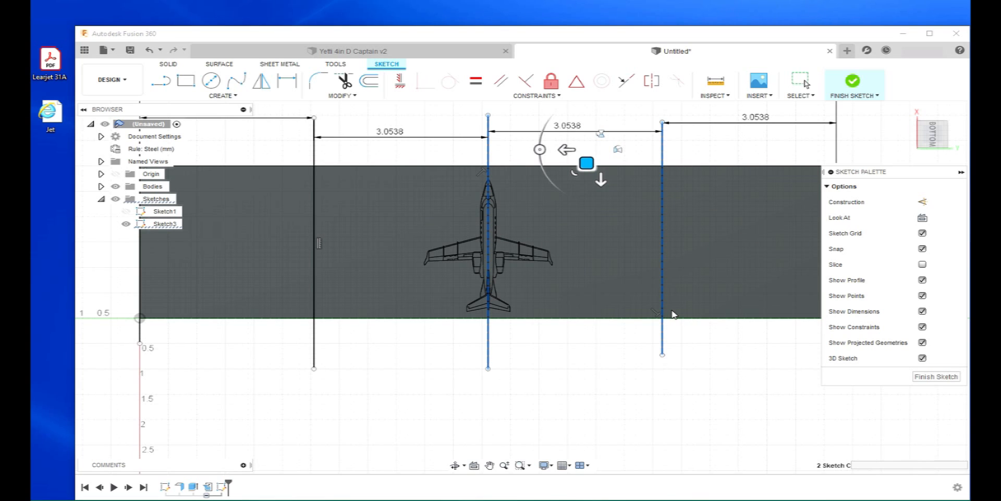
pyautogui.moveTo(570, 344)
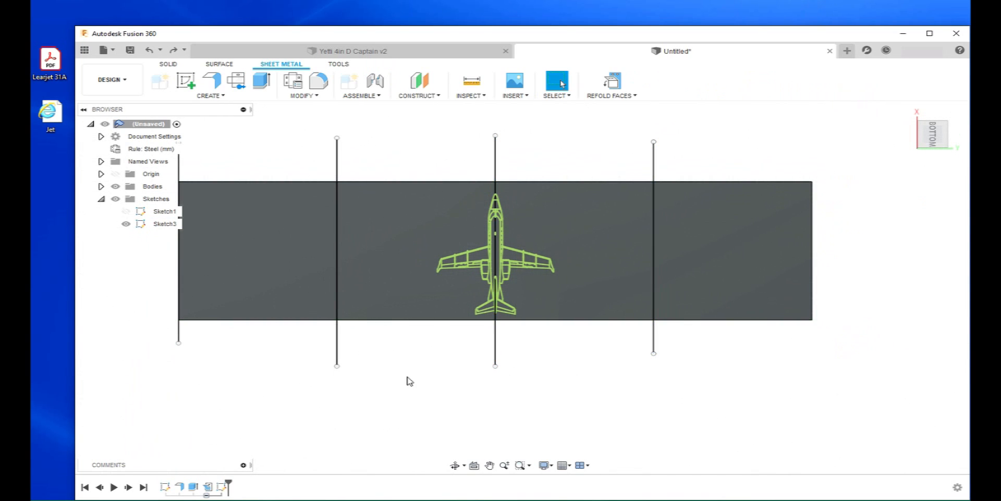
pyautogui.moveTo(412, 165)
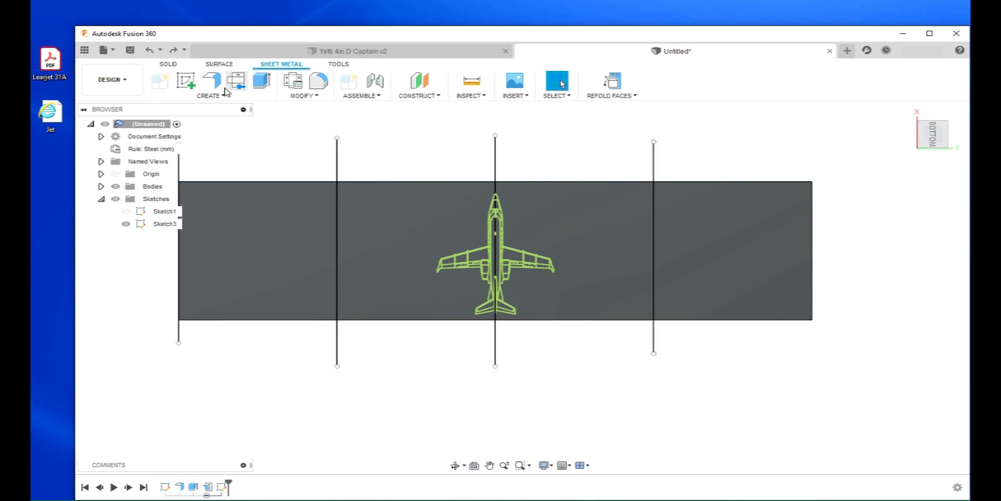
# Start a Solid extrude and pick the two jet-outline profiles
pyautogui.click(168, 64)
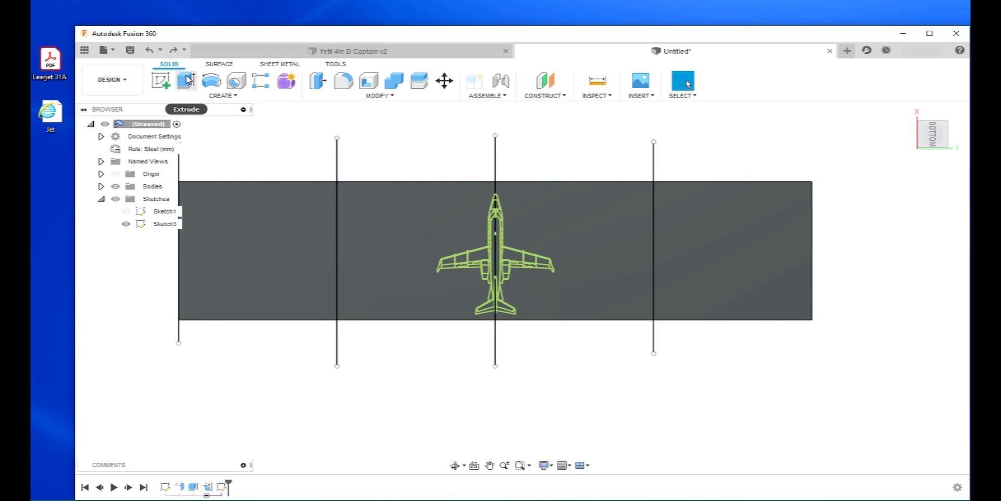
pyautogui.click(185, 80)
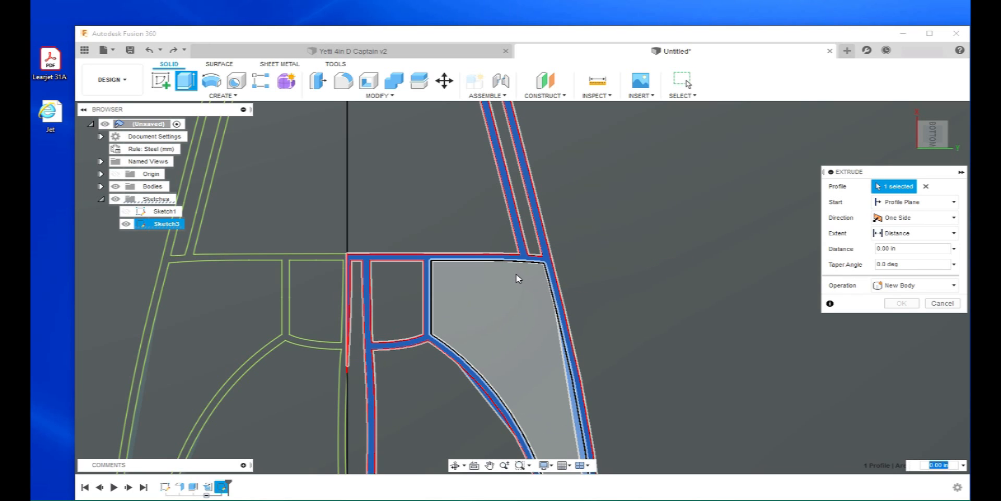
pyautogui.click(942, 303)
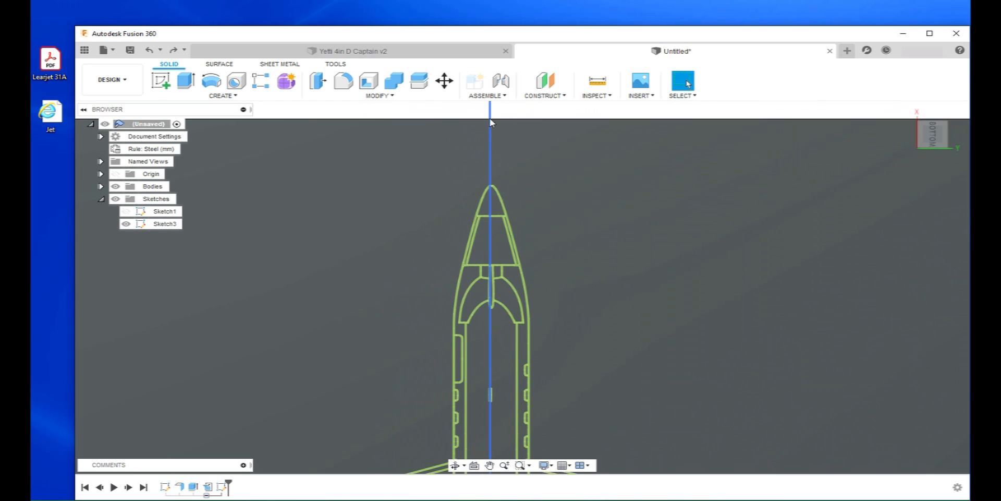
pyautogui.rightClick(489, 114)
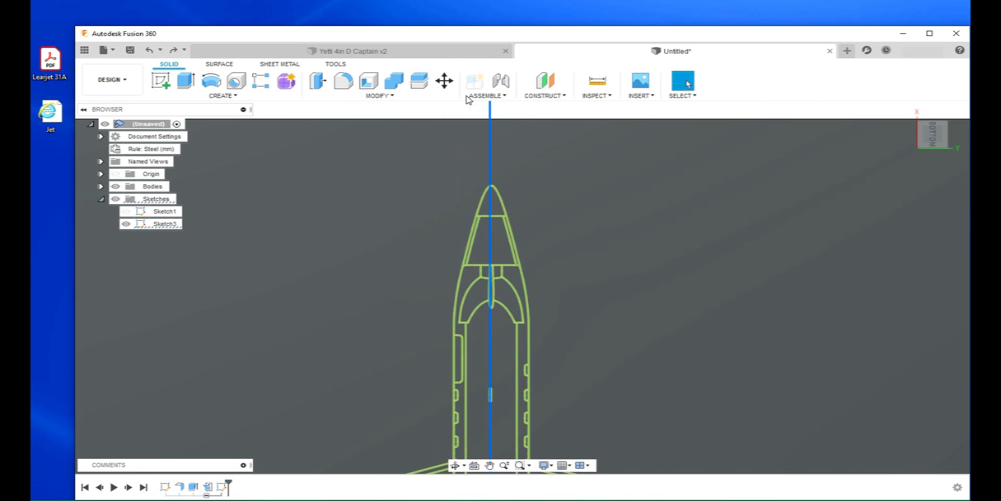
pyautogui.click(491, 204)
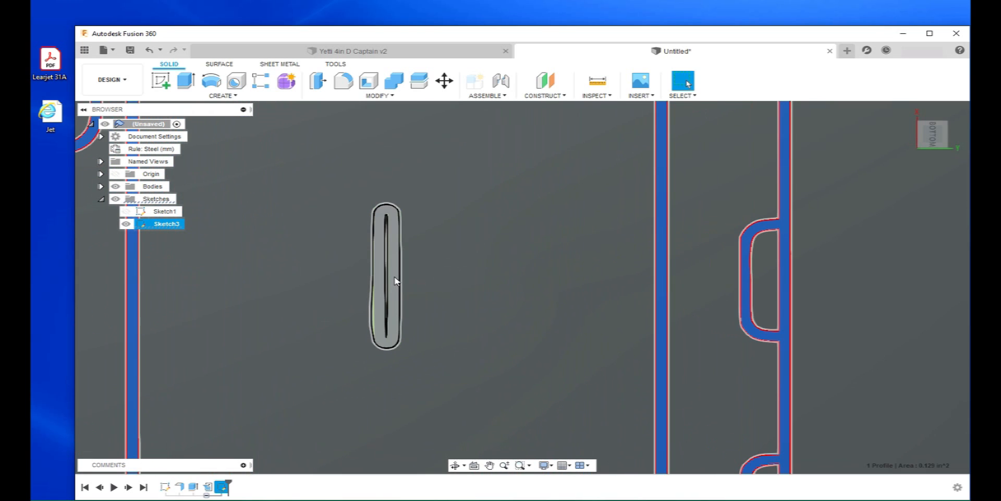
pyautogui.click(386, 281)
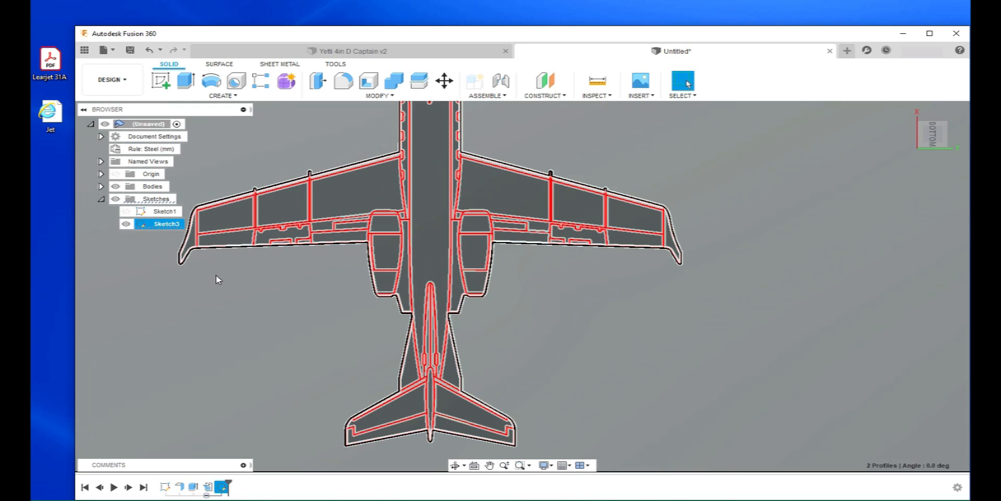
pyautogui.moveTo(466, 309)
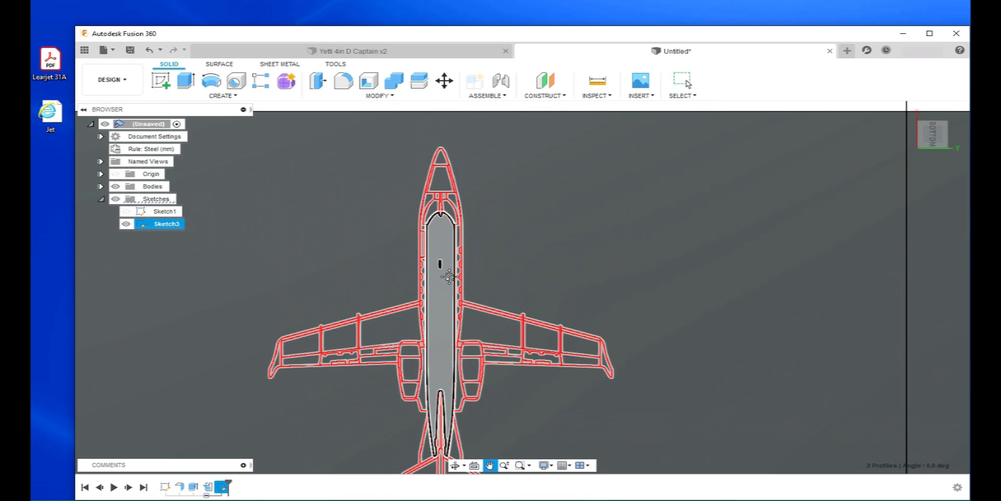
pyautogui.click(682, 82)
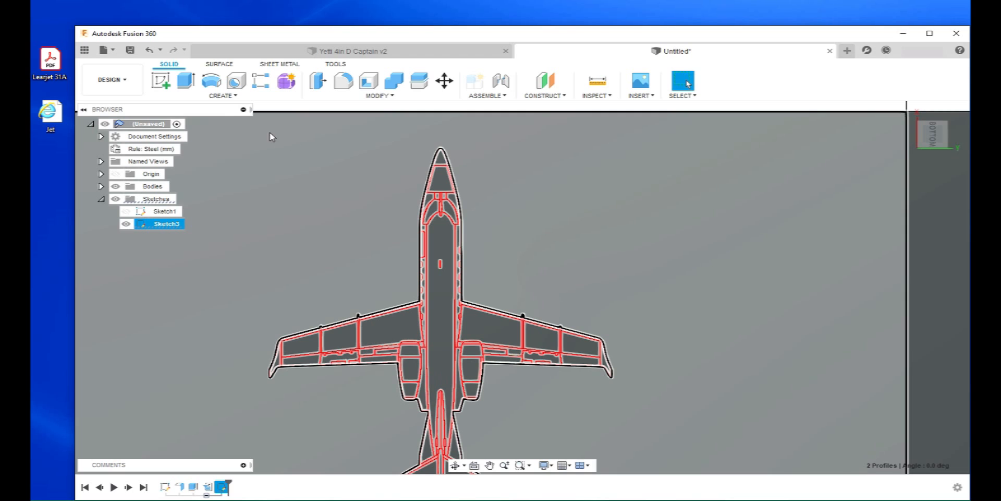
pyautogui.moveTo(184, 81)
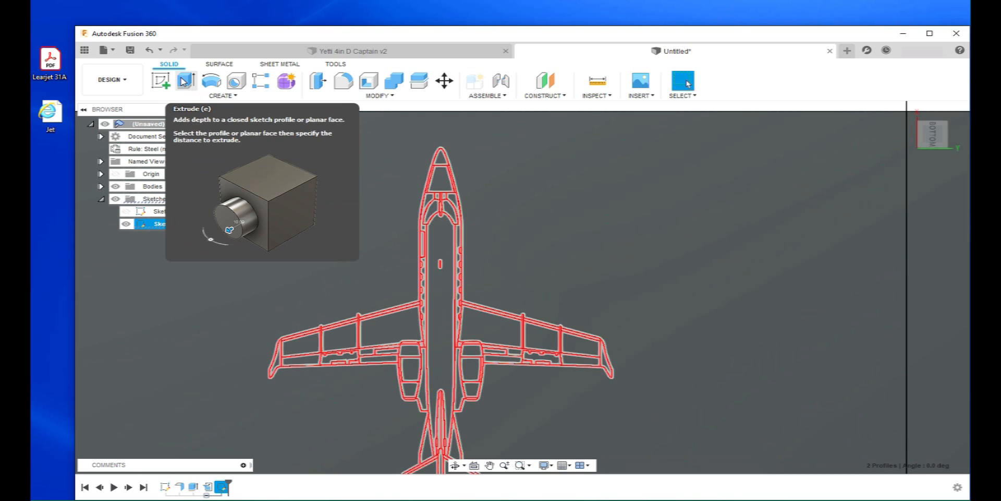
# Extrude the jet profiles -0.005 in as a Cut into the sheet
pyautogui.click(185, 80)
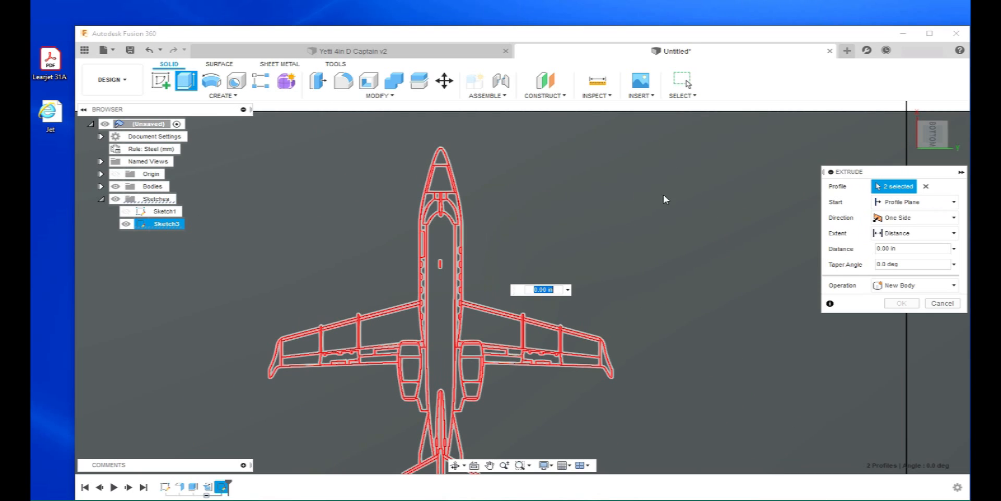
pyautogui.click(913, 248)
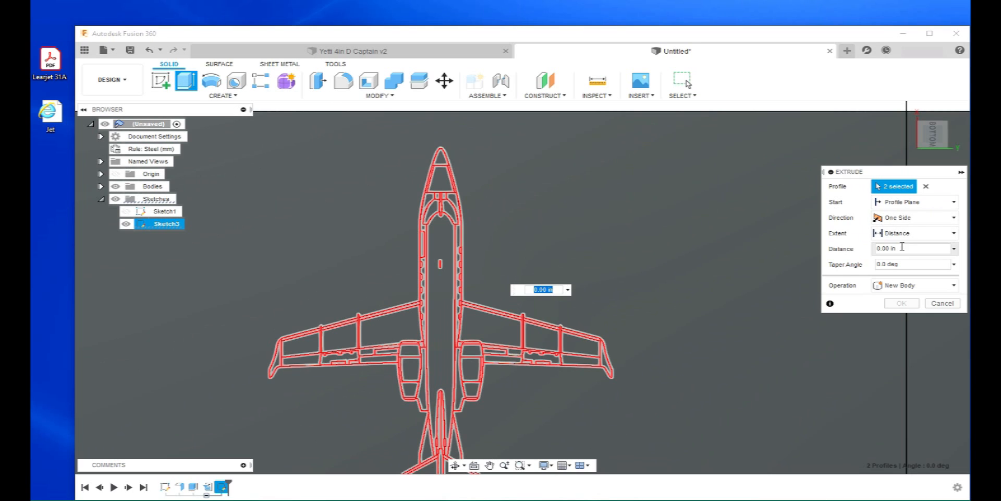
pyautogui.click(953, 285)
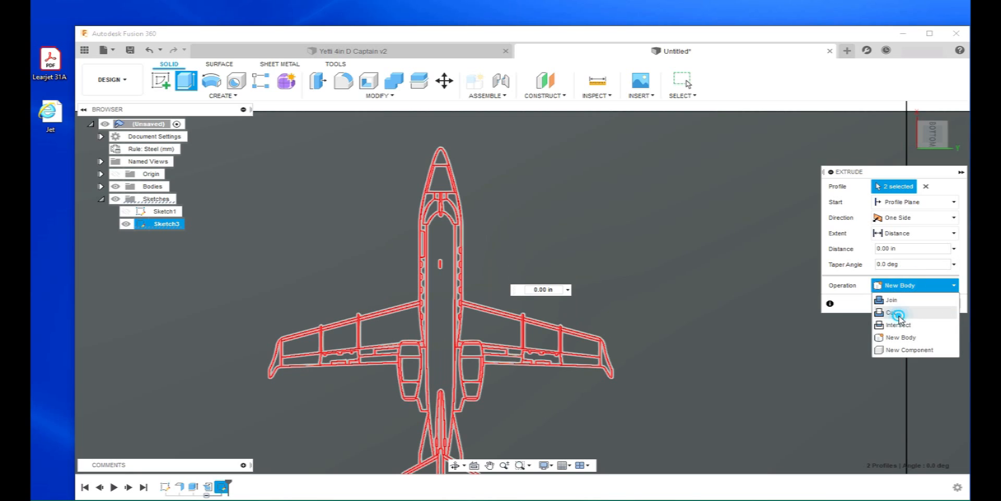
pyautogui.click(893, 312)
pyautogui.write('-.005')
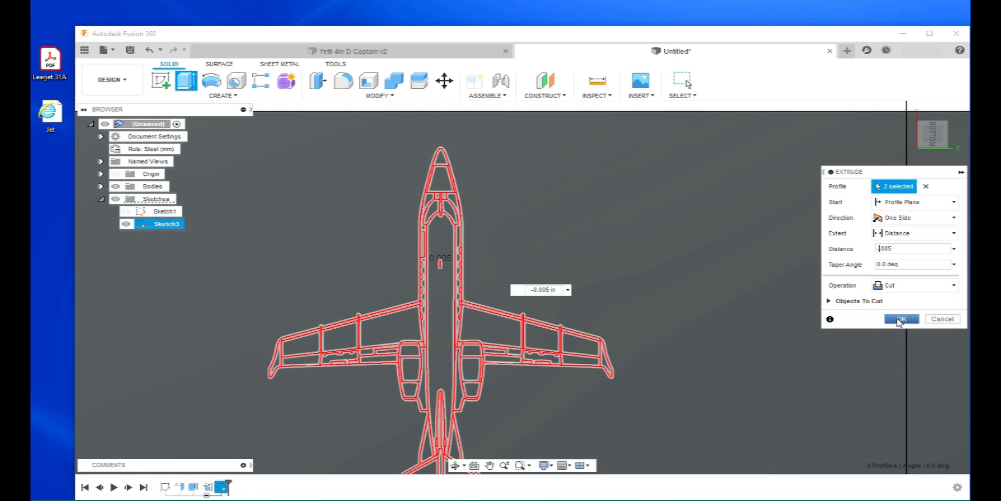
pyautogui.click(901, 318)
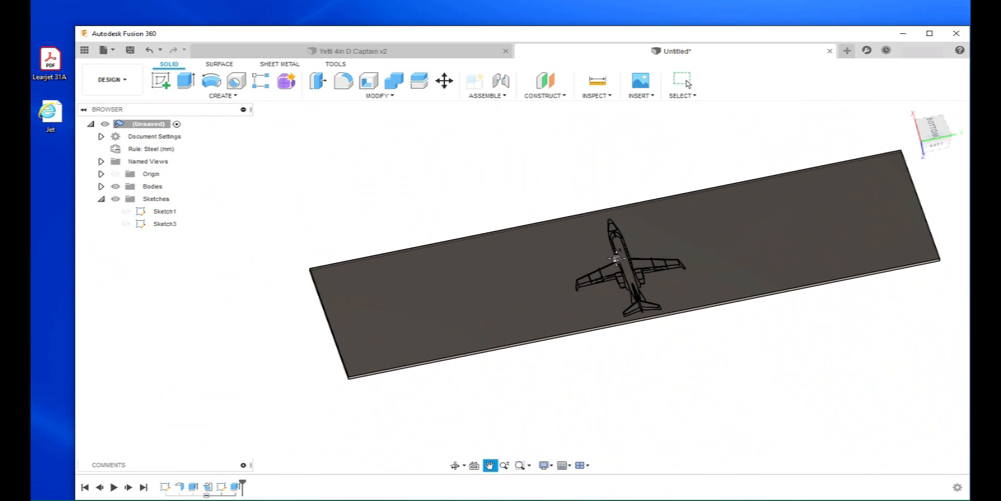
# Return to the Sheet Metal tools
pyautogui.click(279, 64)
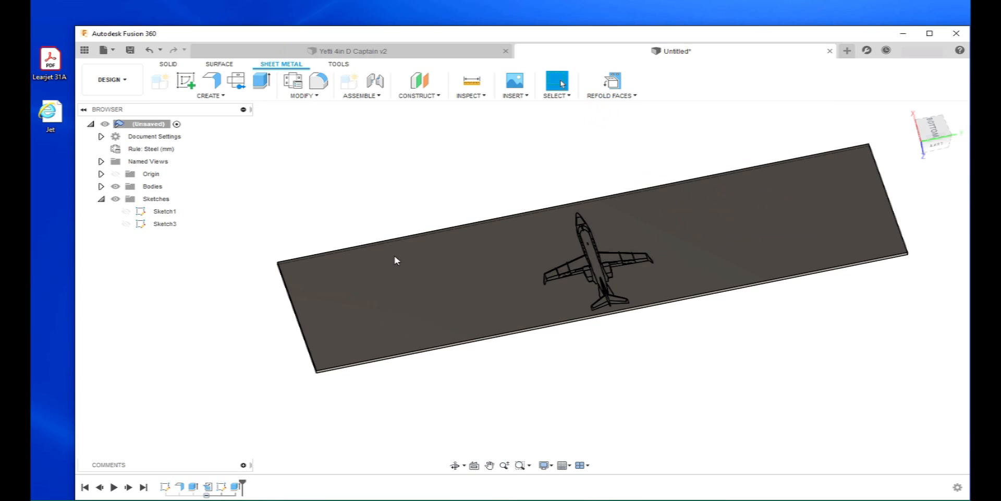
pyautogui.moveTo(939, 131)
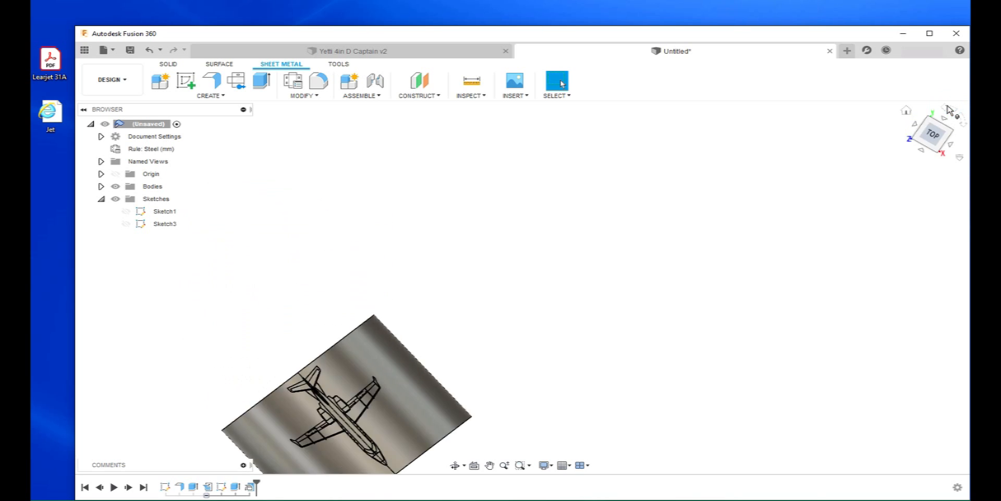
pyautogui.click(933, 133)
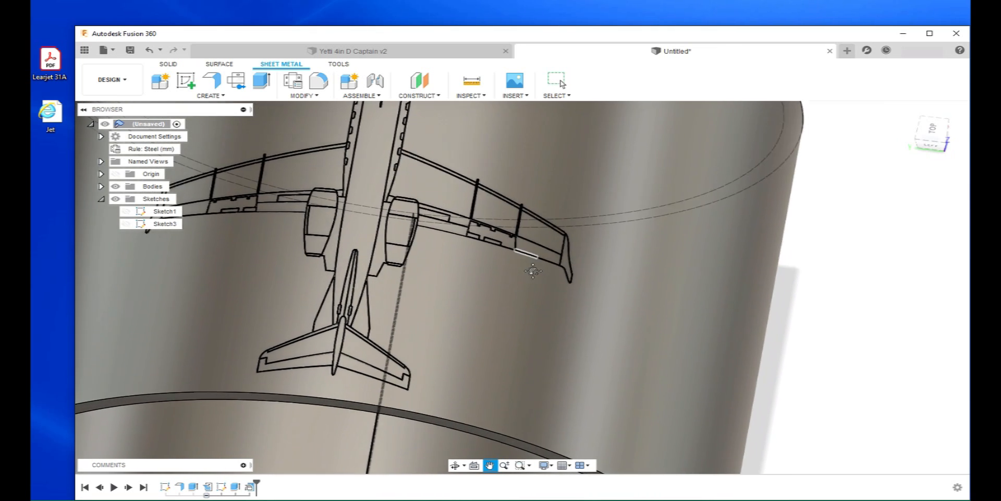
pyautogui.moveTo(533, 271); pyautogui.dragTo(522, 285)
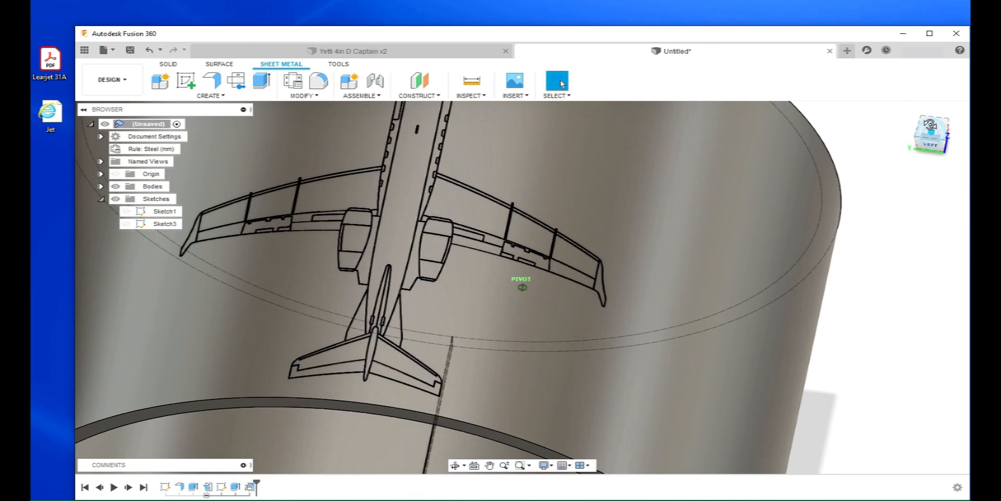
pyautogui.moveTo(522, 285); pyautogui.dragTo(730, 308)
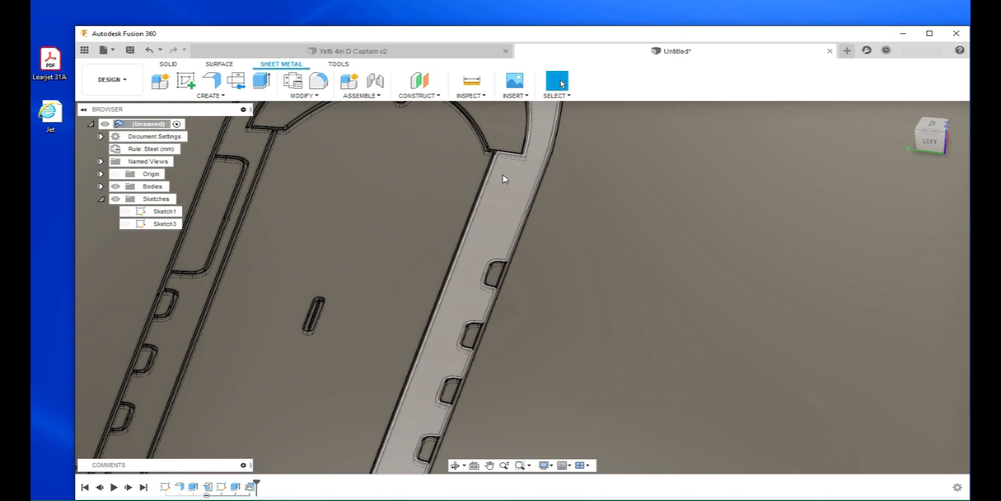
pyautogui.moveTo(503, 179); pyautogui.dragTo(553, 194)
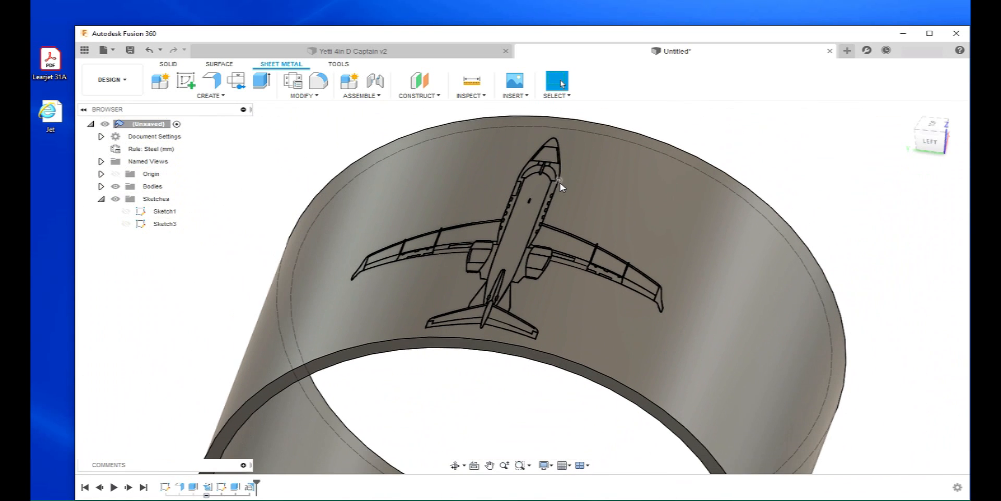
pyautogui.moveTo(560, 187); pyautogui.dragTo(476, 220)
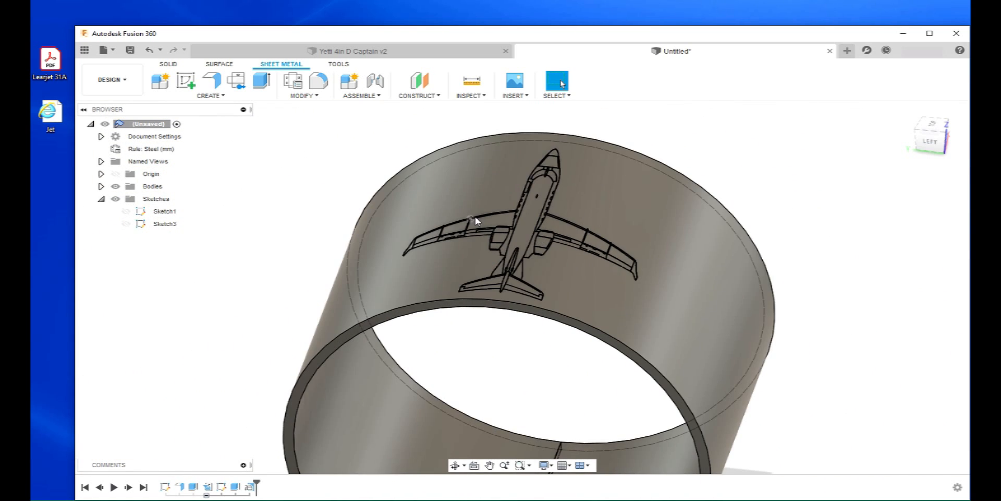